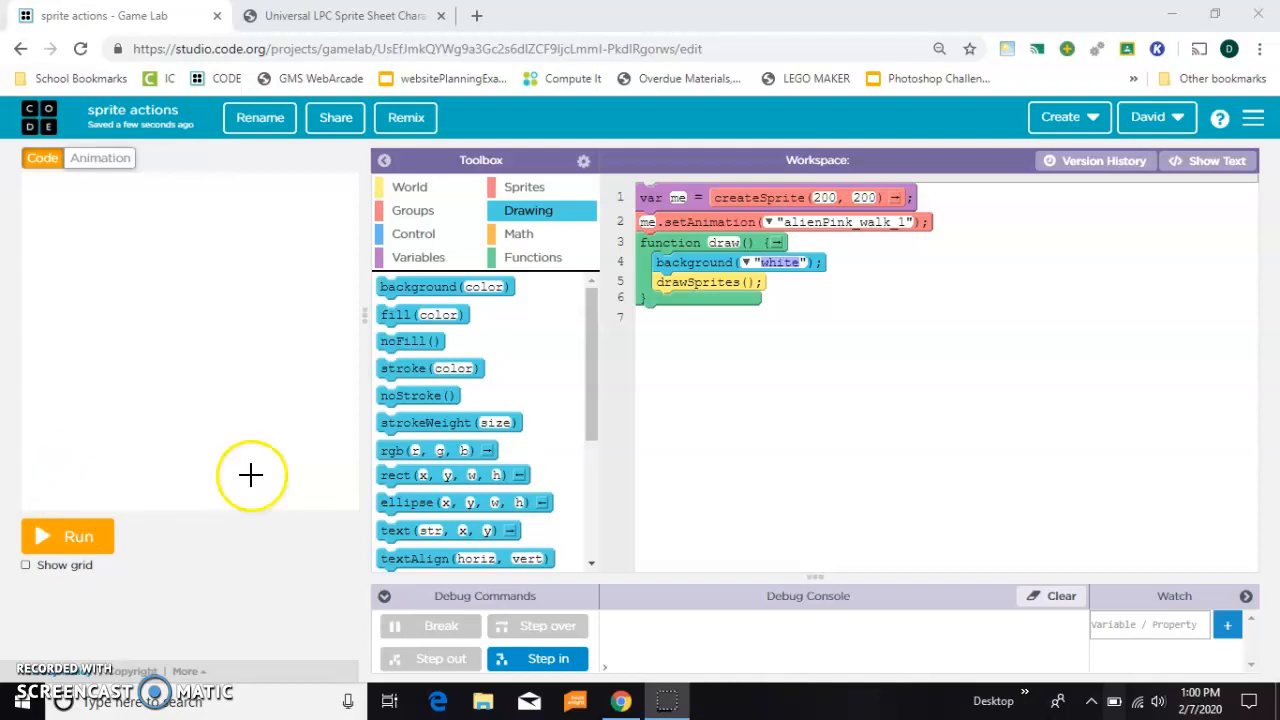
mouse_move(772, 408)
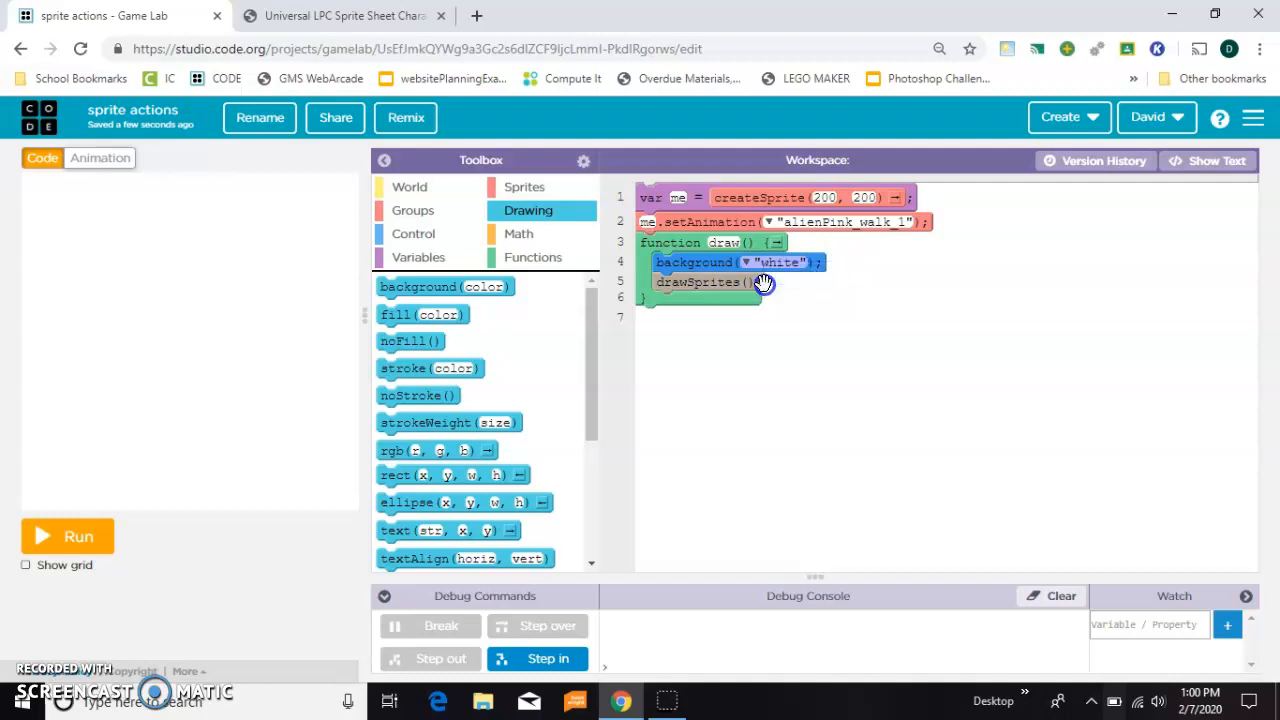
Run the program so the pink alien sprite is drawn on the white canvas
click(68, 536)
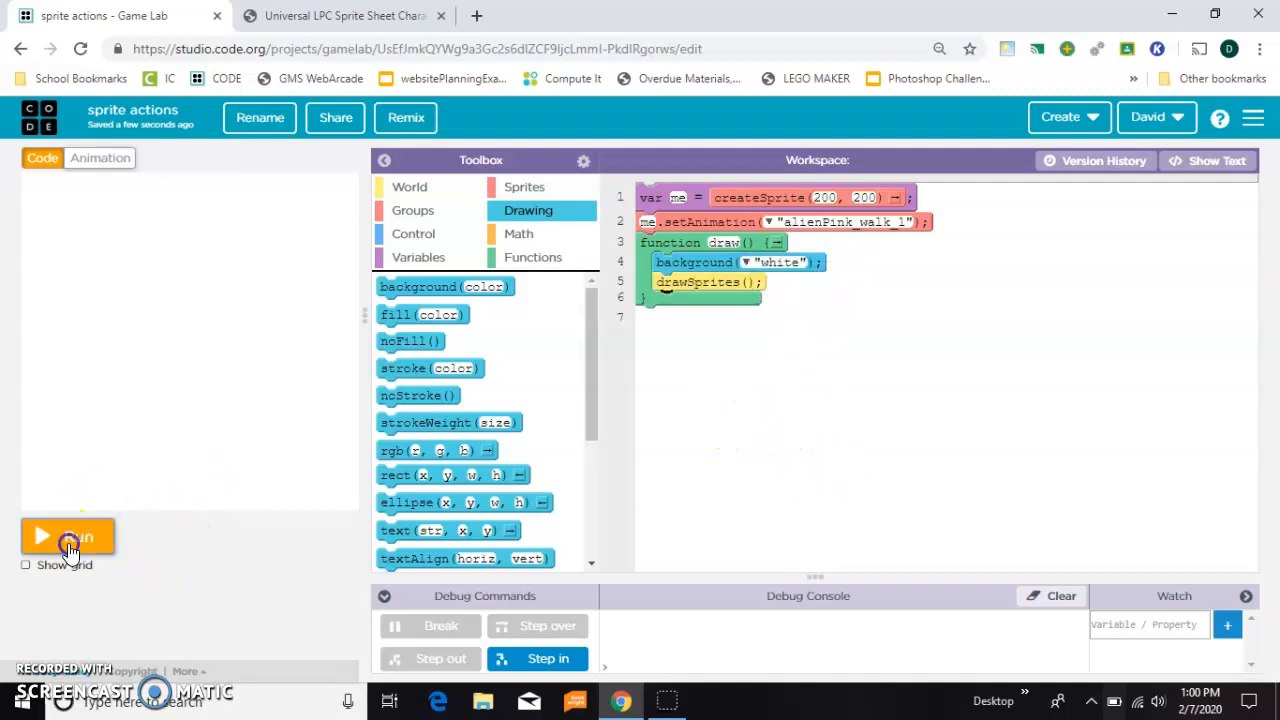
click(68, 536)
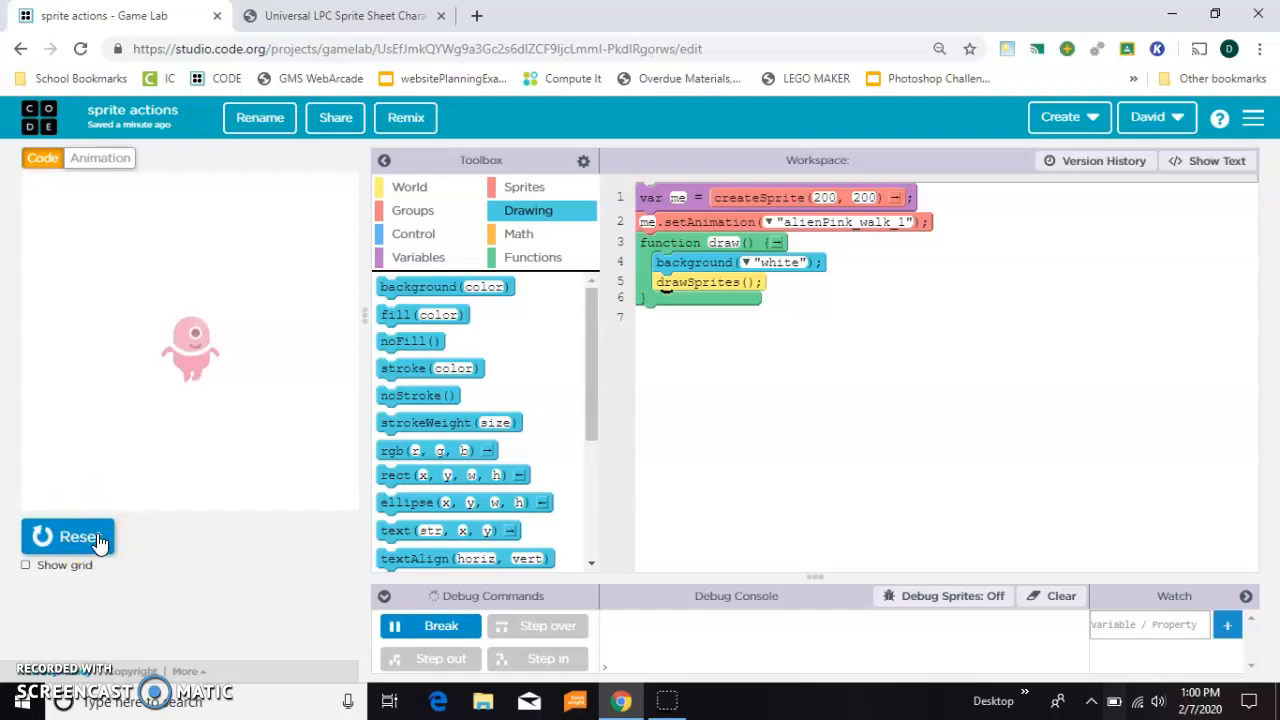
mouse_move(176, 464)
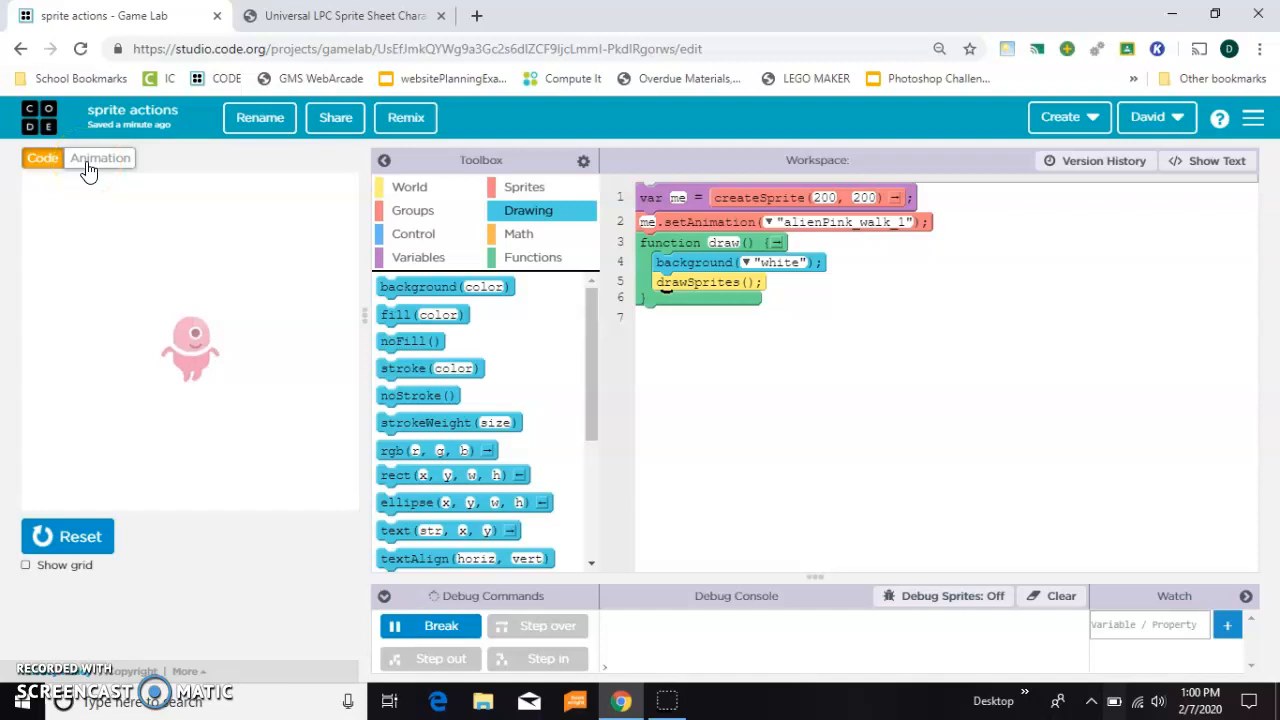
Fill the alien's eye pupil green in frame 1 of its walking animation
click(100, 158)
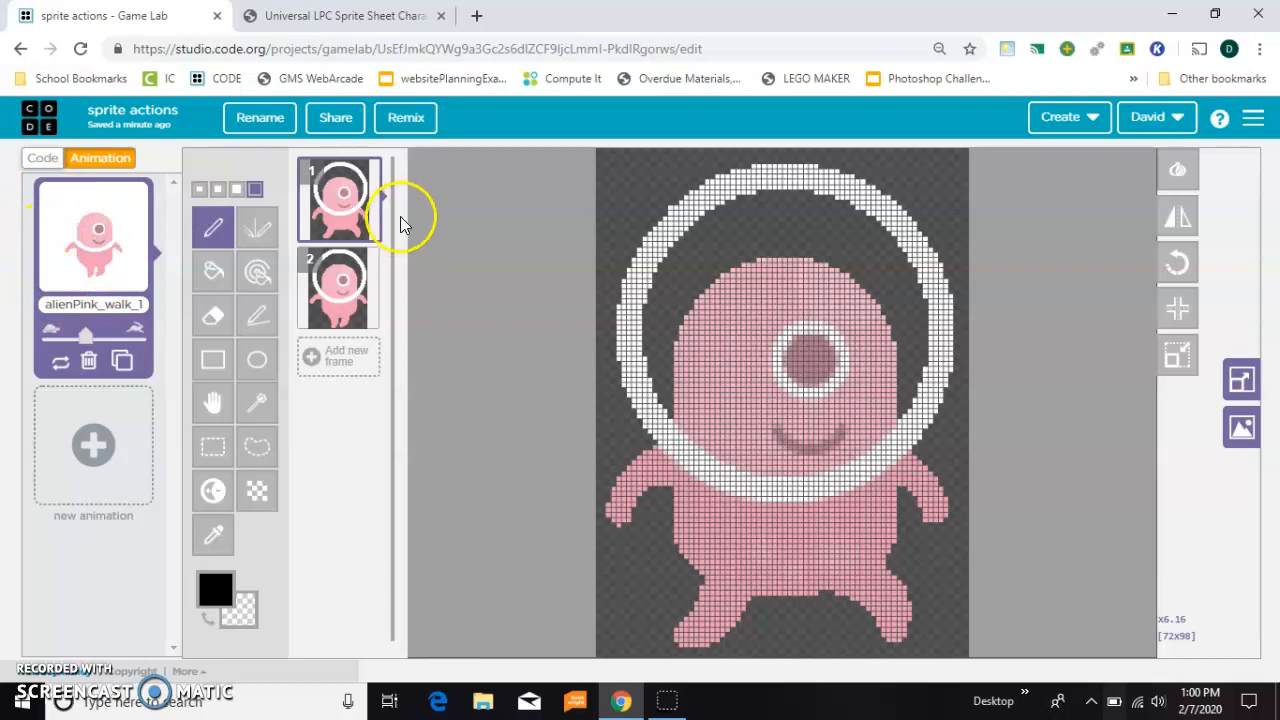
click(340, 200)
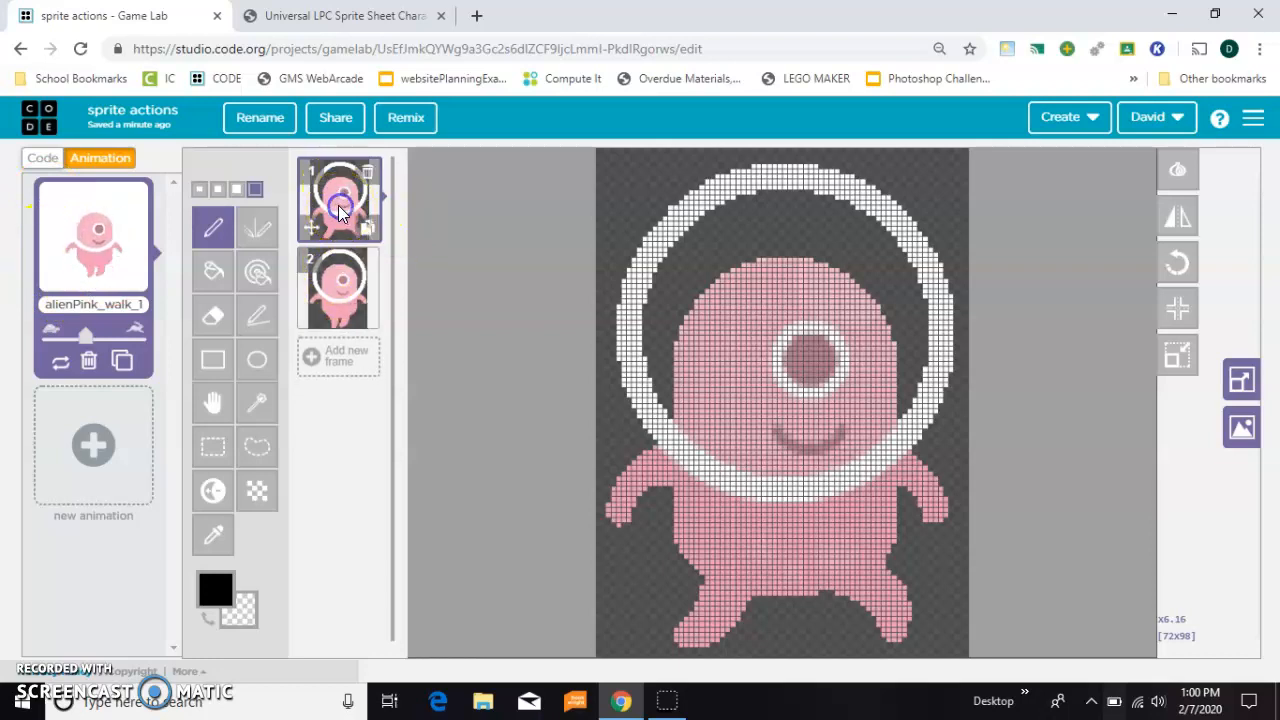
click(340, 288)
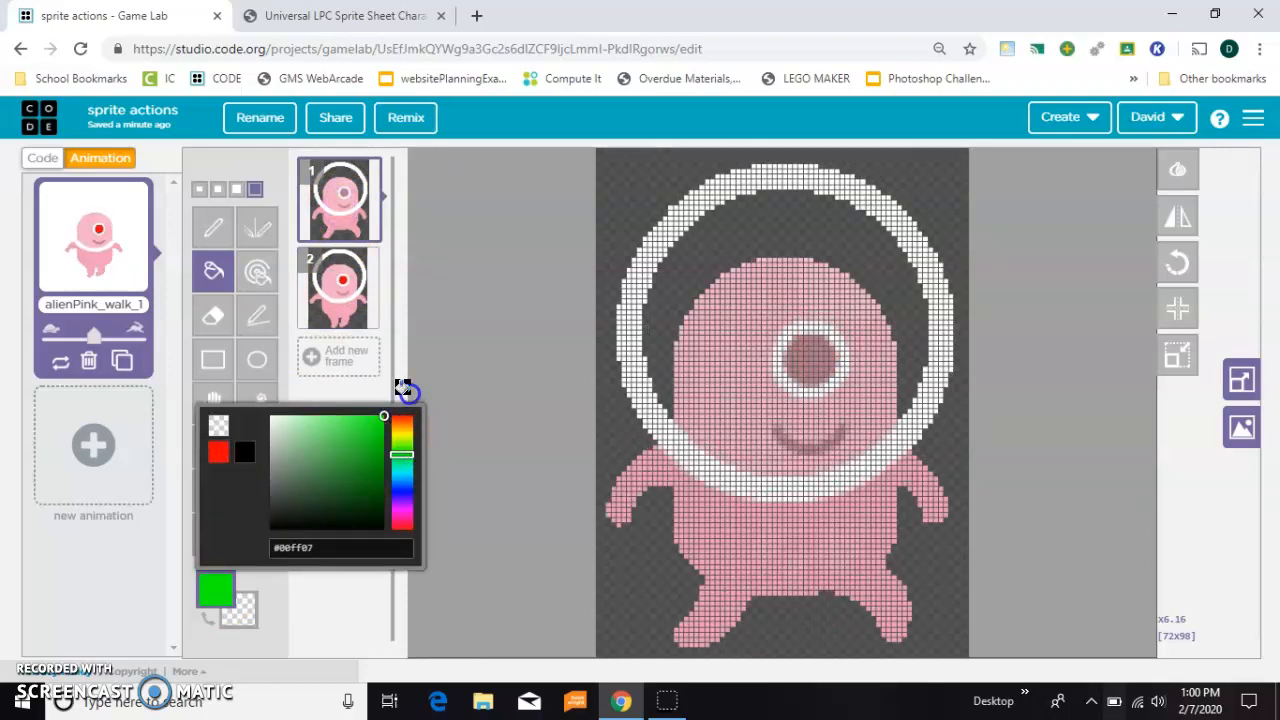
click(804, 360)
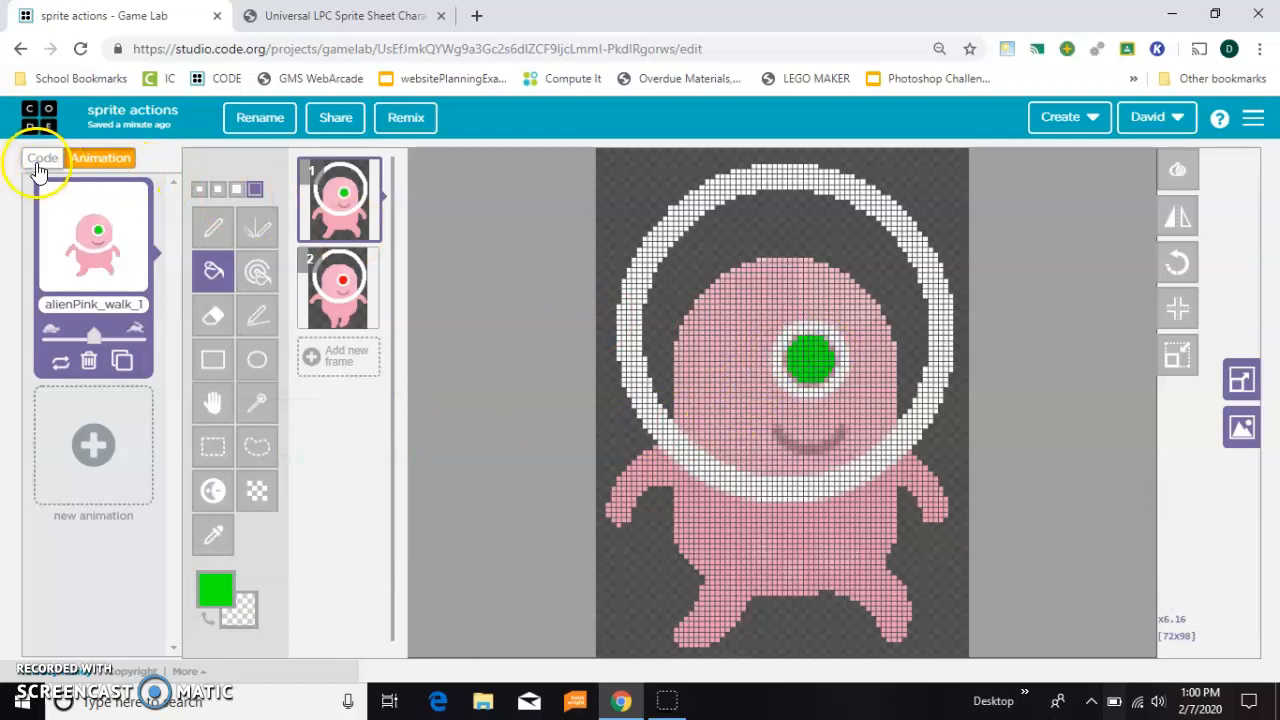
Return from the animation editor to the code workspace with the alien in preview
click(42, 158)
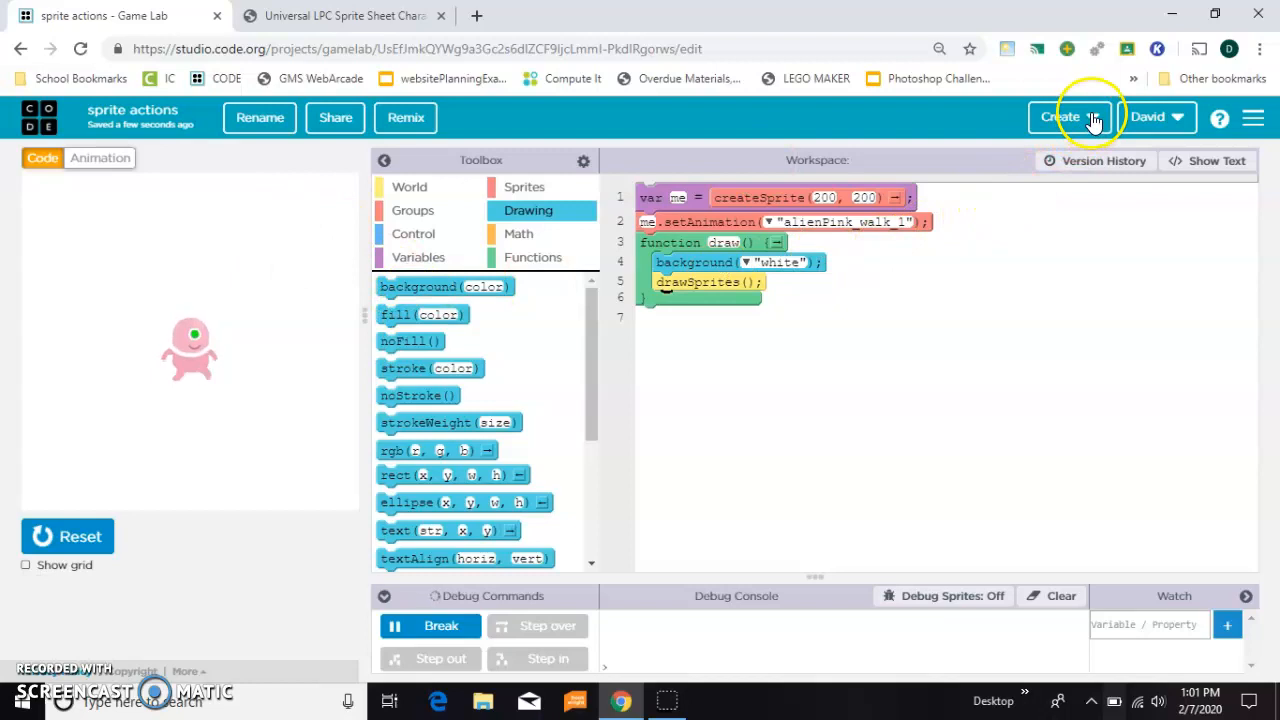
click(1068, 116)
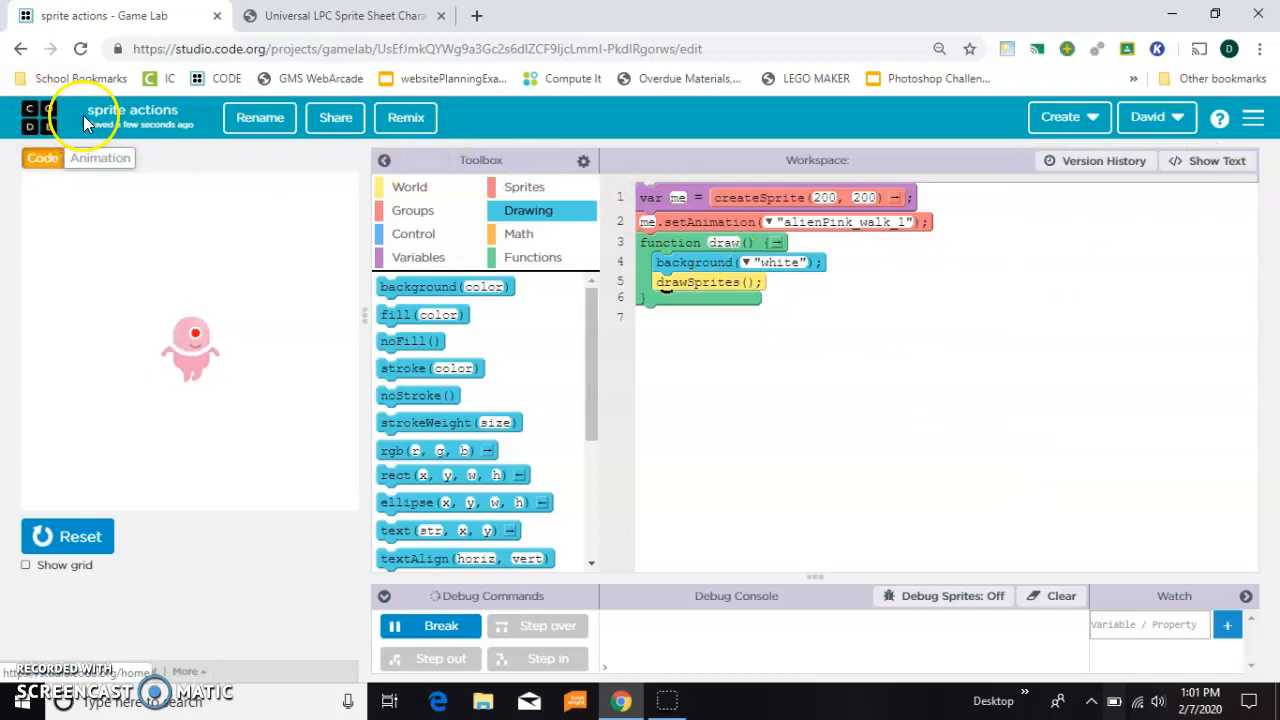
Reopen the animation editor and step through the alien's two walk frames
click(100, 158)
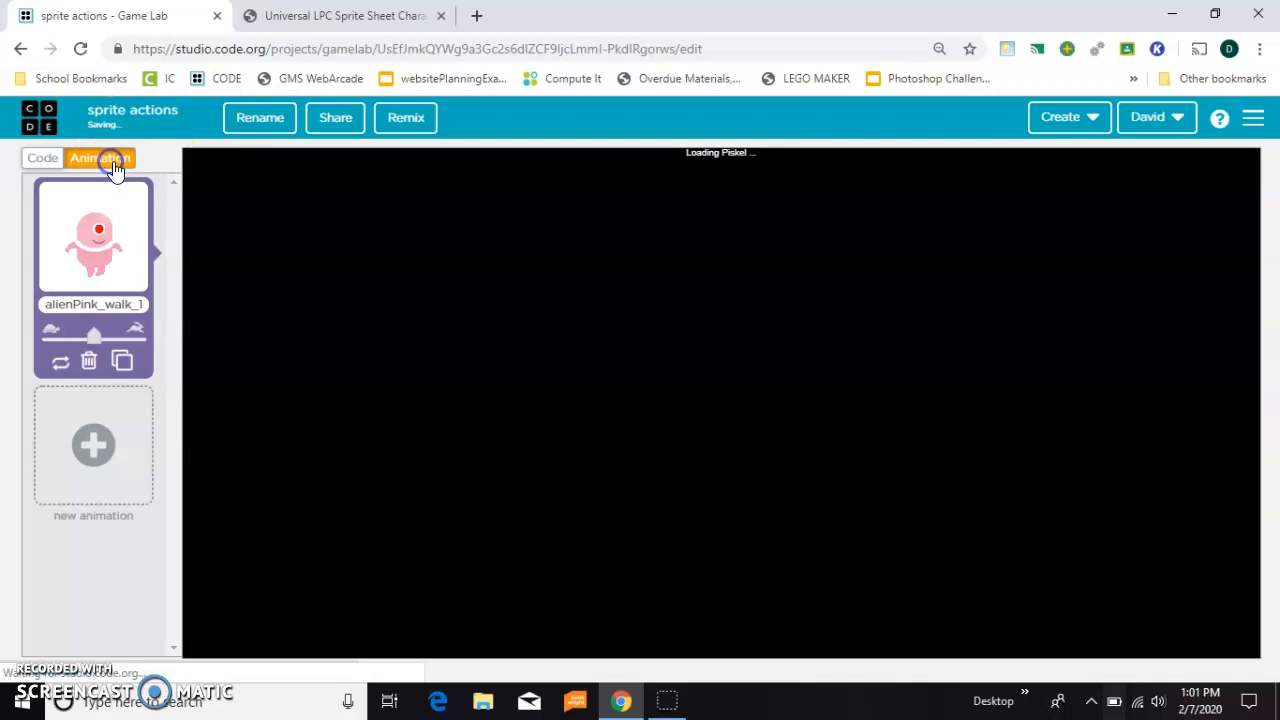
click(100, 158)
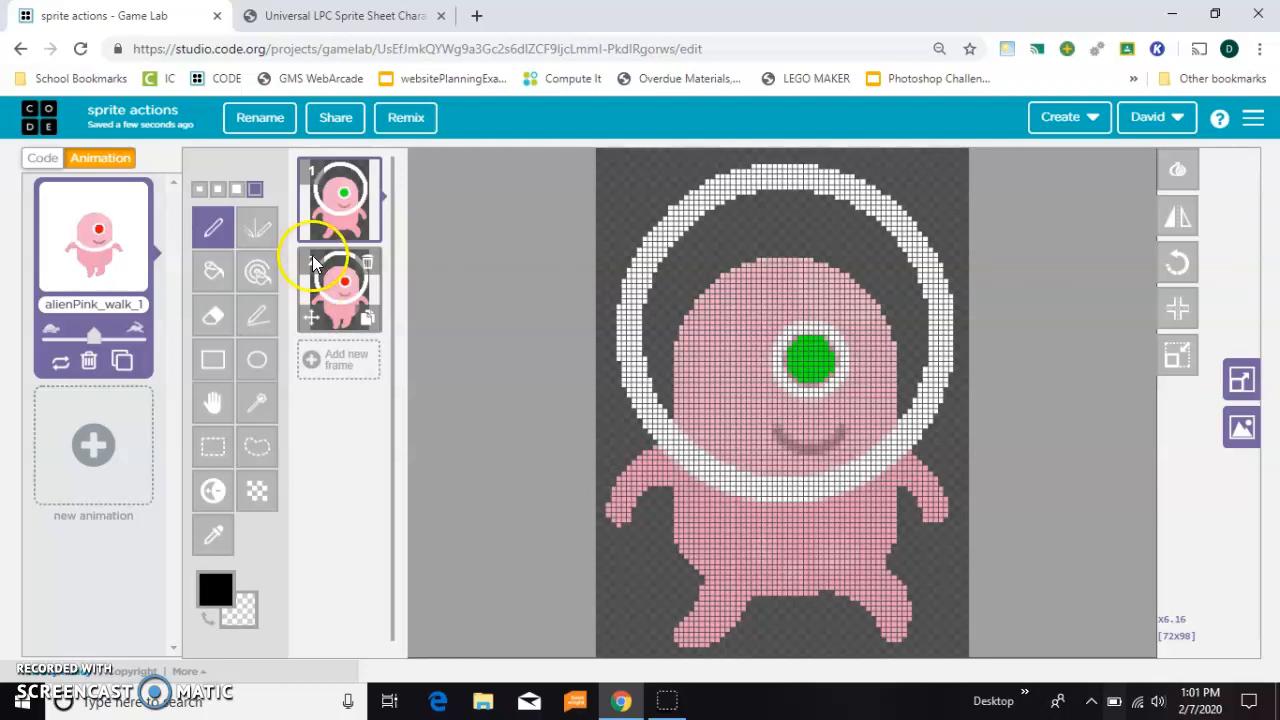
click(338, 198)
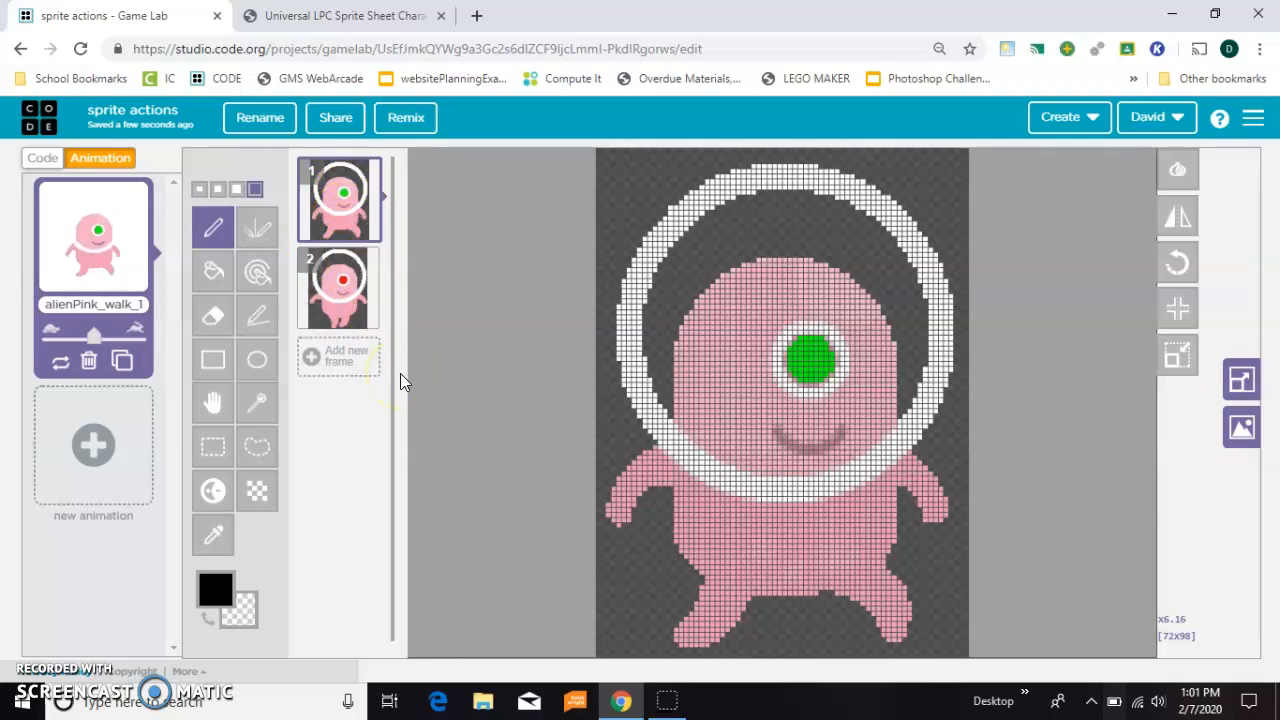
click(340, 288)
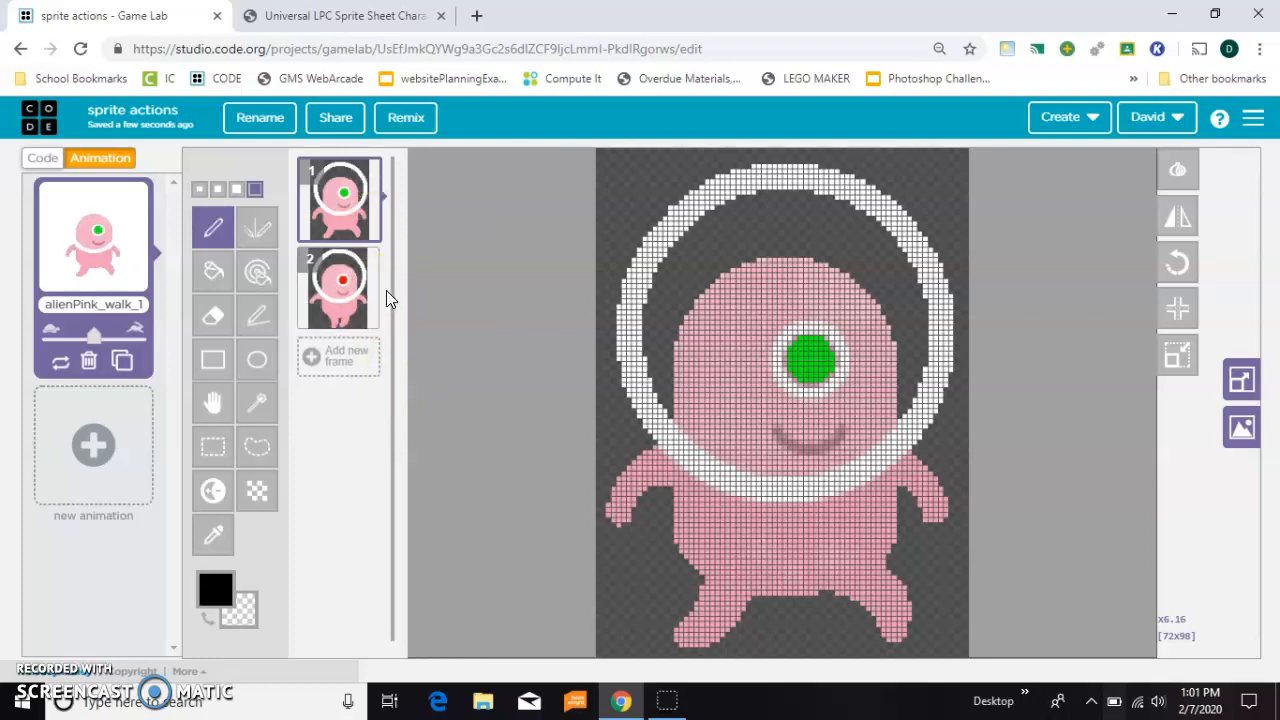
click(1068, 116)
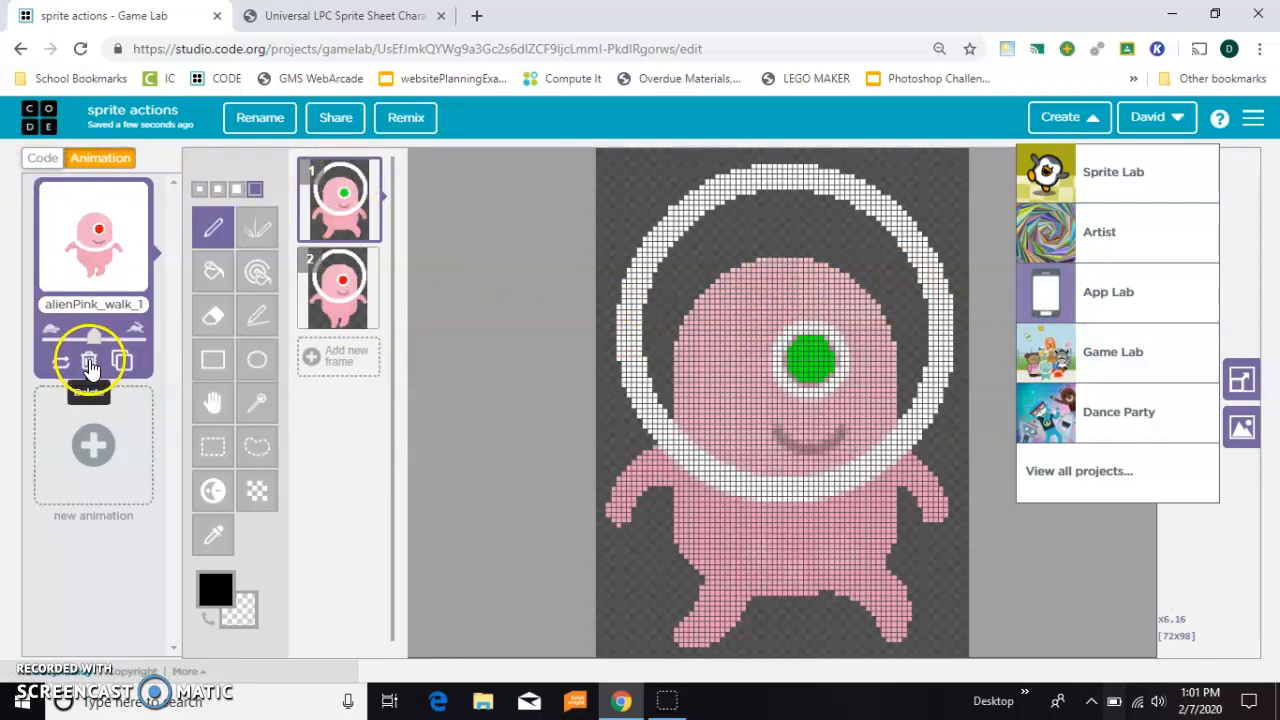
Delete the pink alien walking animation, leaving the animation list empty
click(90, 362)
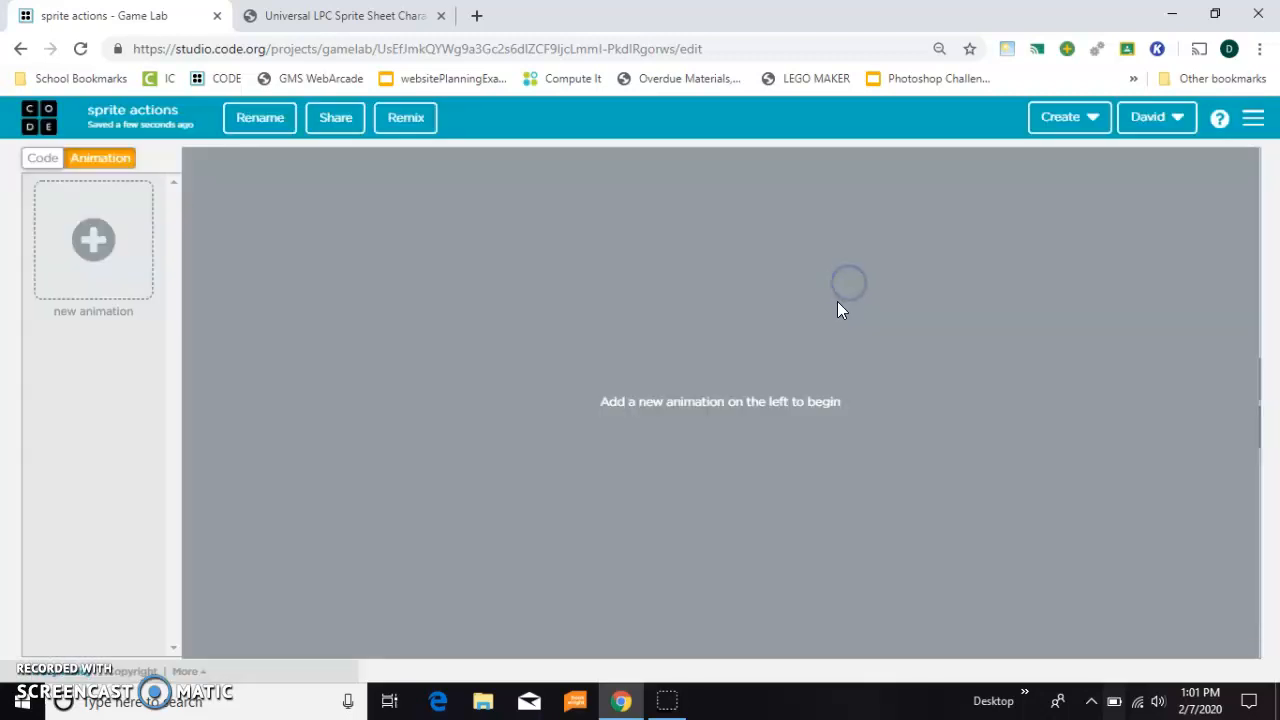
mouse_move(336, 276)
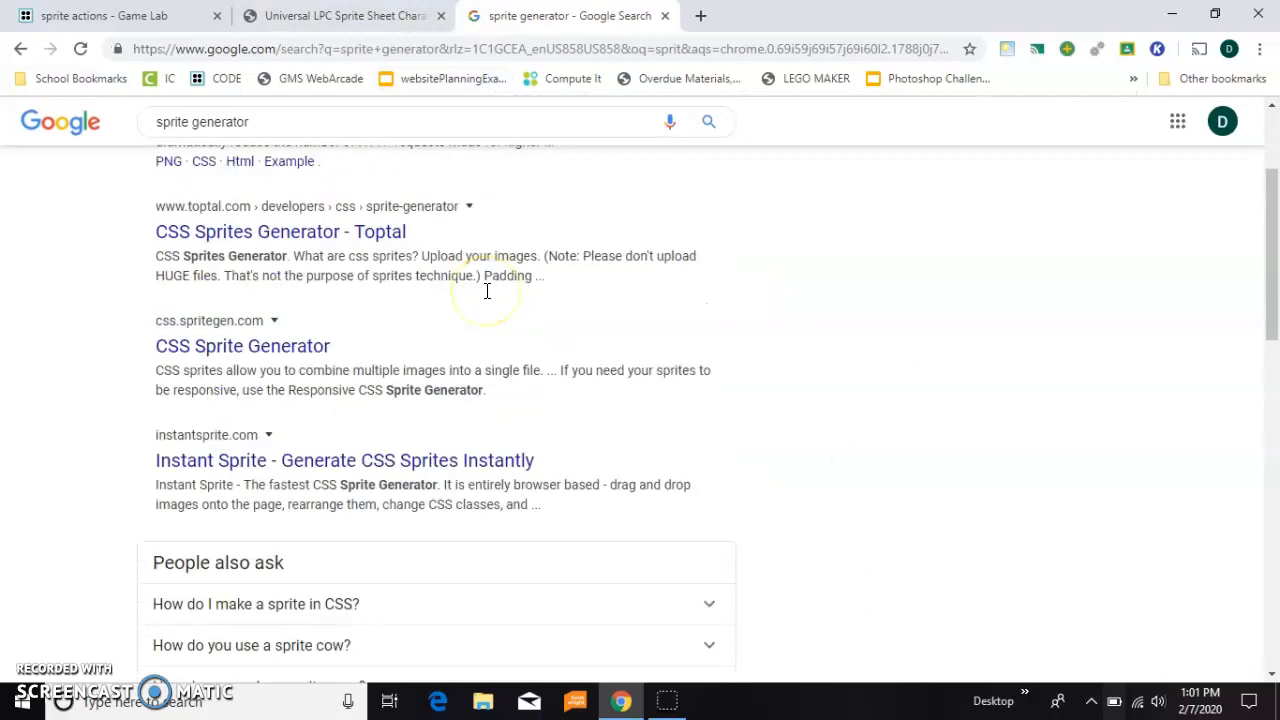
Switch to the Universal LPC Spritesheet Character Generator page
click(340, 16)
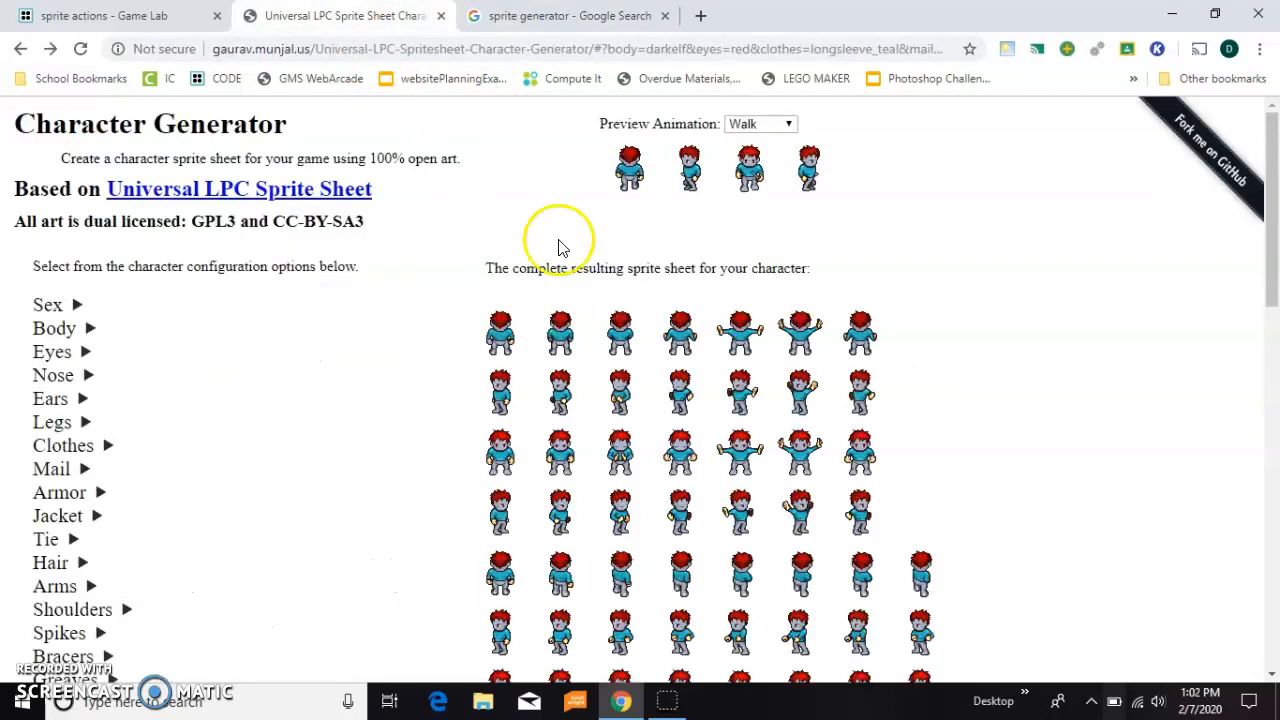
mouse_move(300, 124)
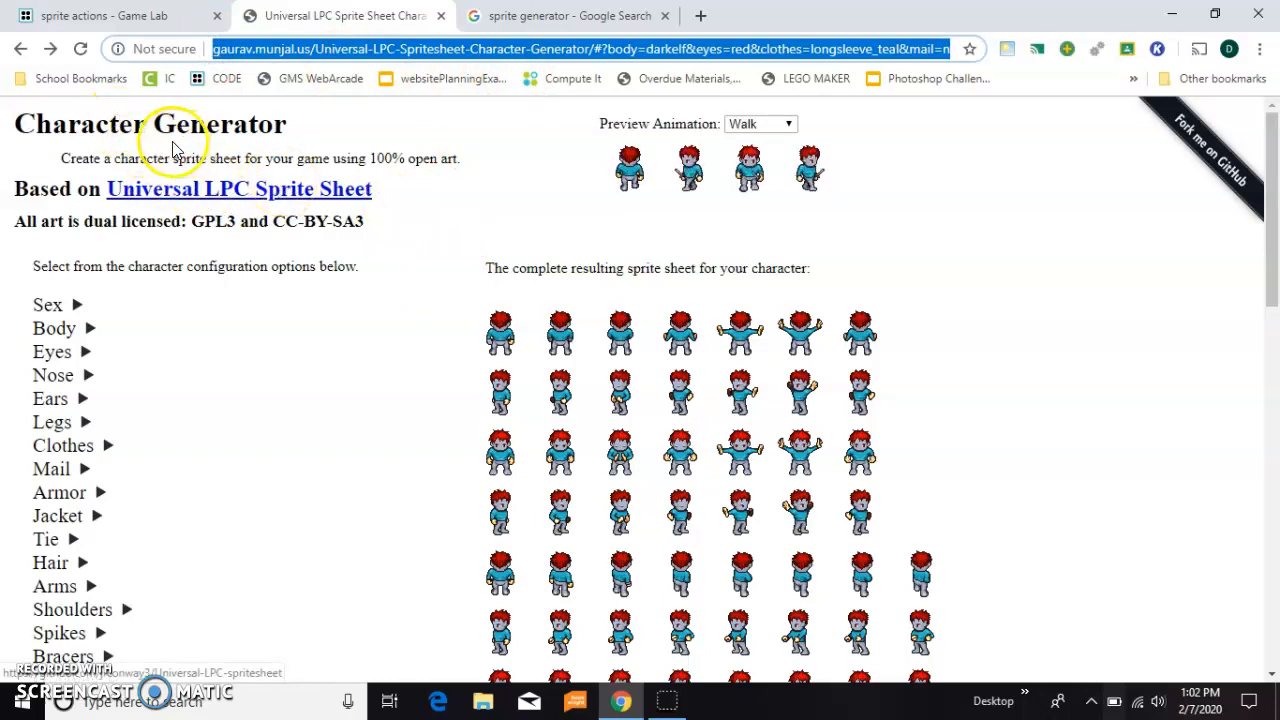
Try the Metal Helmet on the character, then swap it for the Red Bandana
scroll(down, 3)
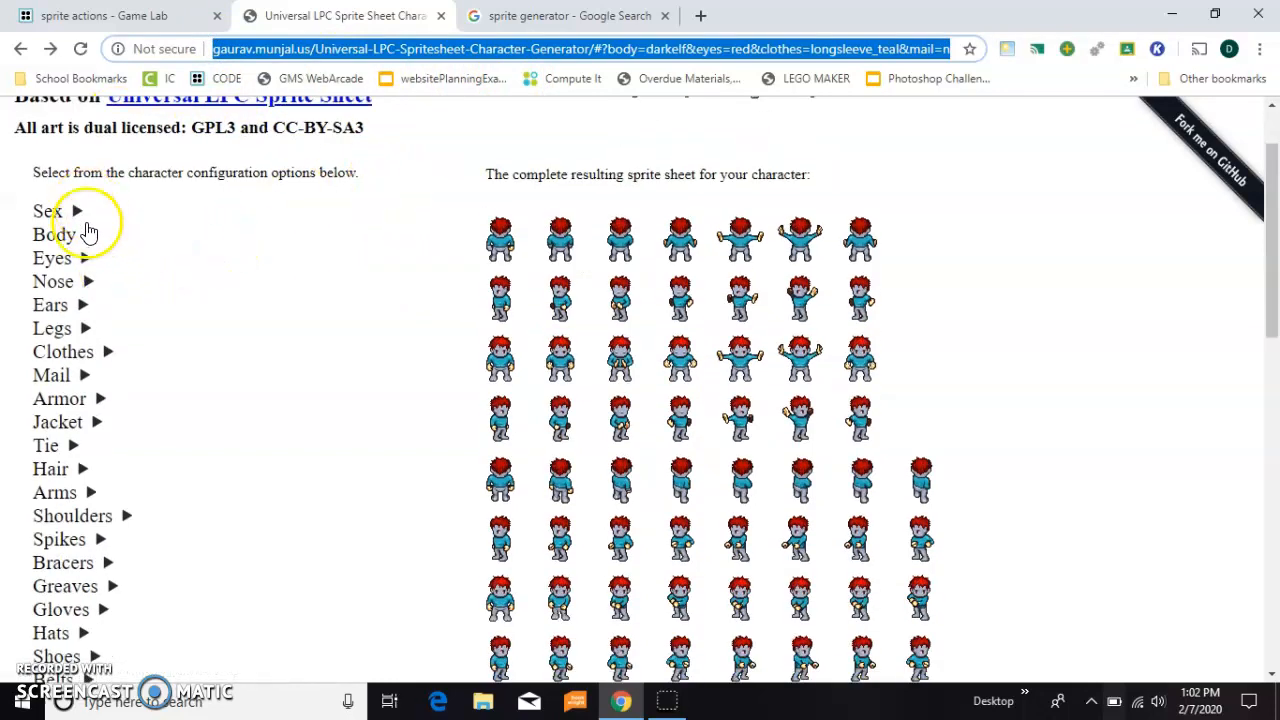
scroll(down, 3)
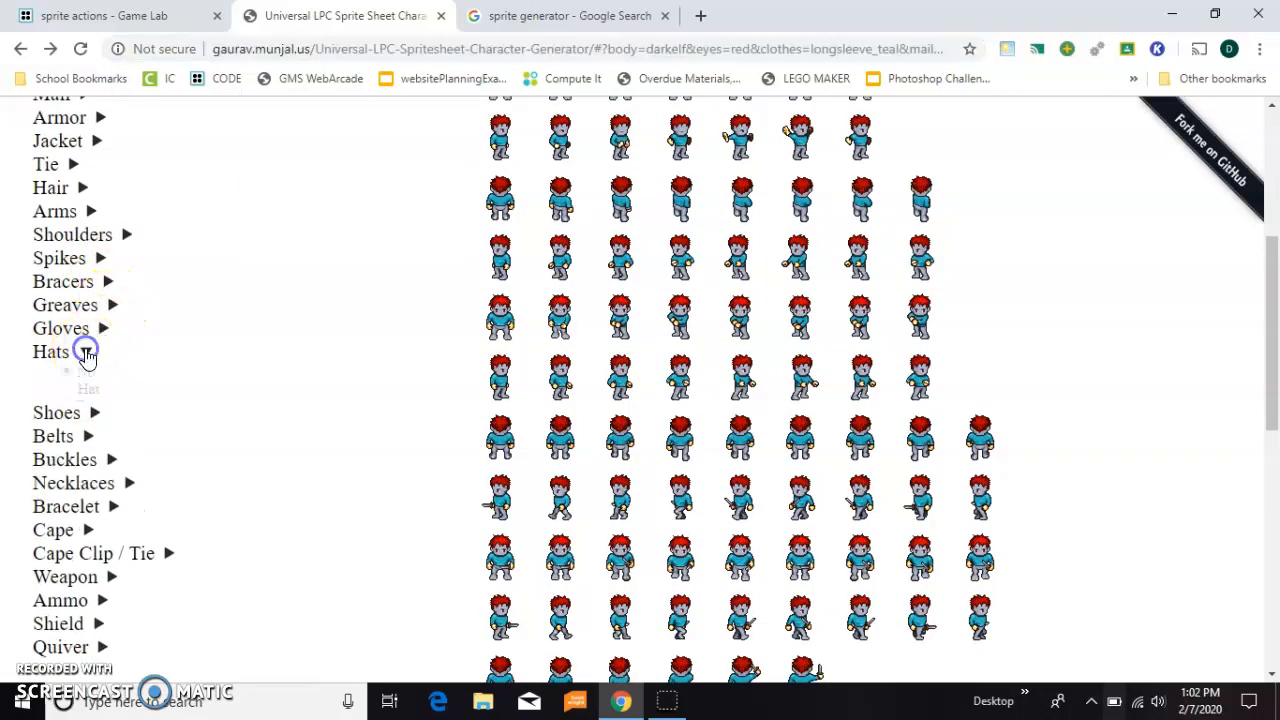
click(84, 352)
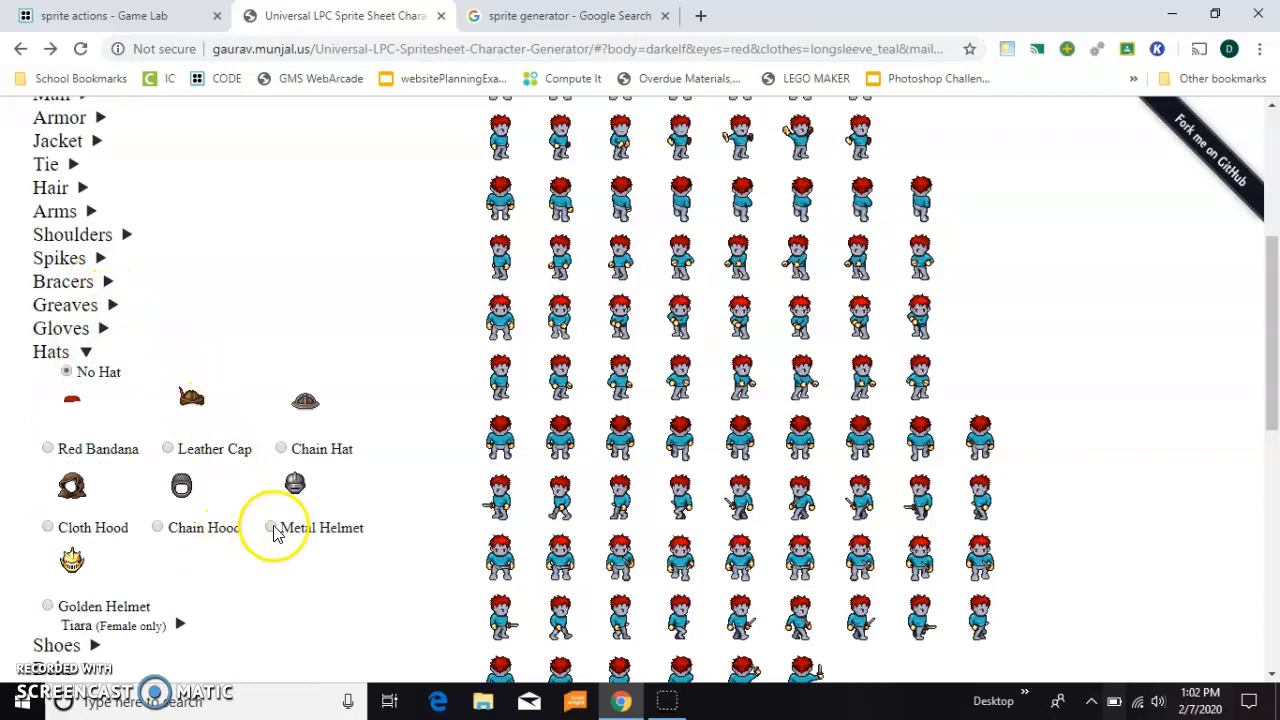
click(270, 528)
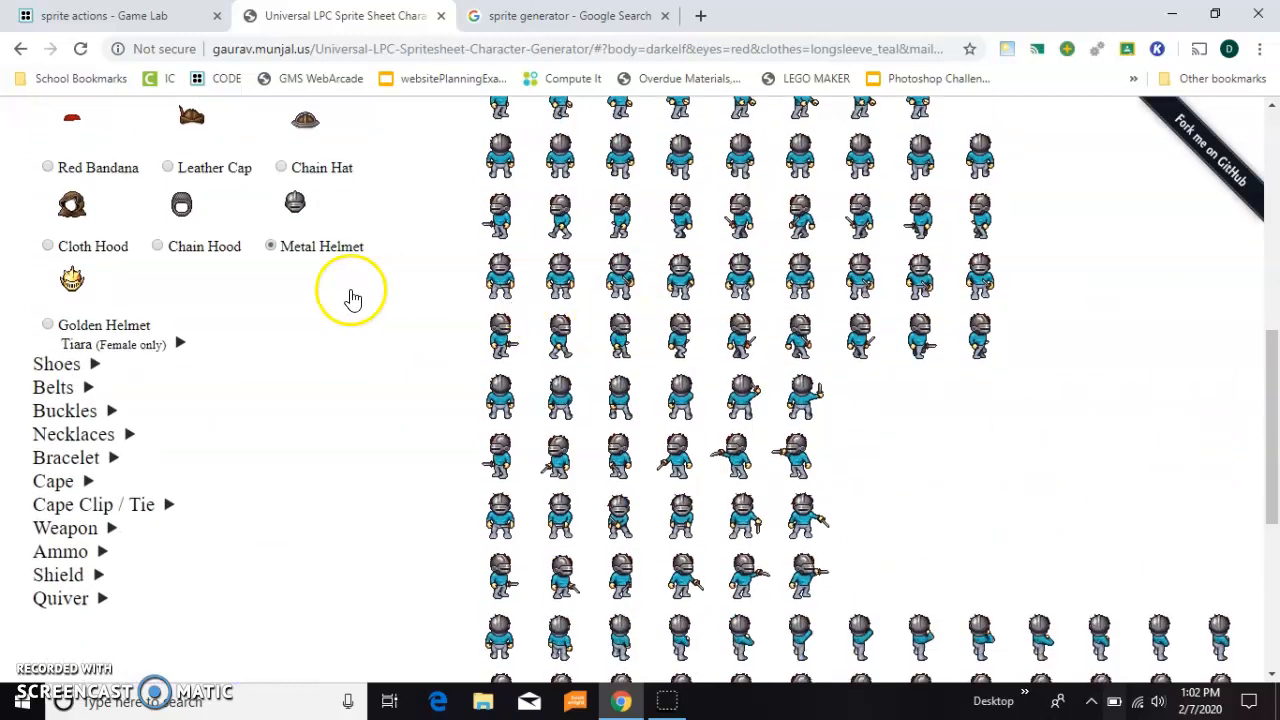
click(48, 168)
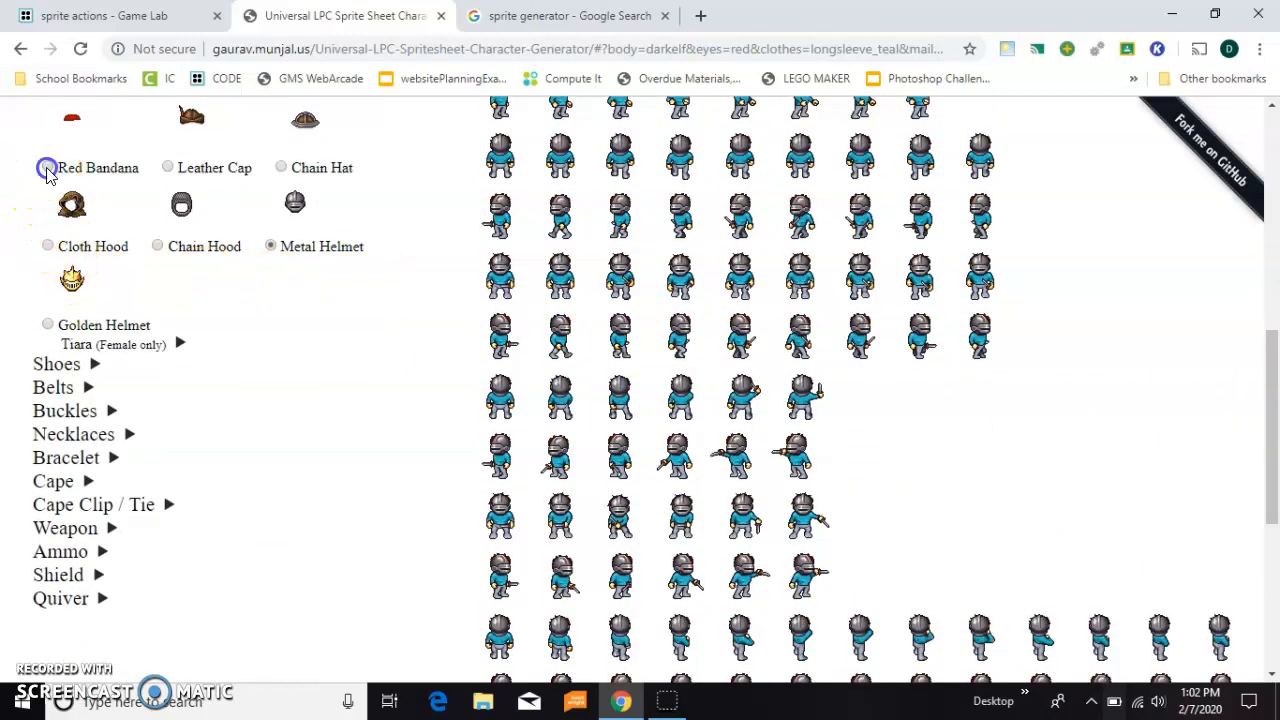
click(48, 246)
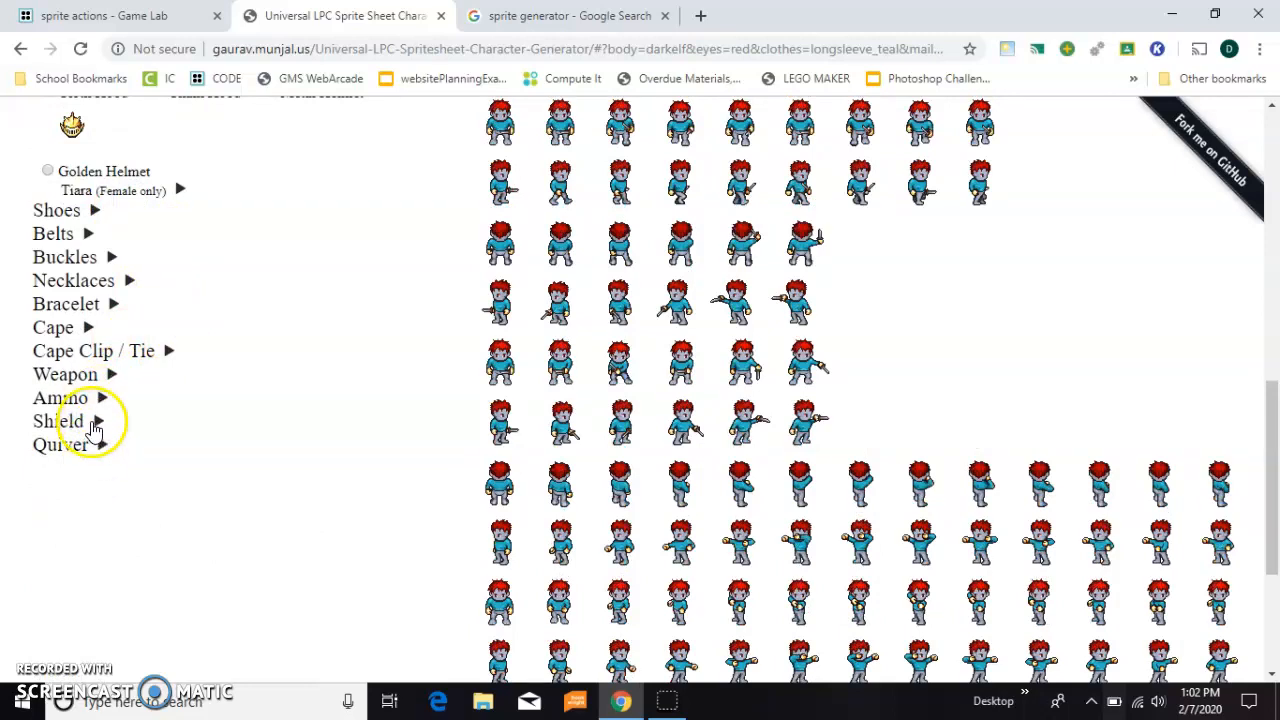
Set the character's shield option to No Shield
click(58, 420)
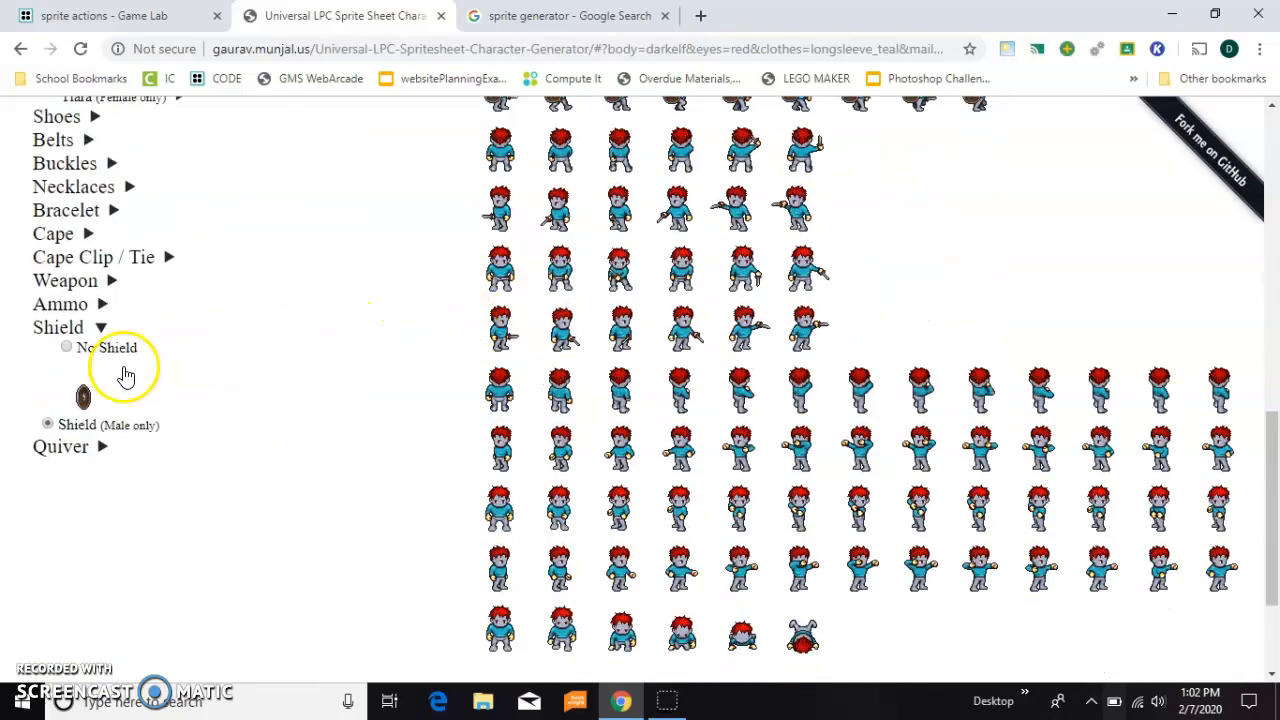
click(66, 348)
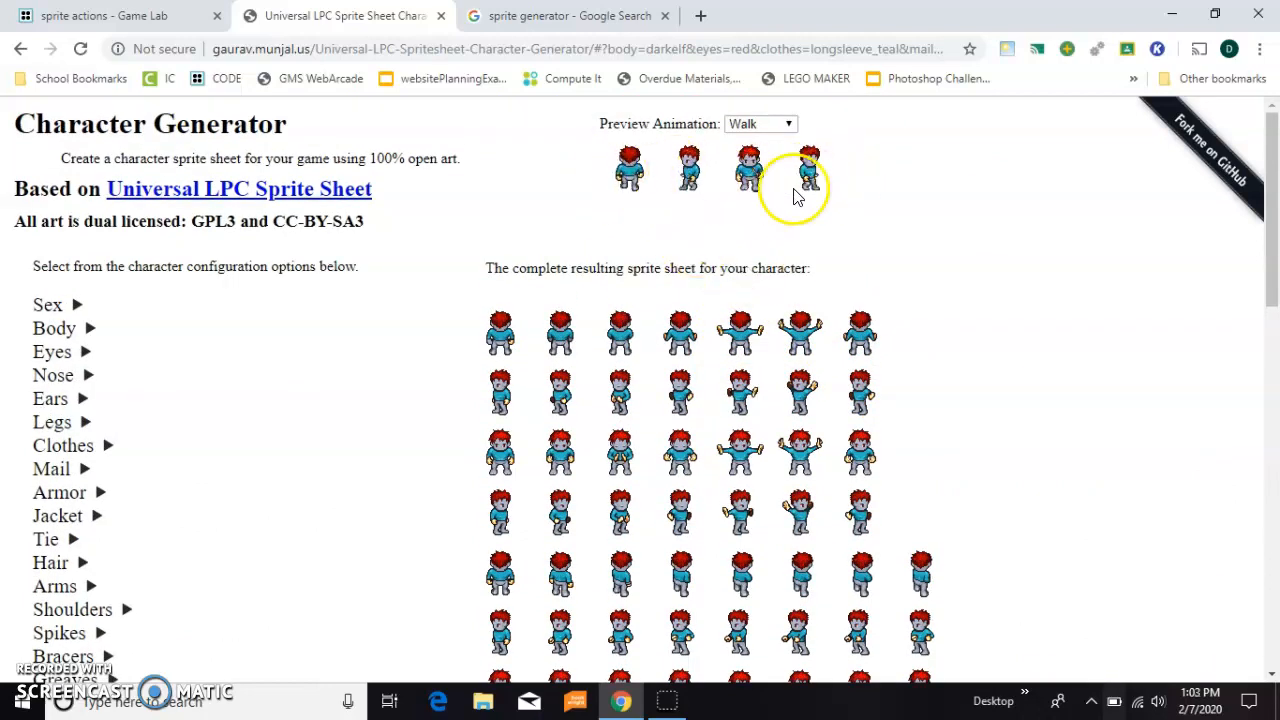
Start saving the walking preview image, then cancel the save
right_click(628, 168)
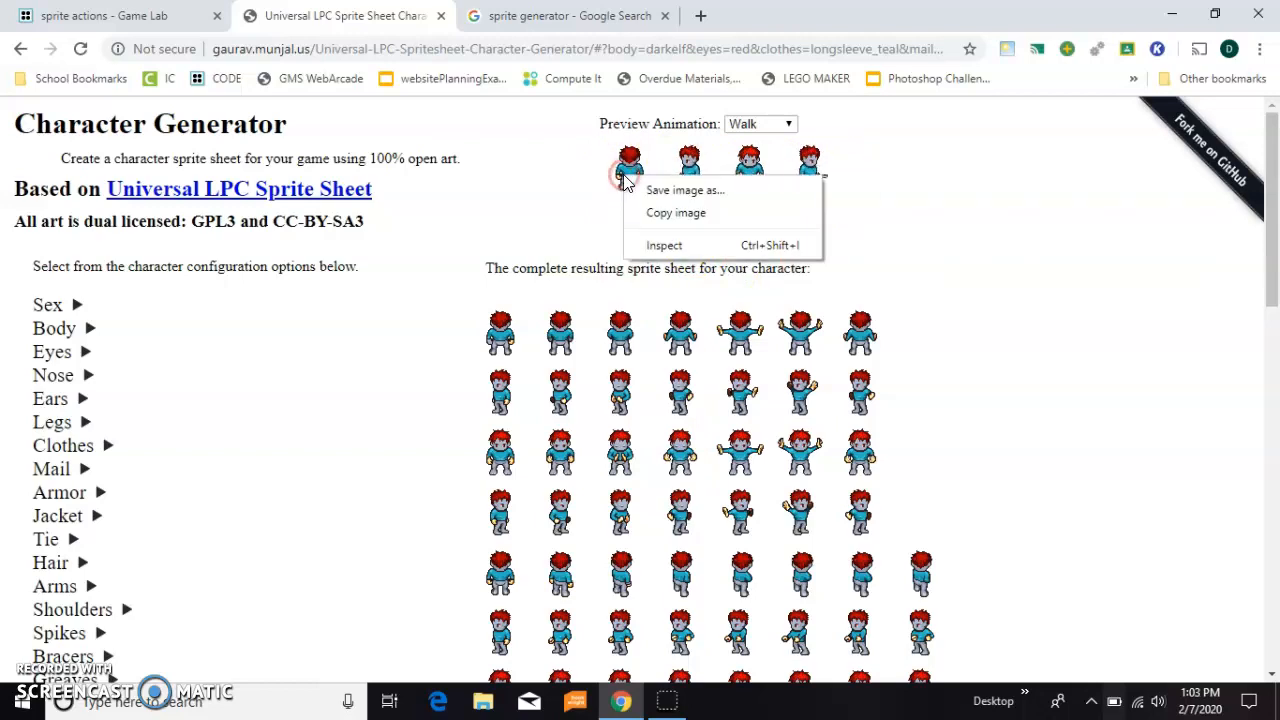
mouse_move(640, 192)
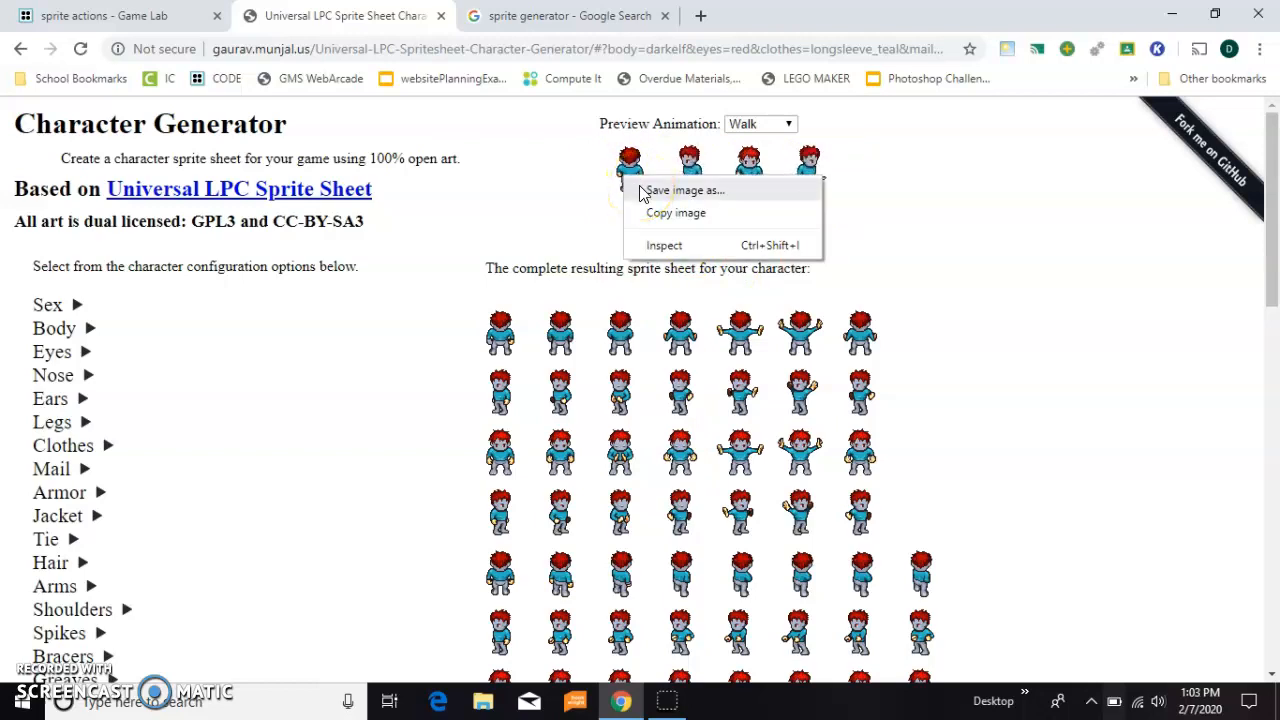
click(684, 190)
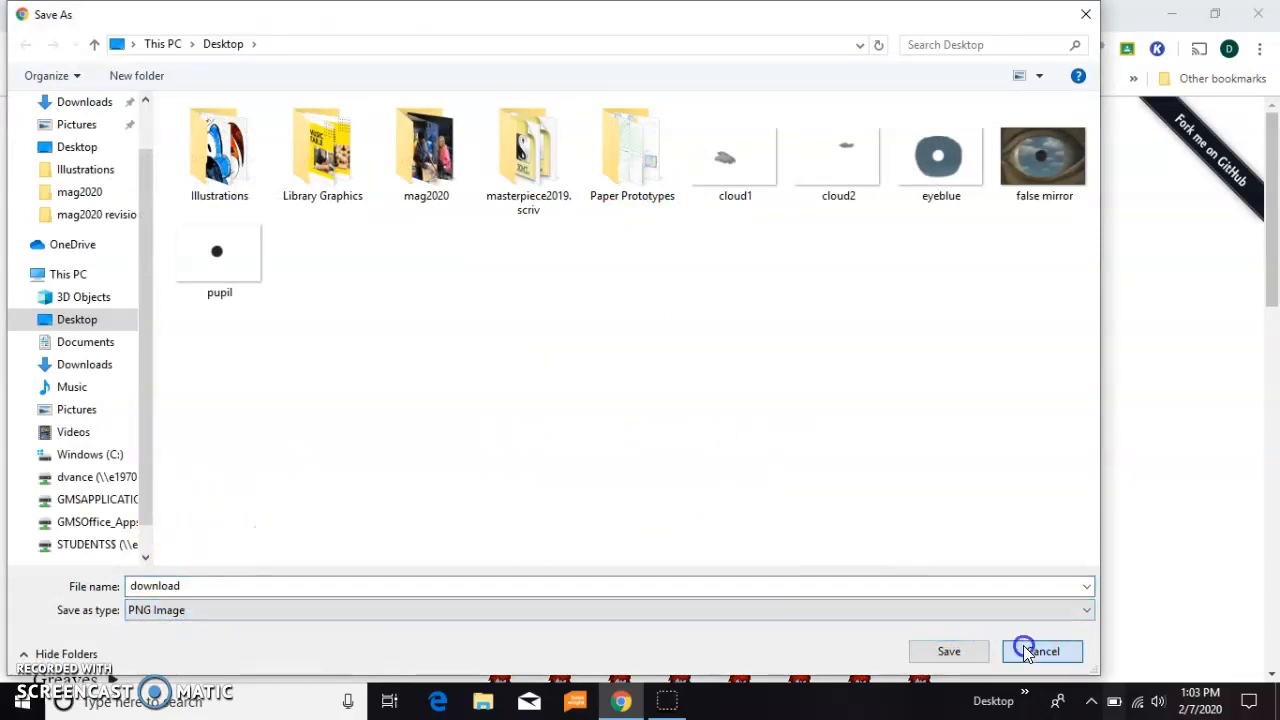
click(1042, 652)
text(snipp)
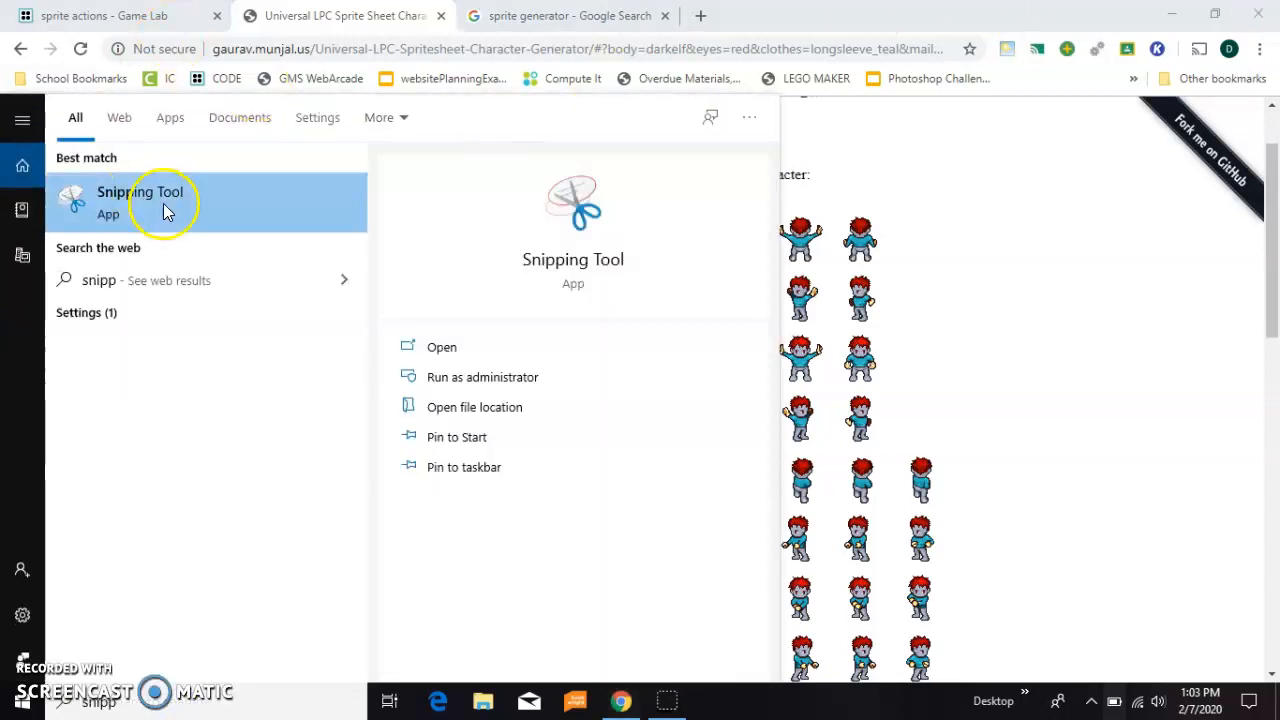
Snip character frames in Snipping Tool and save them as walk1 and walk2 images
click(140, 200)
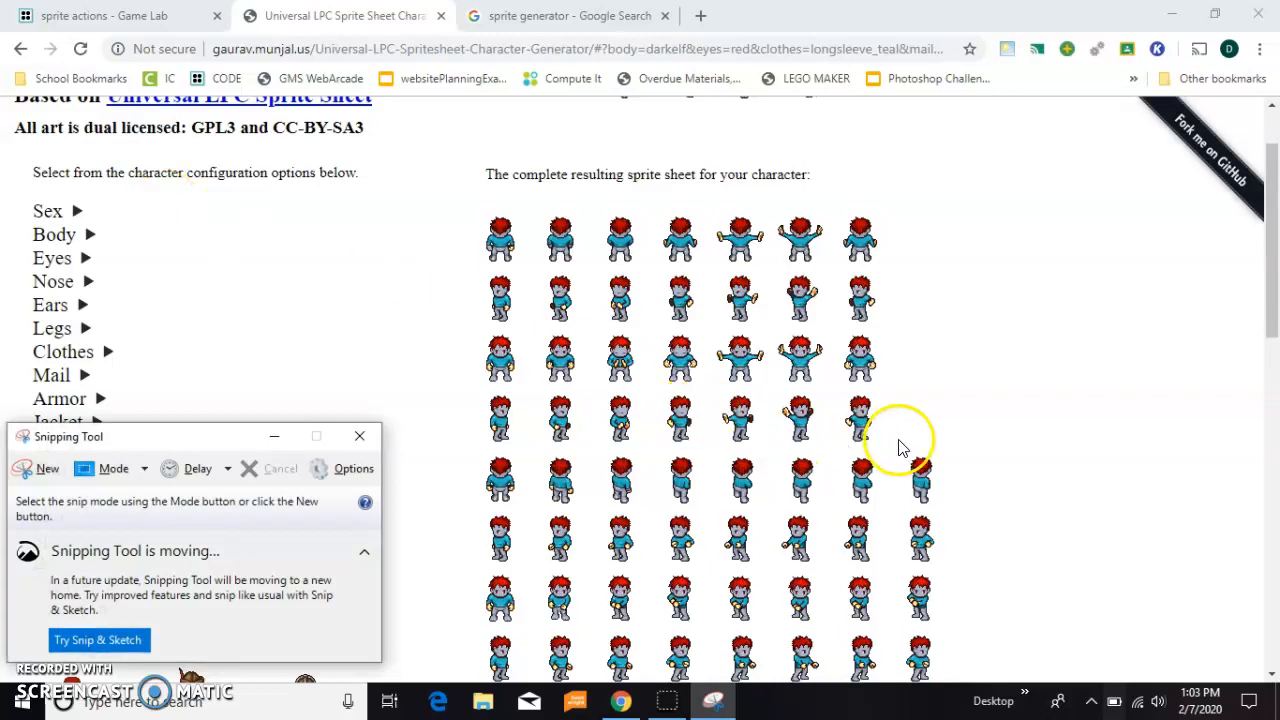
scroll(down, 3)
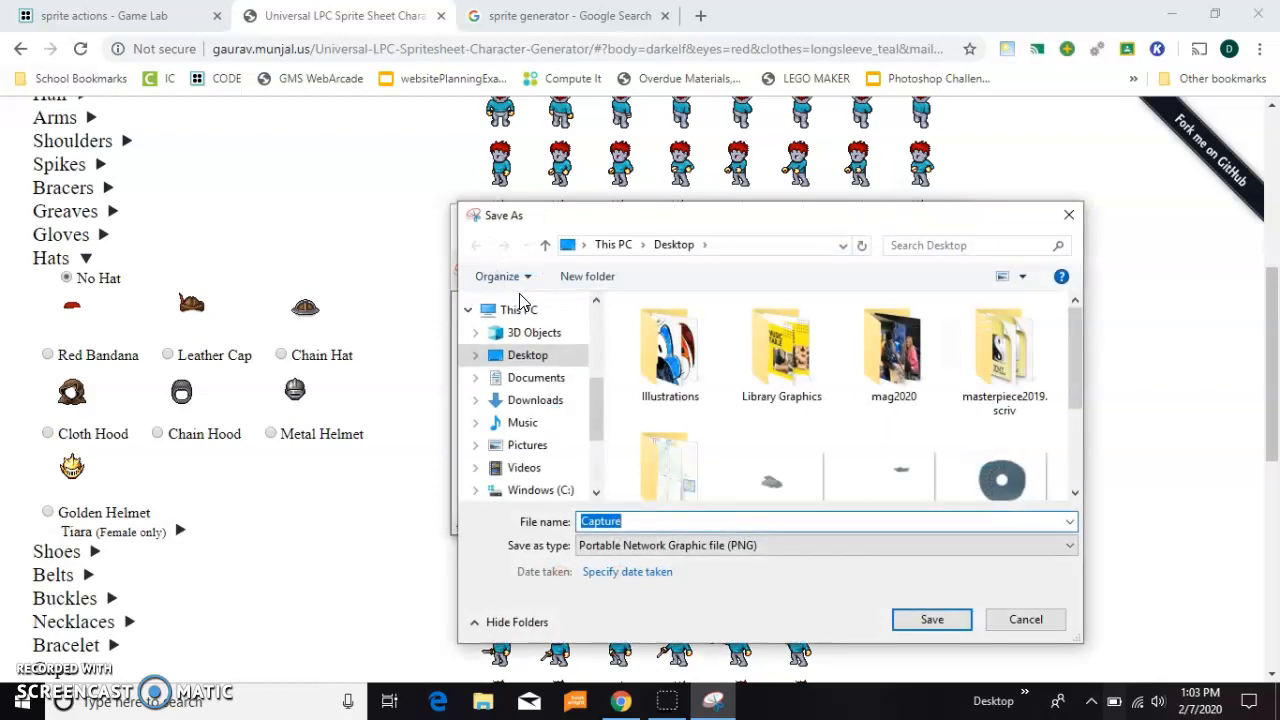
text(wa)
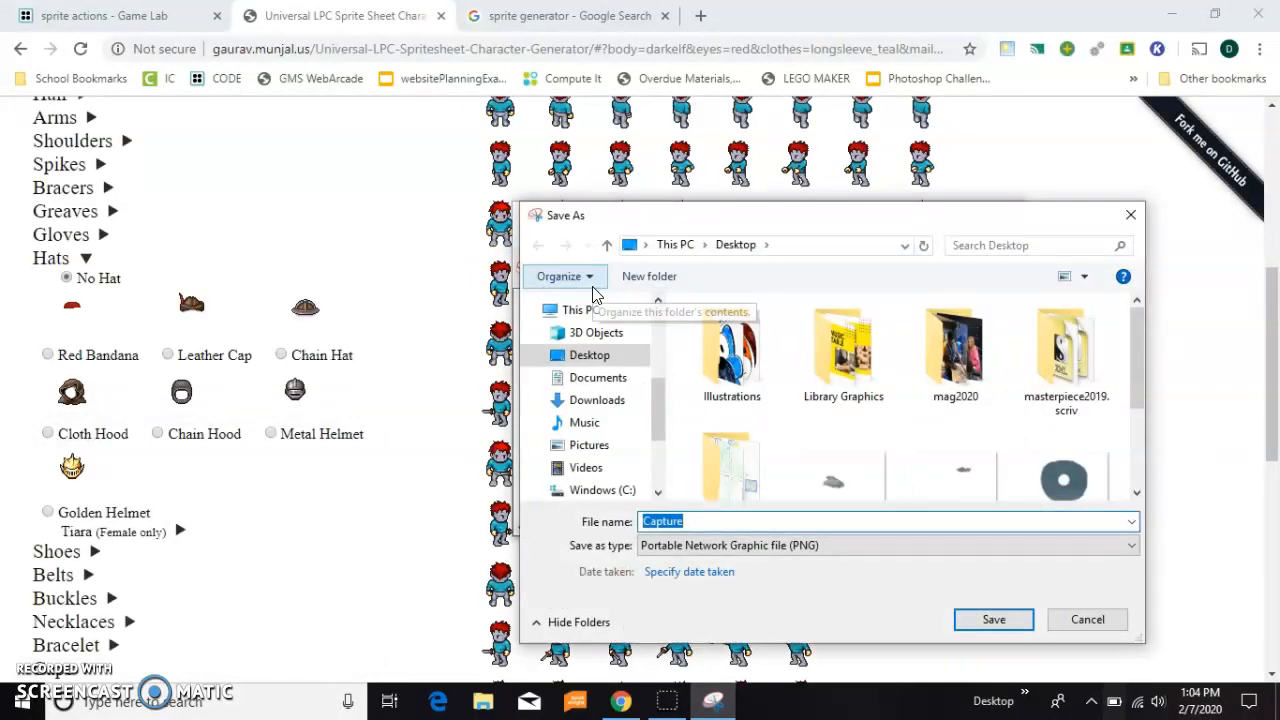
text(walk2)
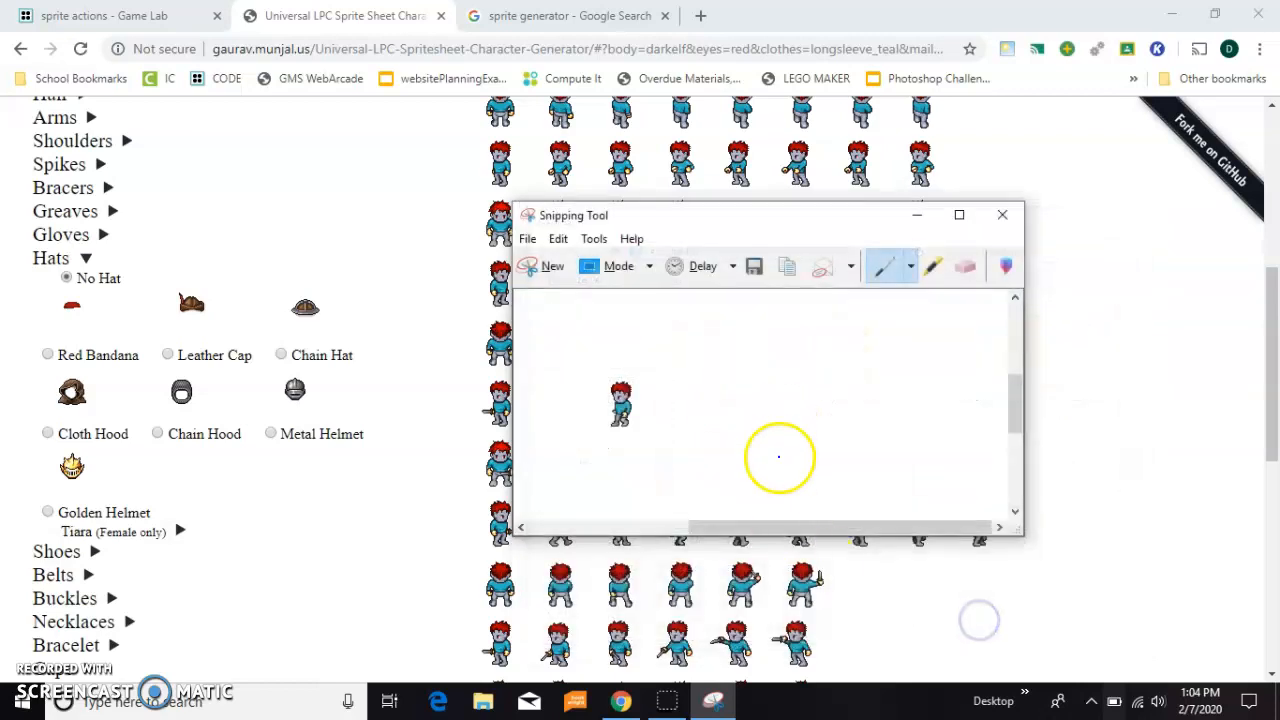
mouse_move(912, 216)
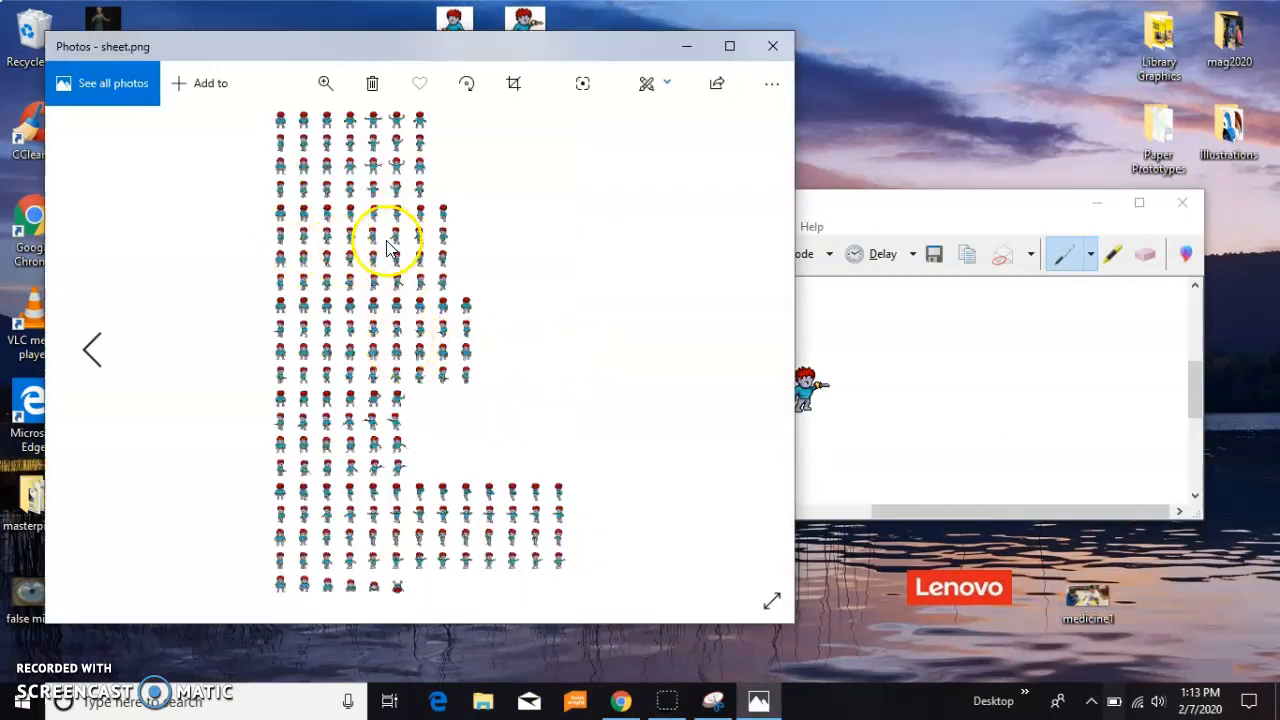
Close the sprite sheet picture and return to the Game Lab project
click(772, 46)
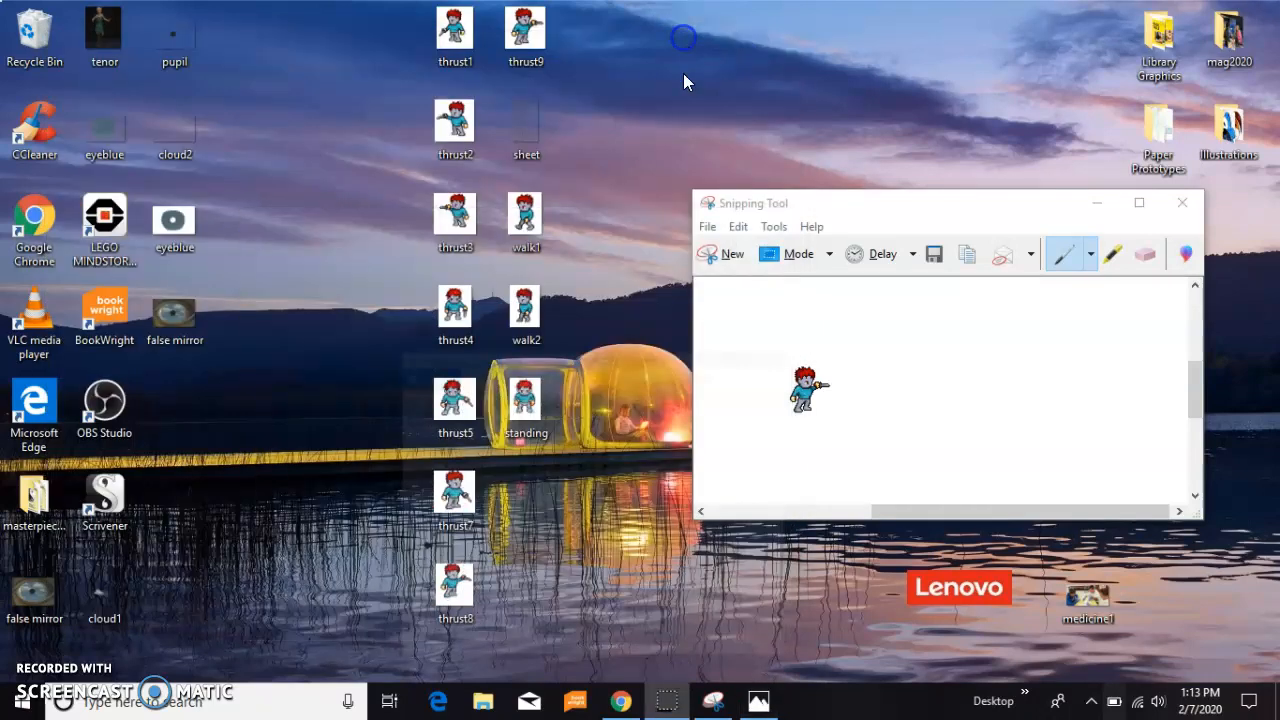
click(622, 700)
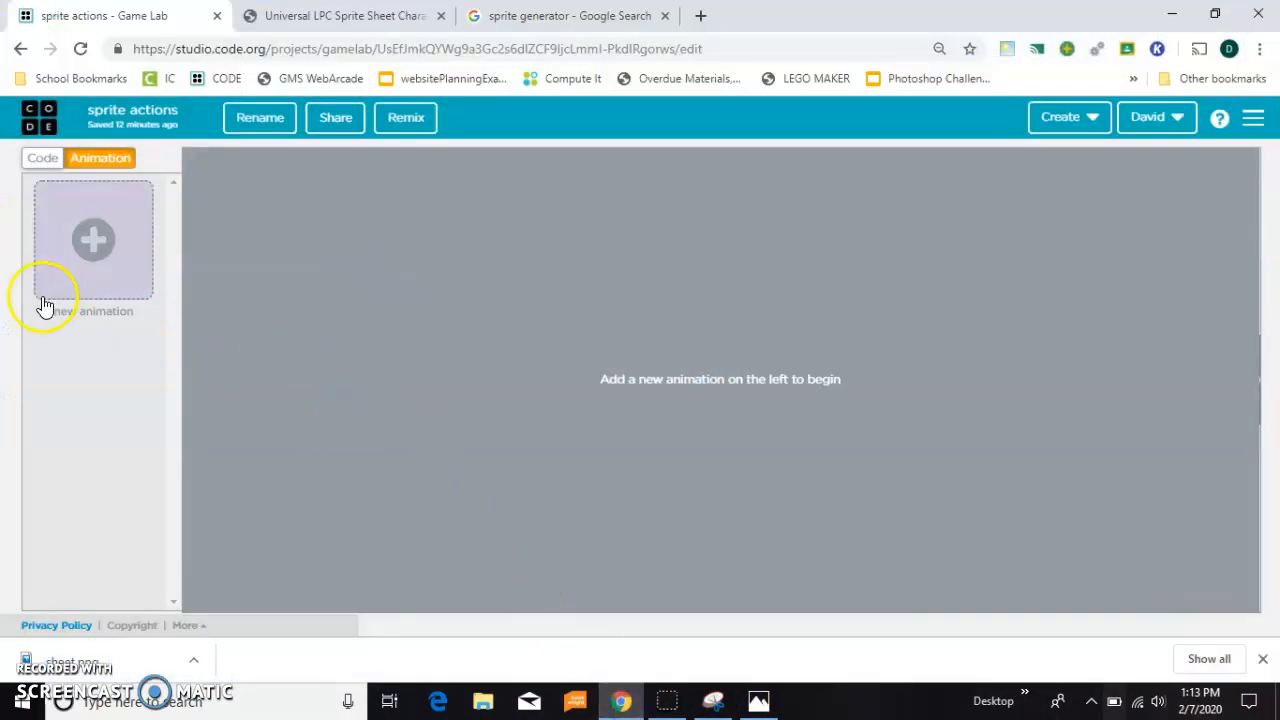
Upload standing.PNG as a new animation and run the game so the character appears
click(92, 240)
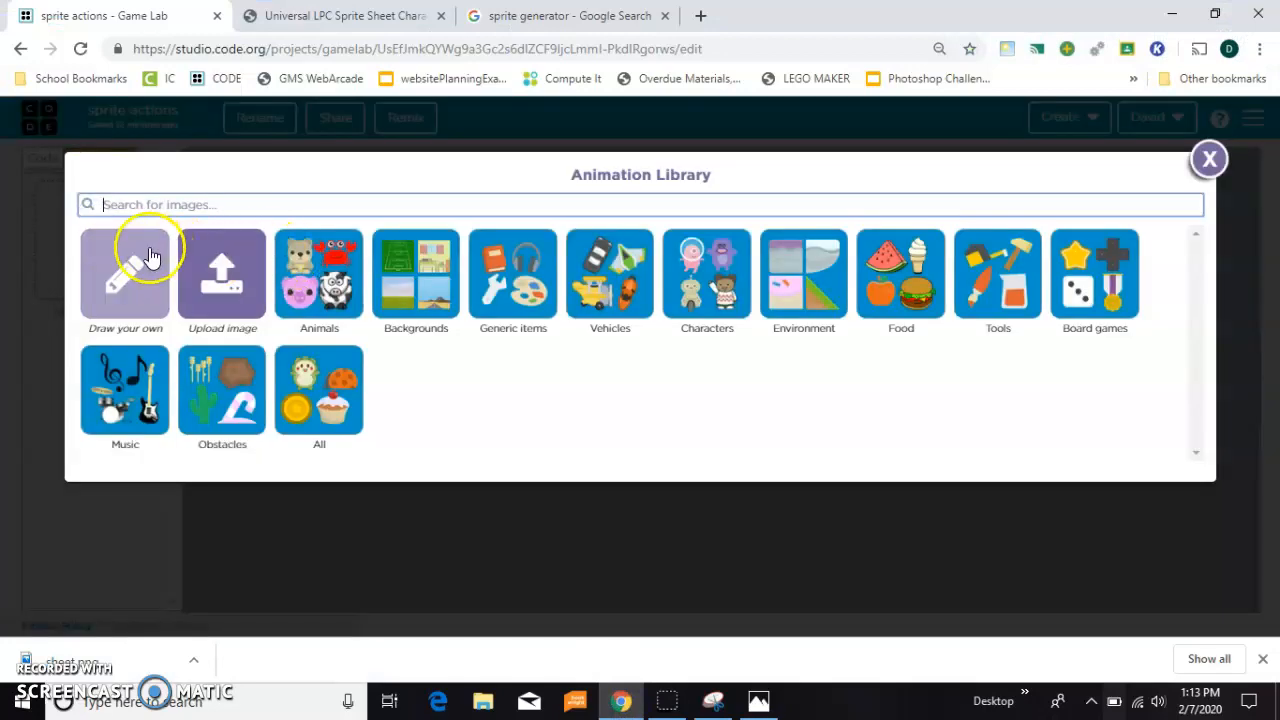
click(220, 276)
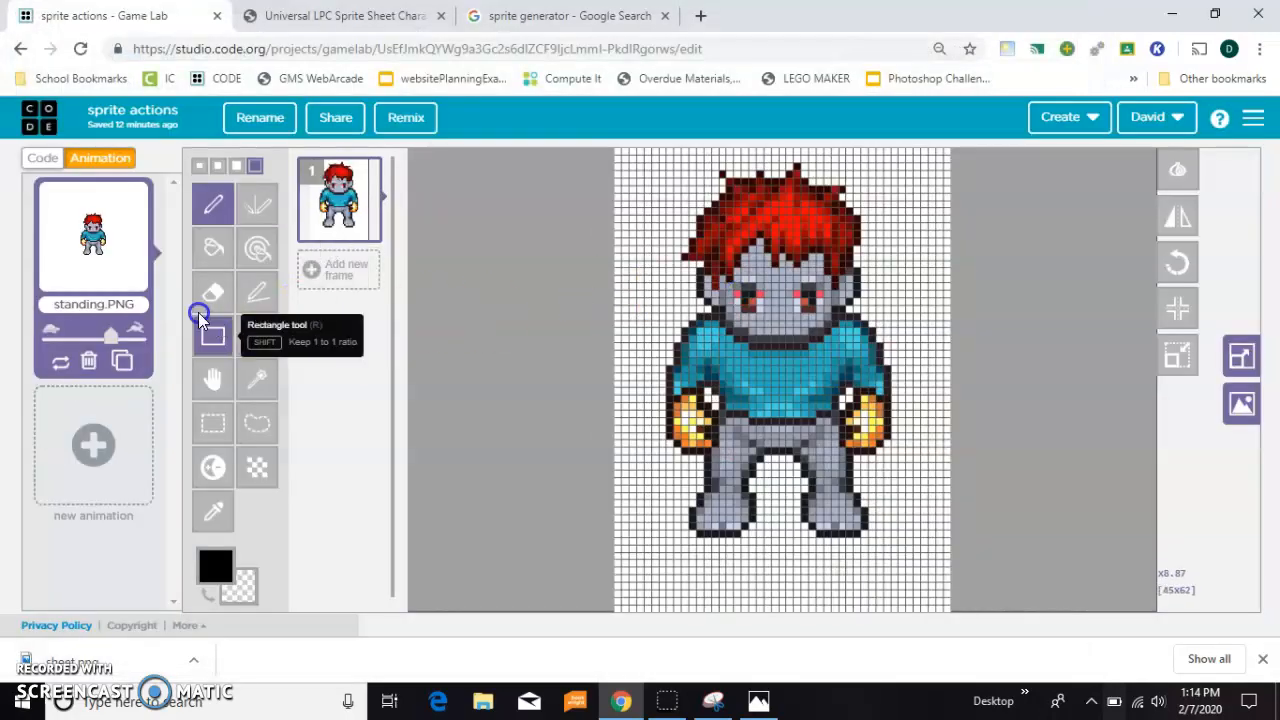
click(42, 158)
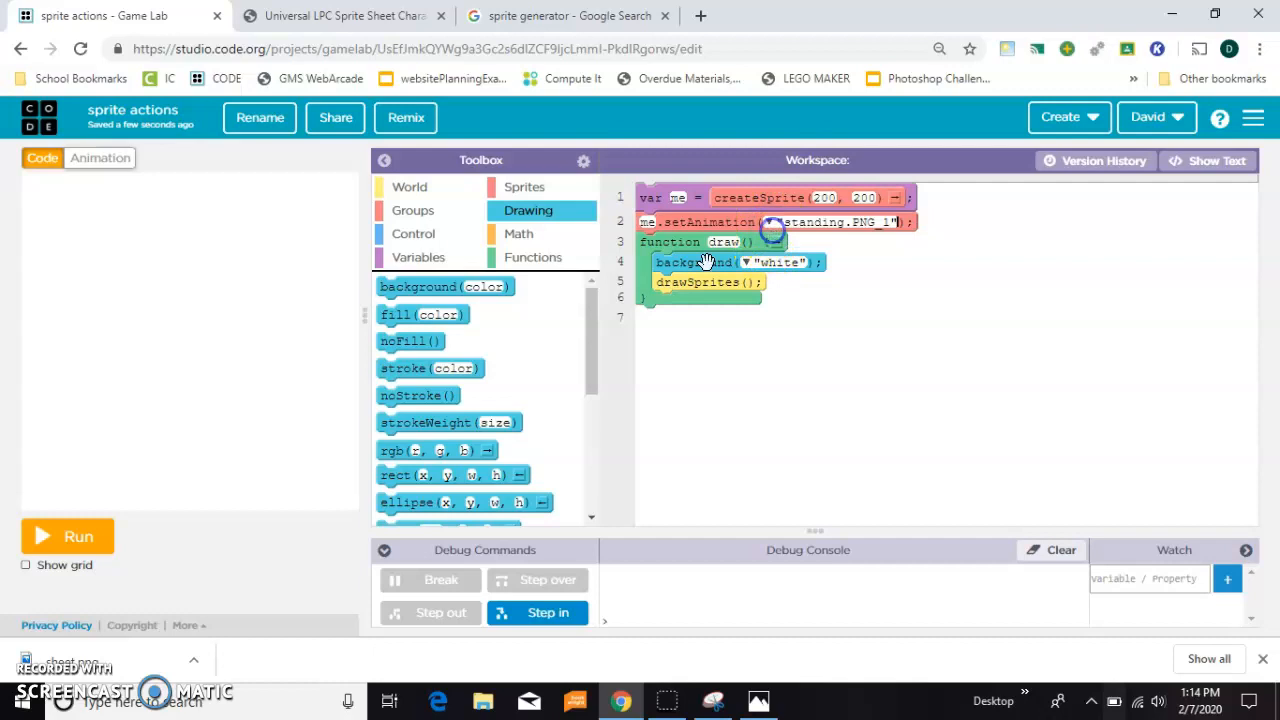
click(68, 536)
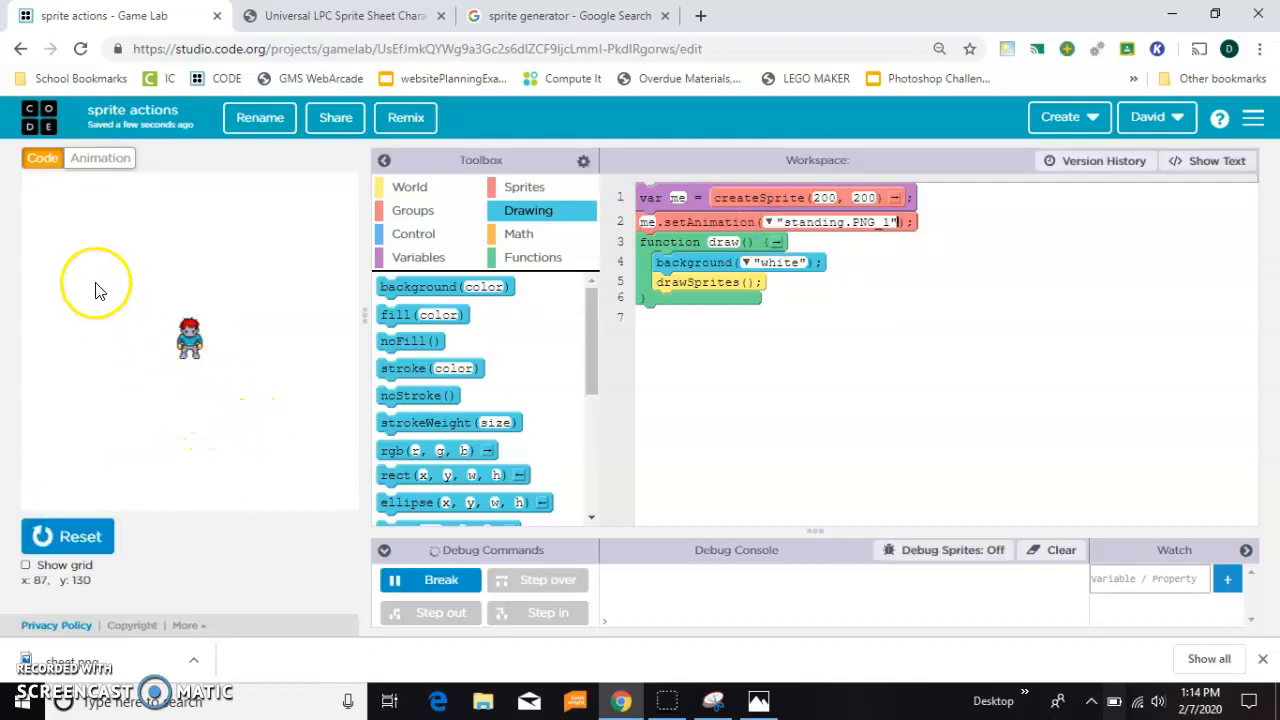
click(100, 156)
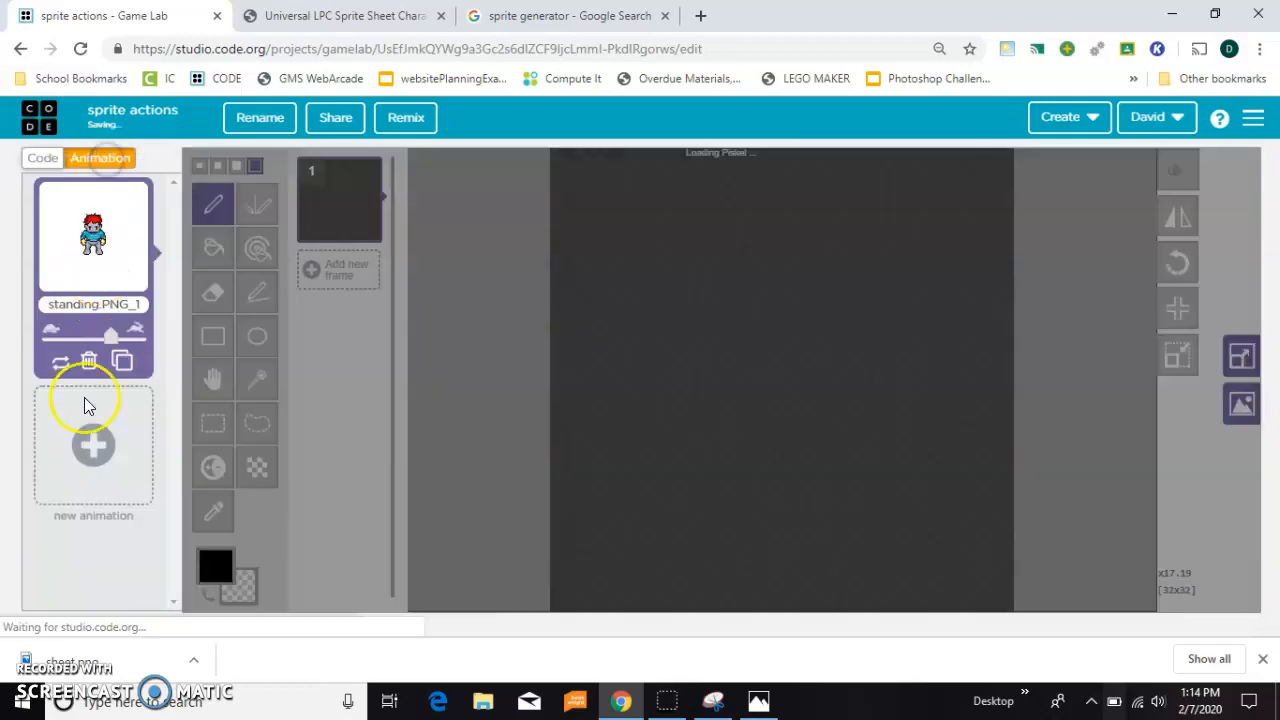
Create a new animation by uploading the walk1.PNG image as its first frame
click(92, 444)
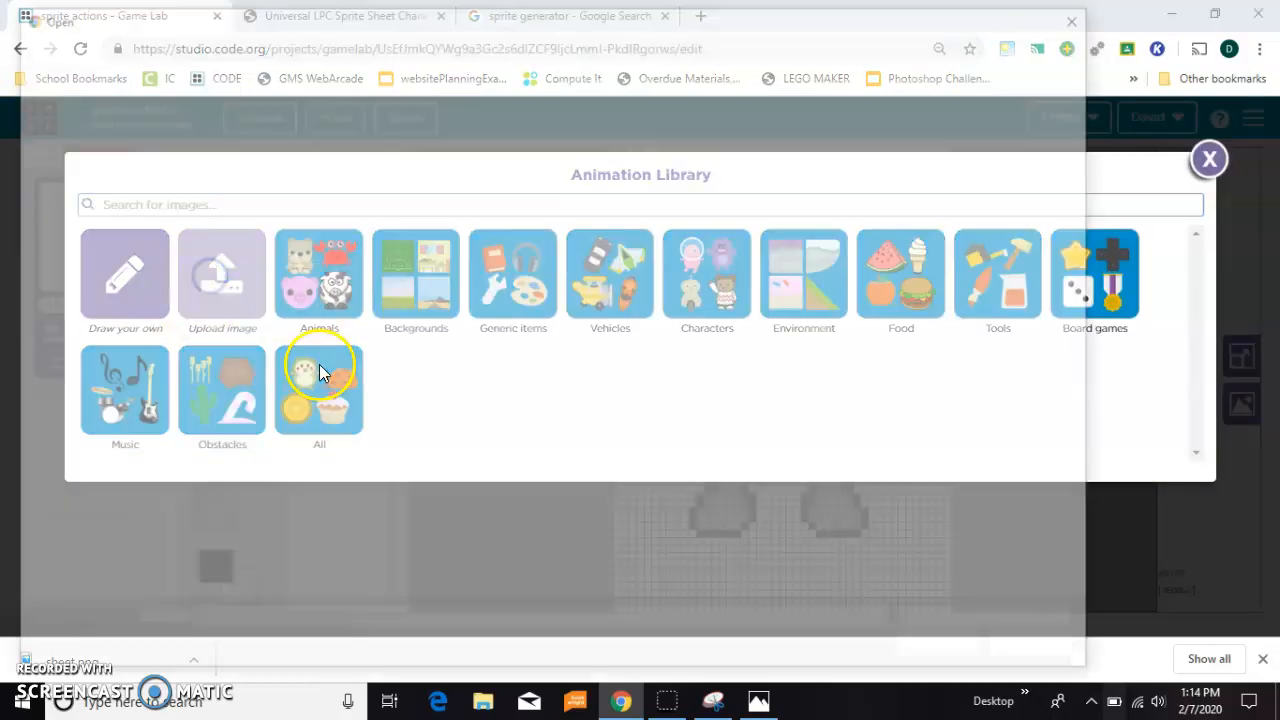
click(222, 276)
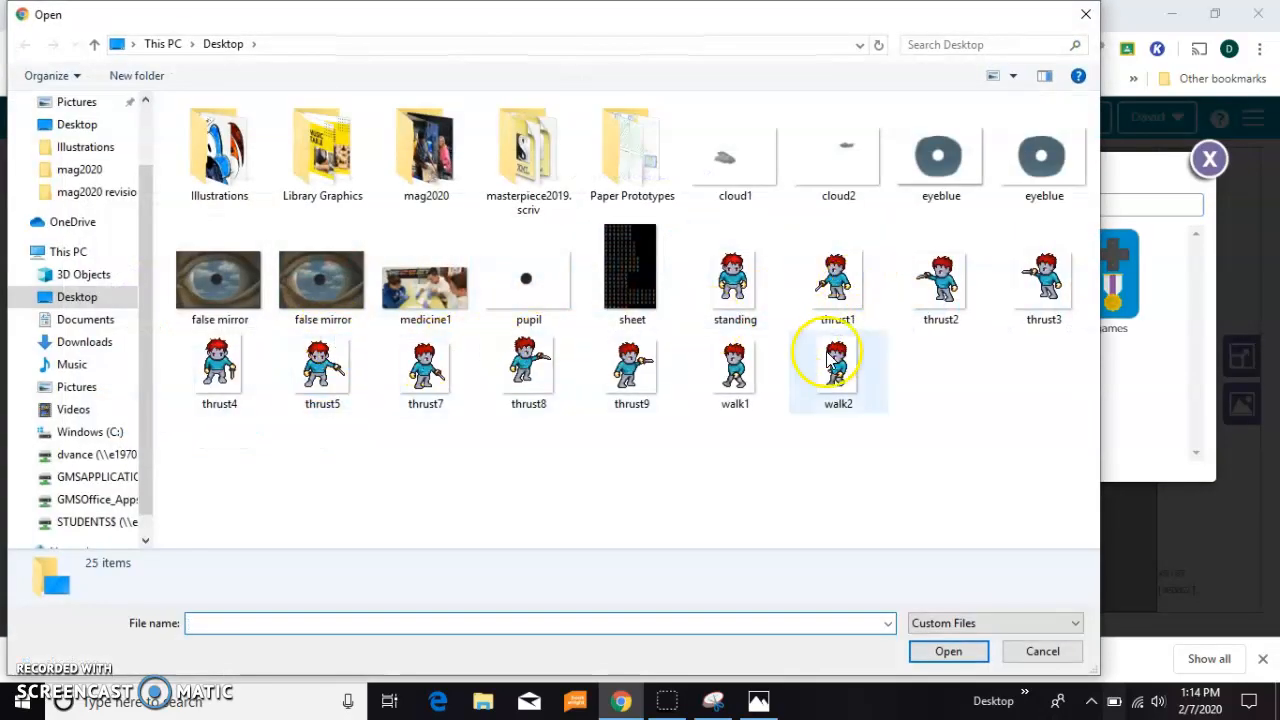
click(736, 364)
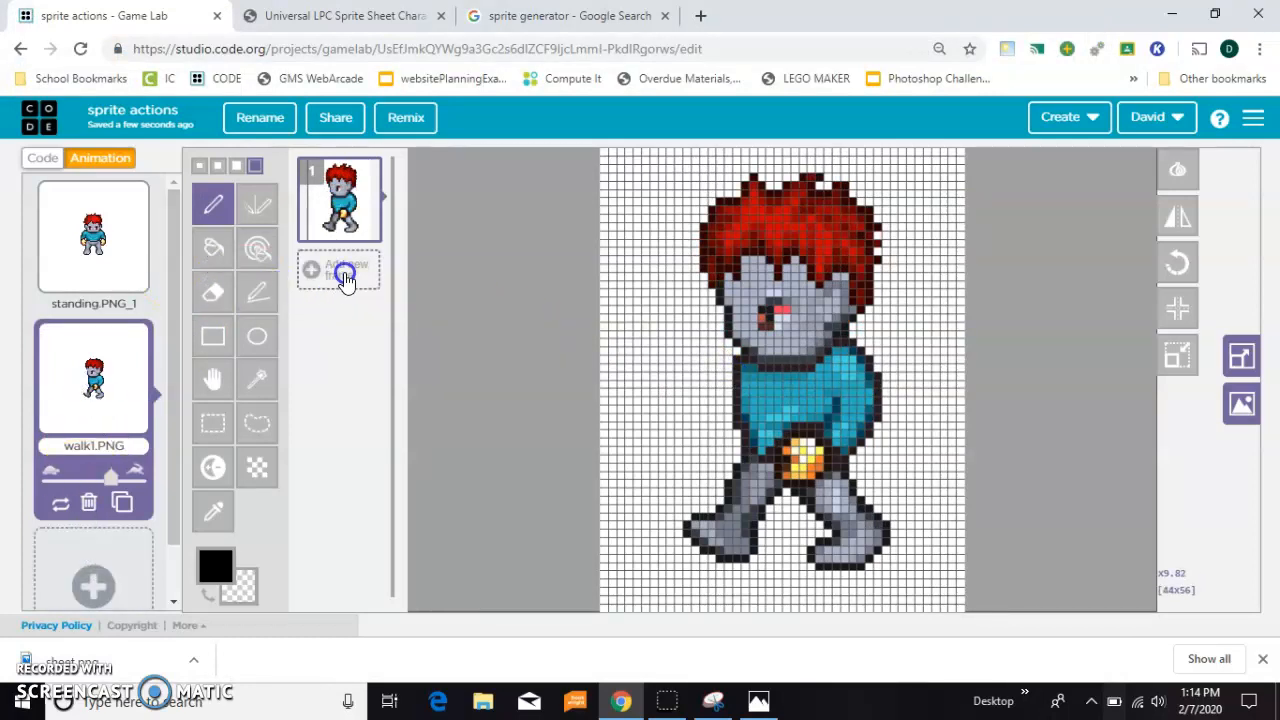
Add a second frame uploading walk2, then return to the code
click(338, 270)
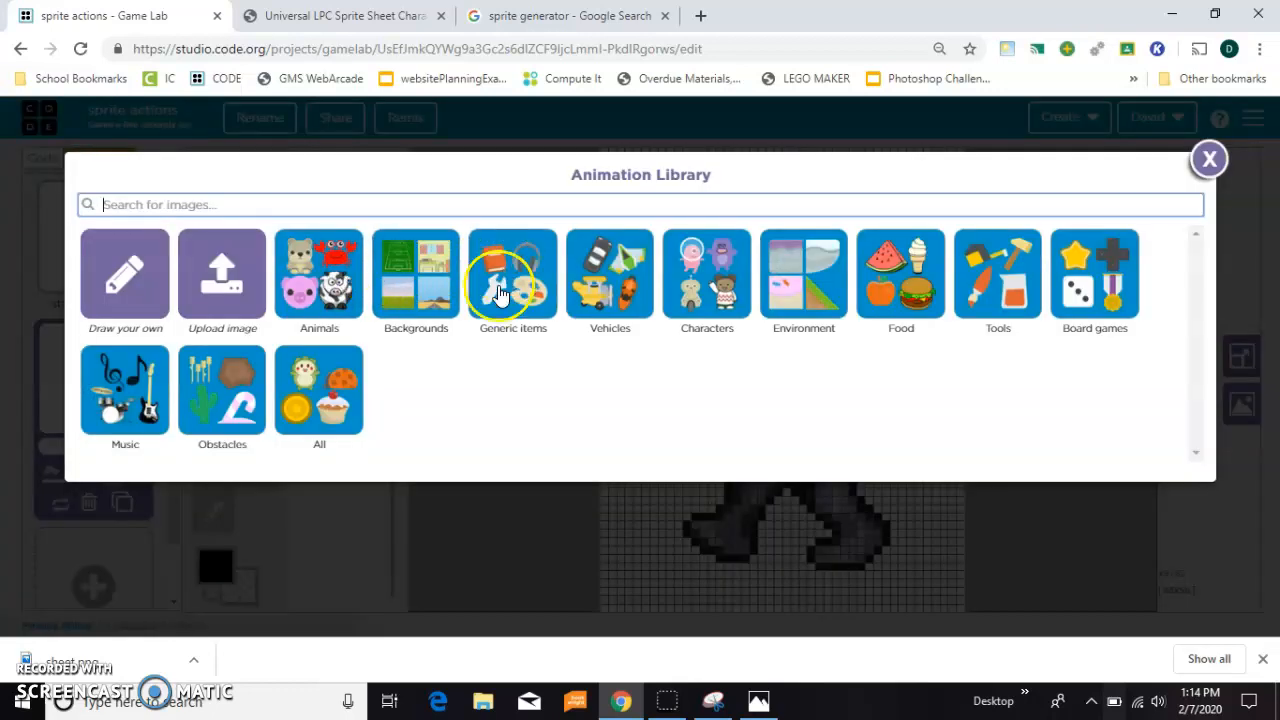
click(220, 276)
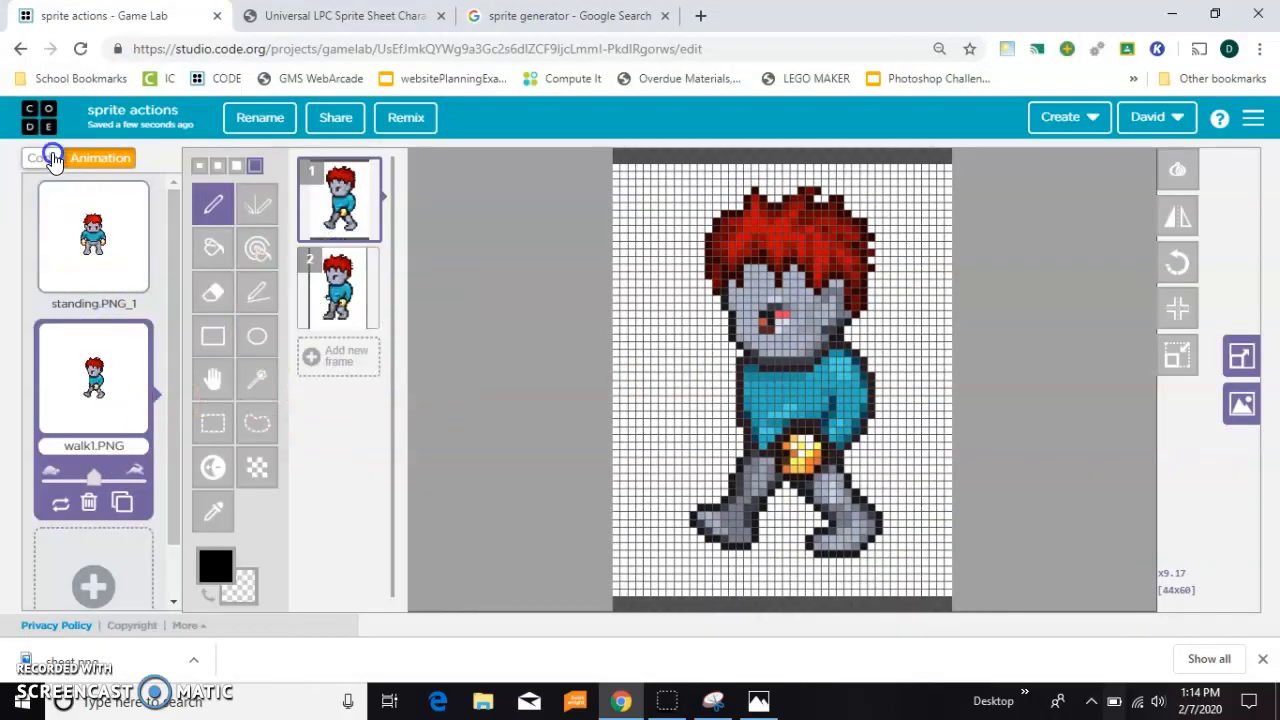
click(42, 158)
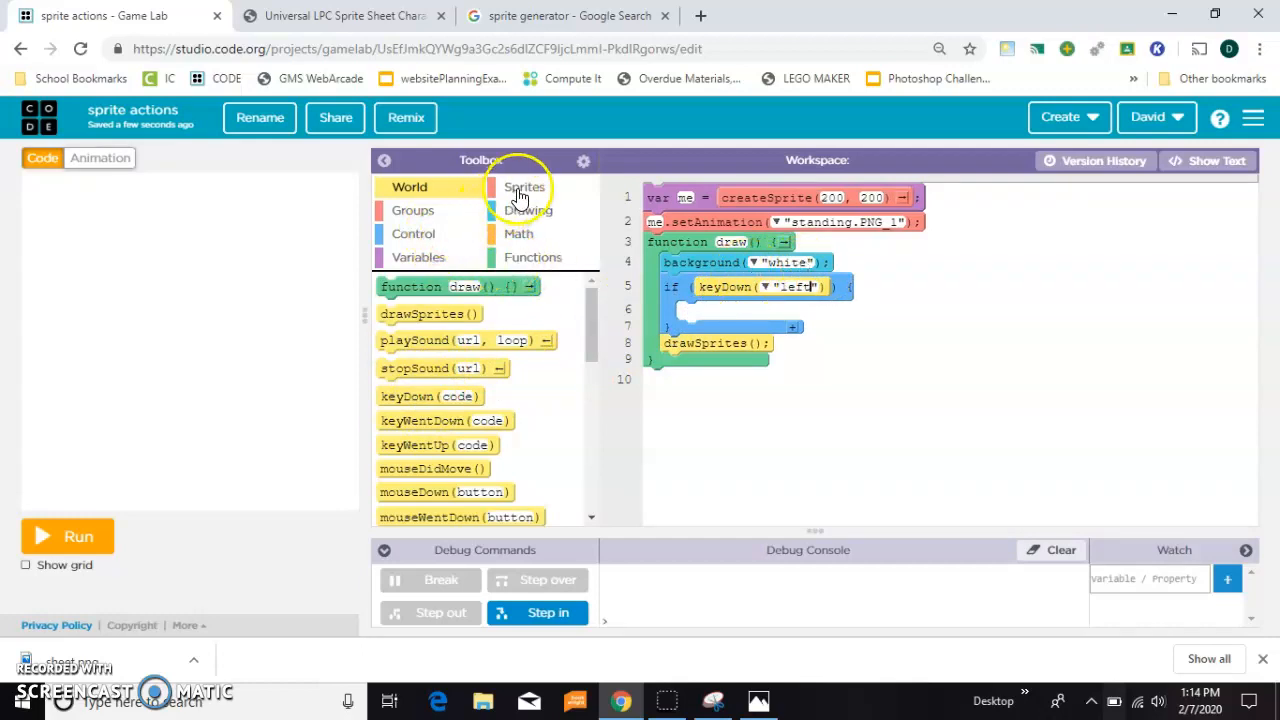
Make the left key move the sprite left by 5 with the walk1 animation and test-run it
click(524, 188)
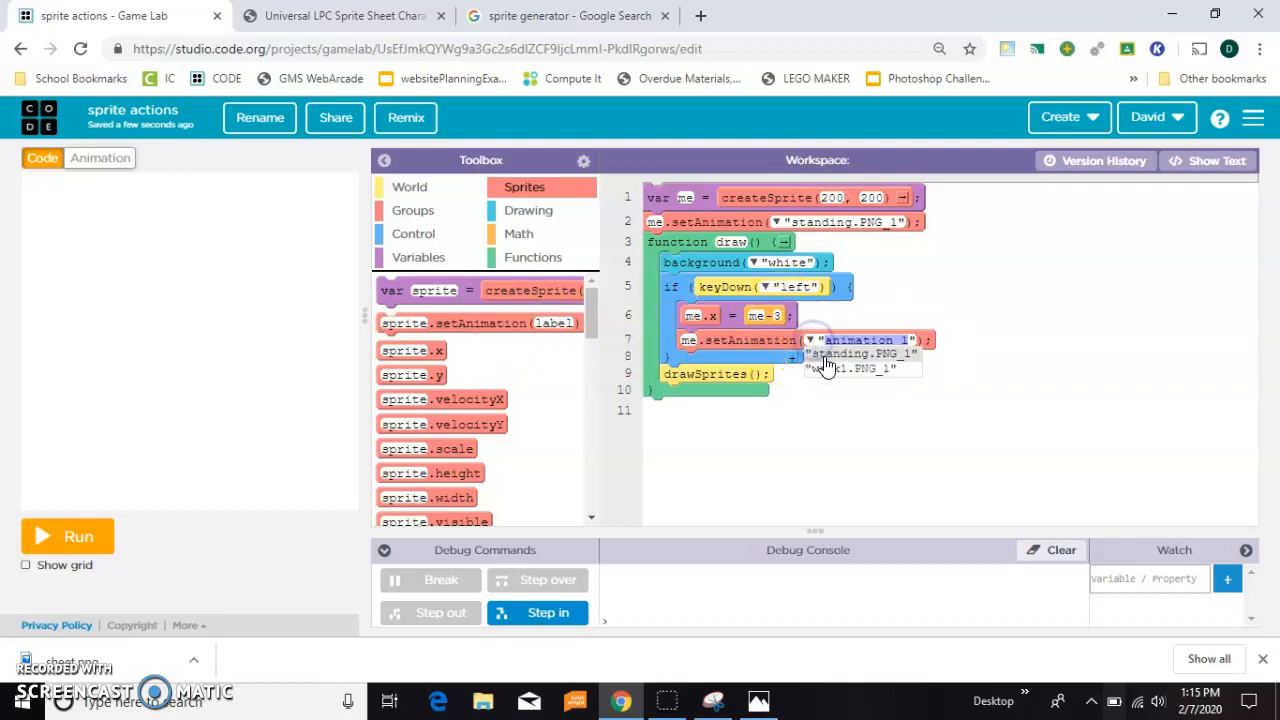
click(872, 368)
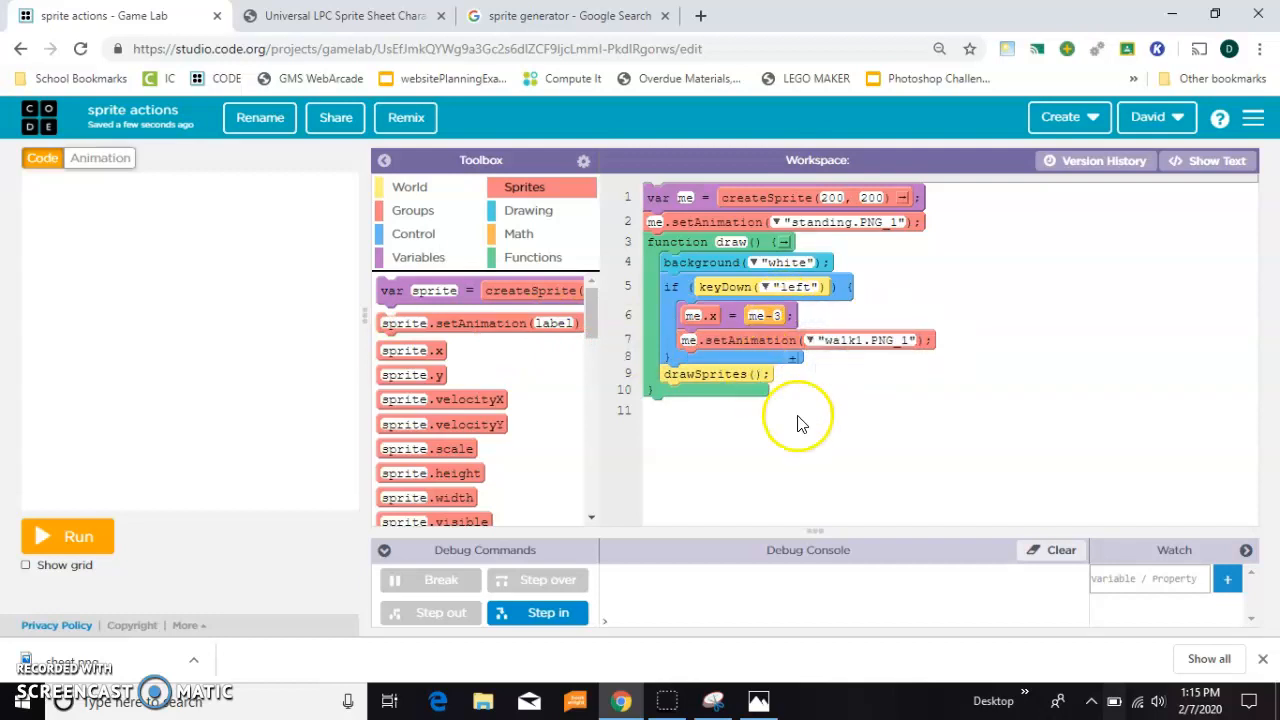
click(68, 536)
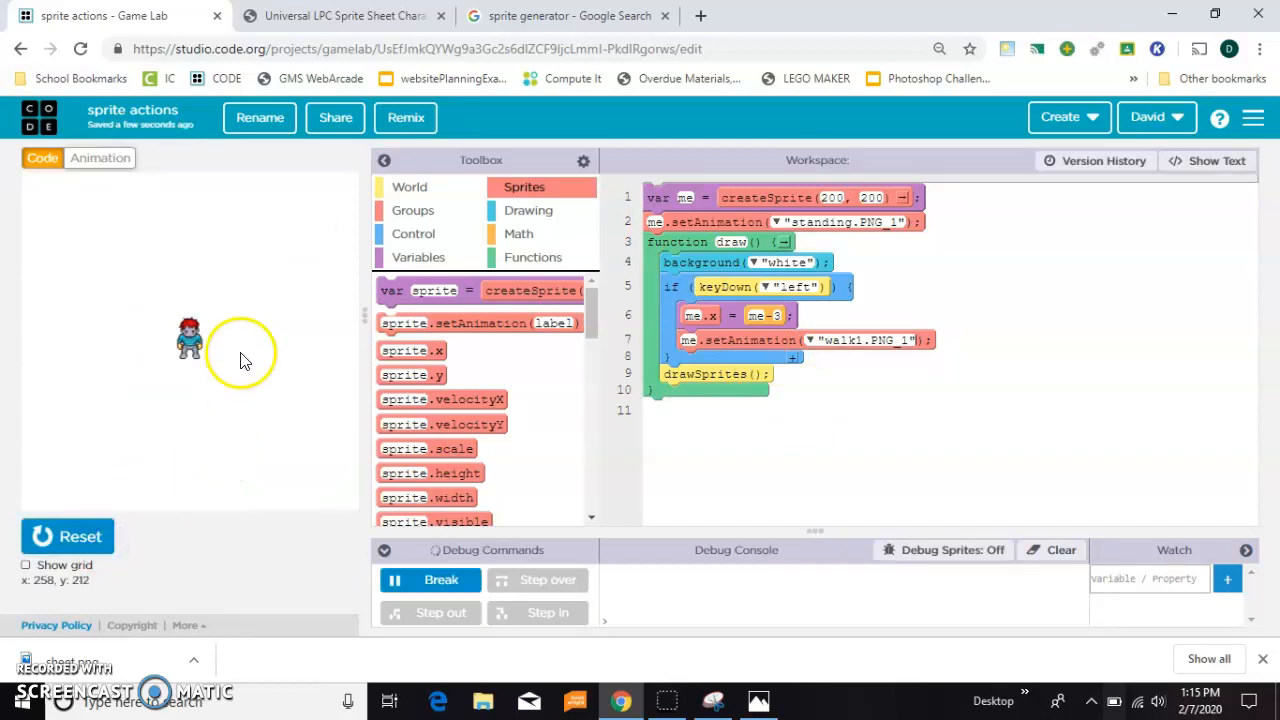
mouse_move(784, 456)
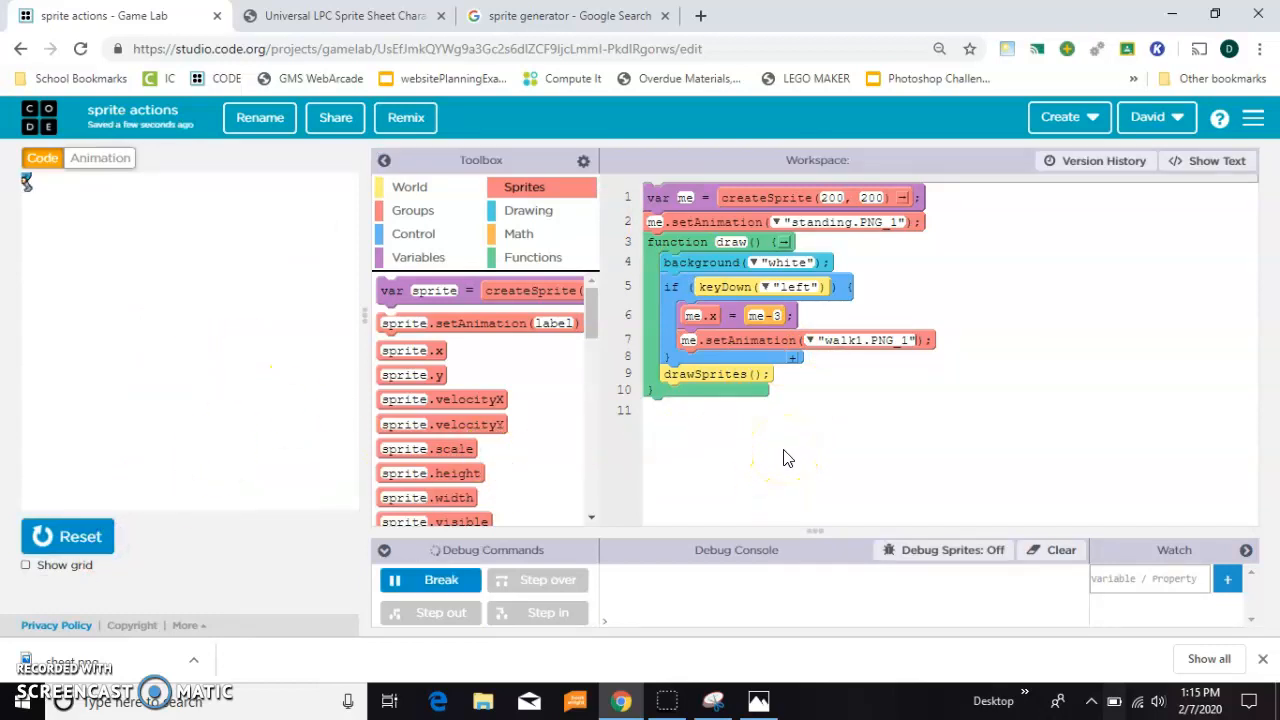
mouse_move(764, 316)
text(.x)
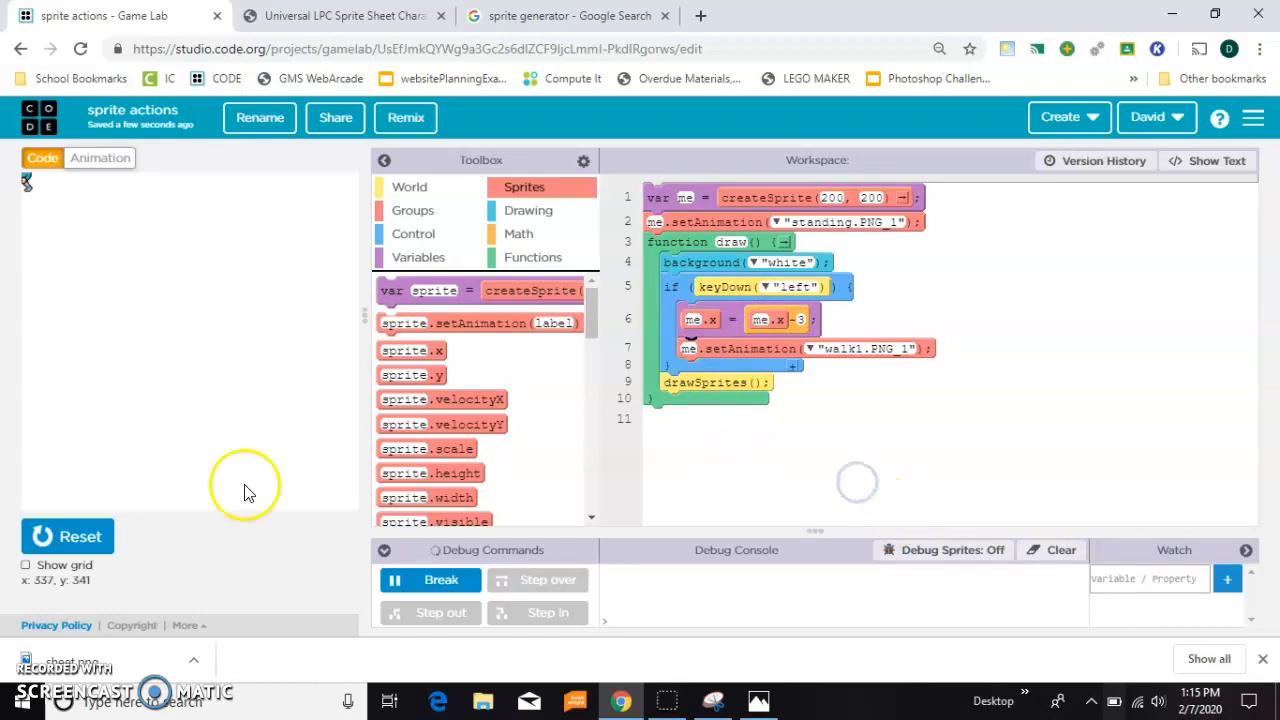
click(68, 536)
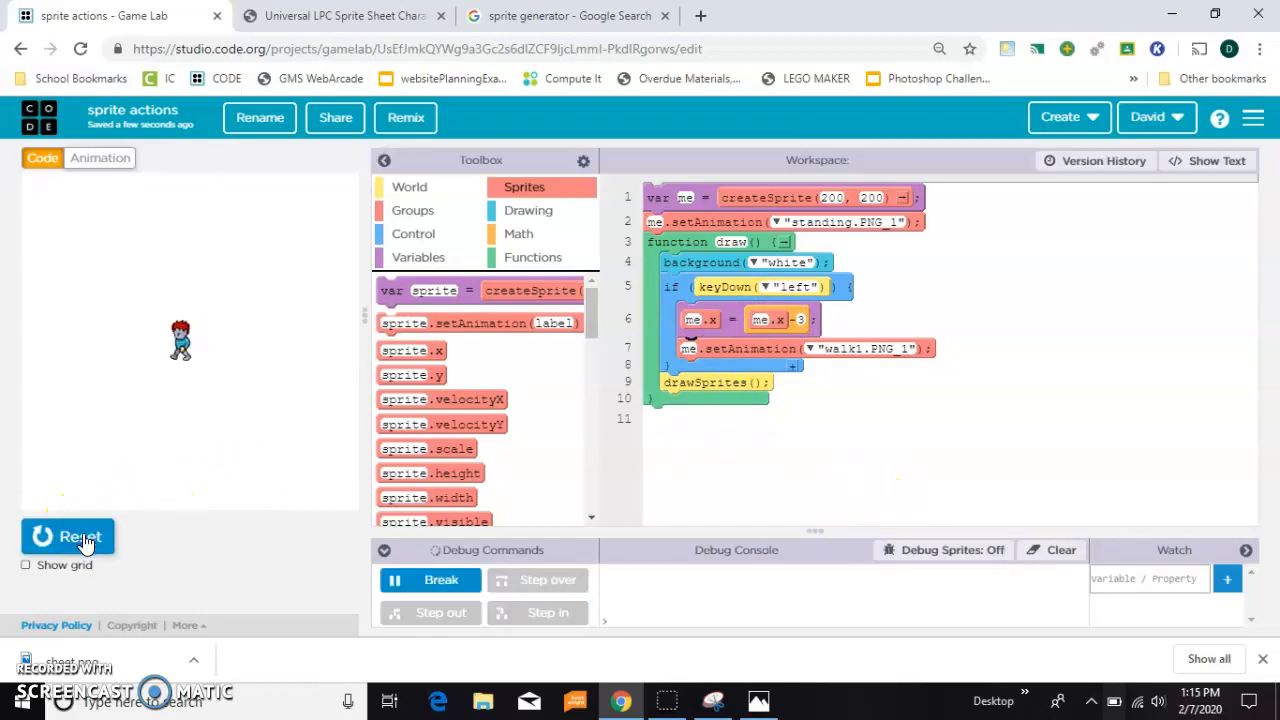
click(68, 536)
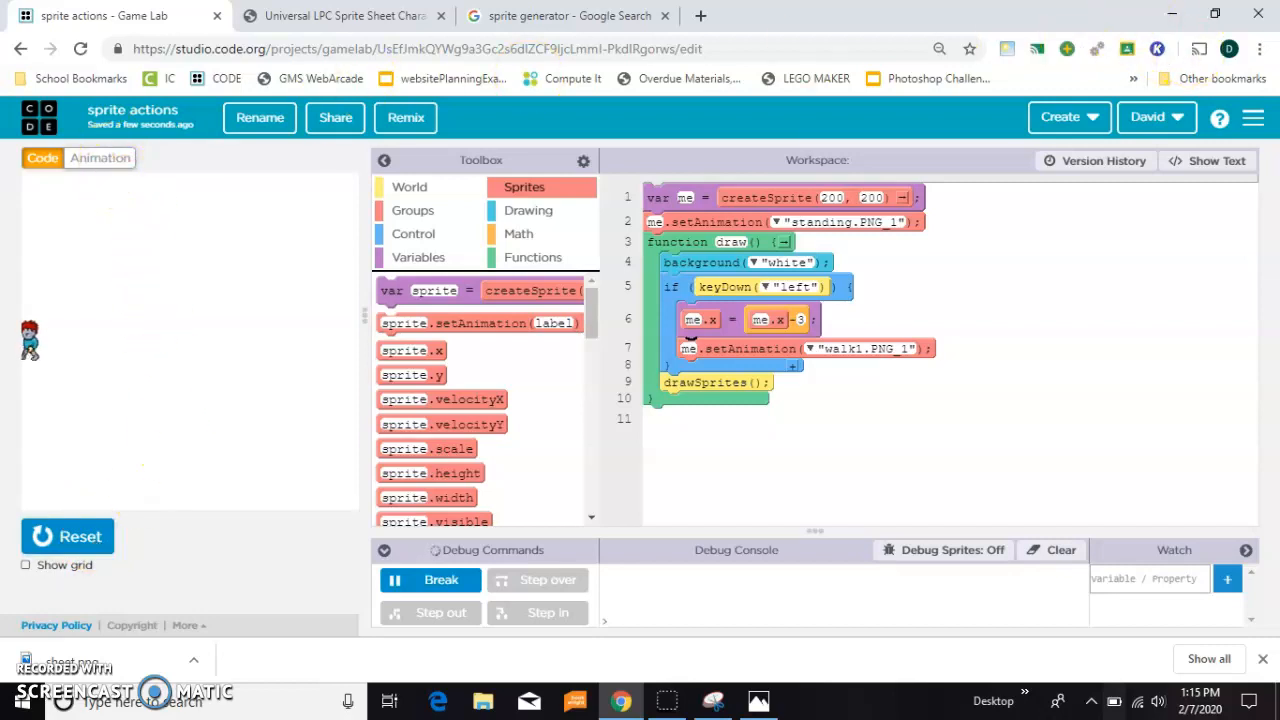
click(100, 158)
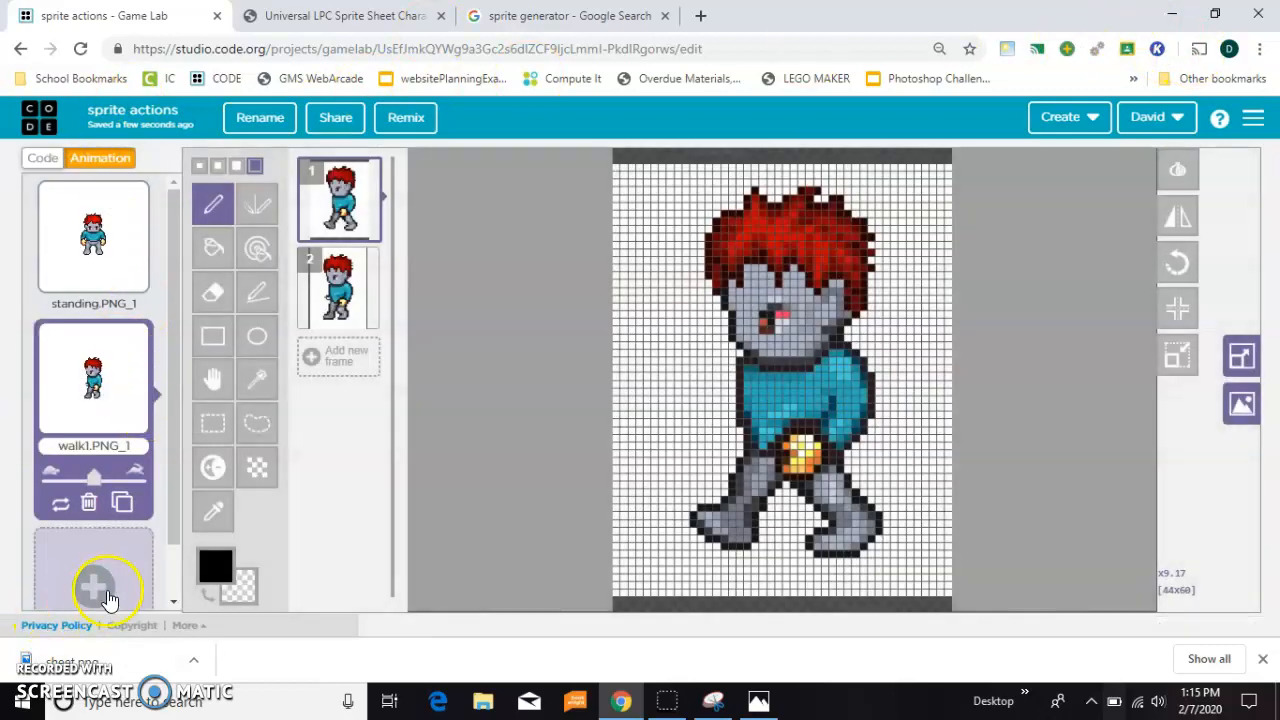
Upload the thrust images as new animations, review the walk frames, and return to the code
click(92, 588)
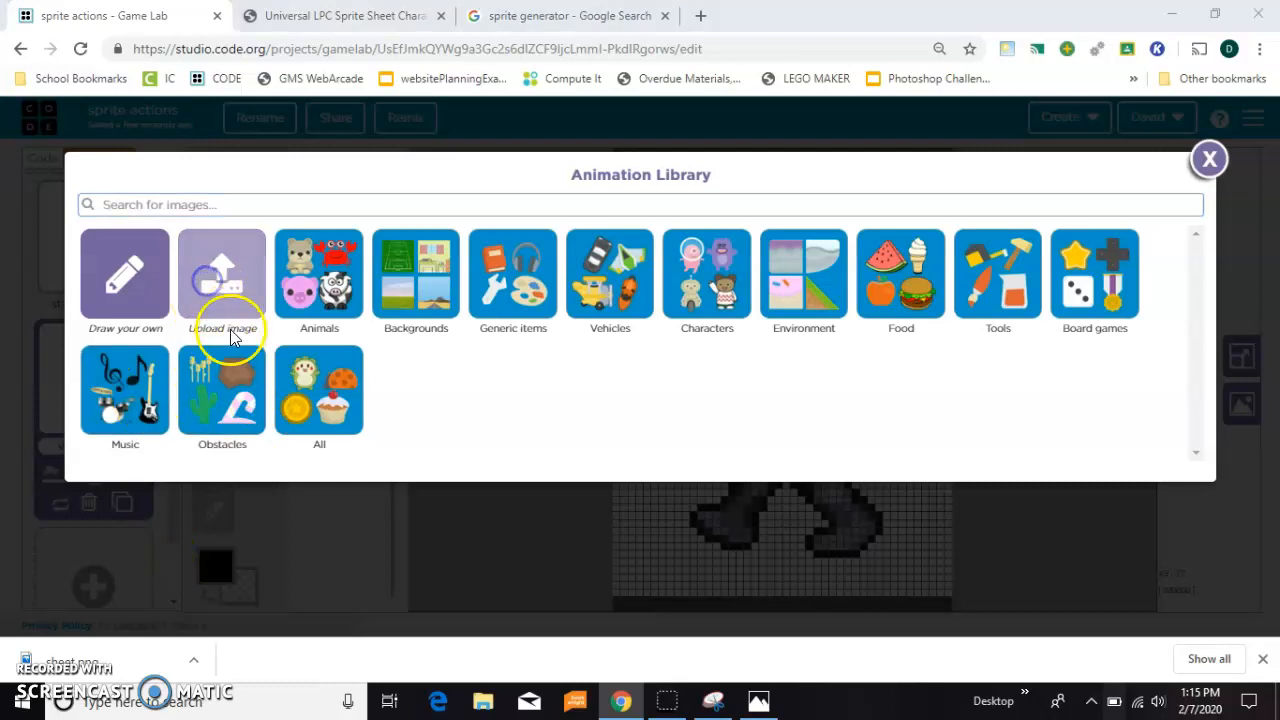
click(220, 280)
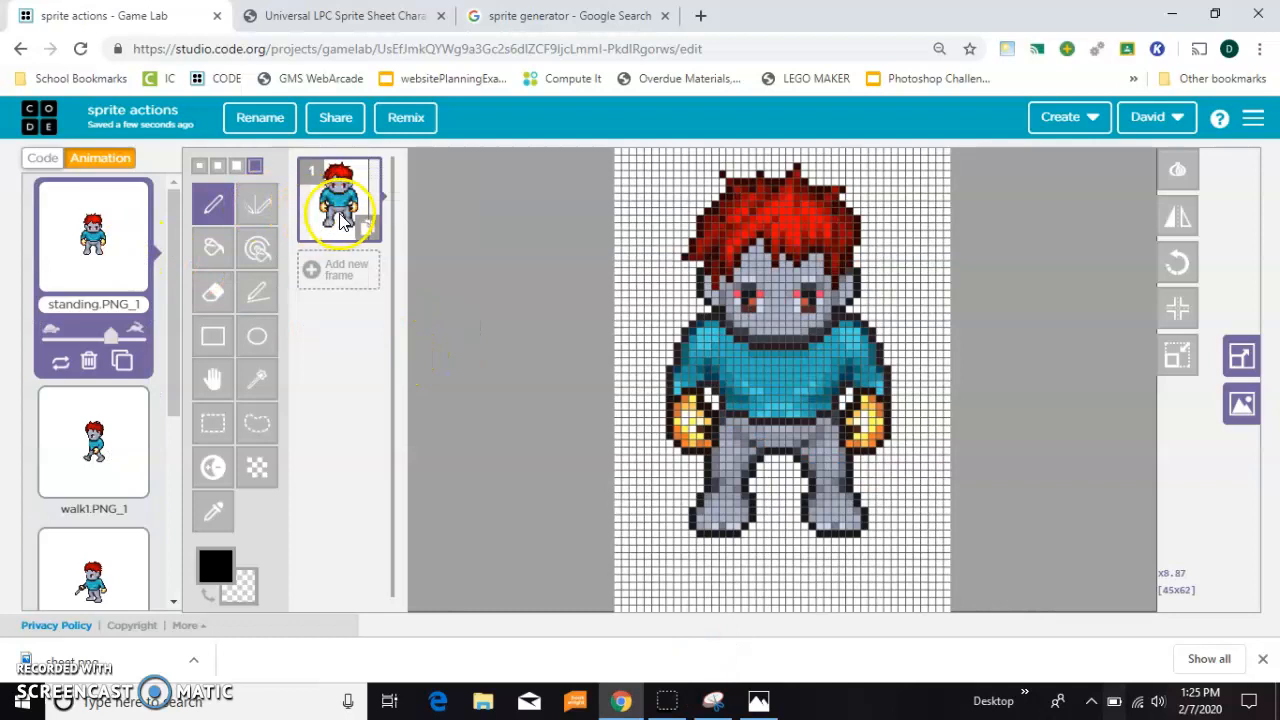
click(92, 380)
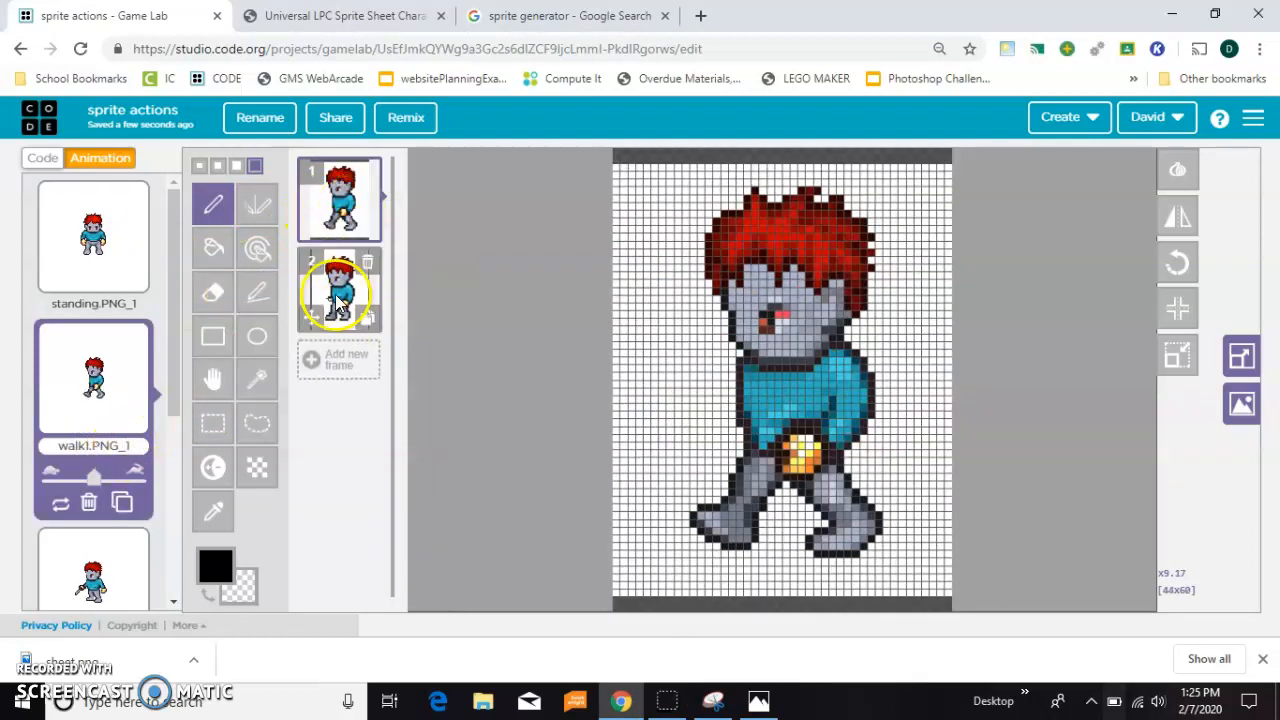
scroll(down, 3)
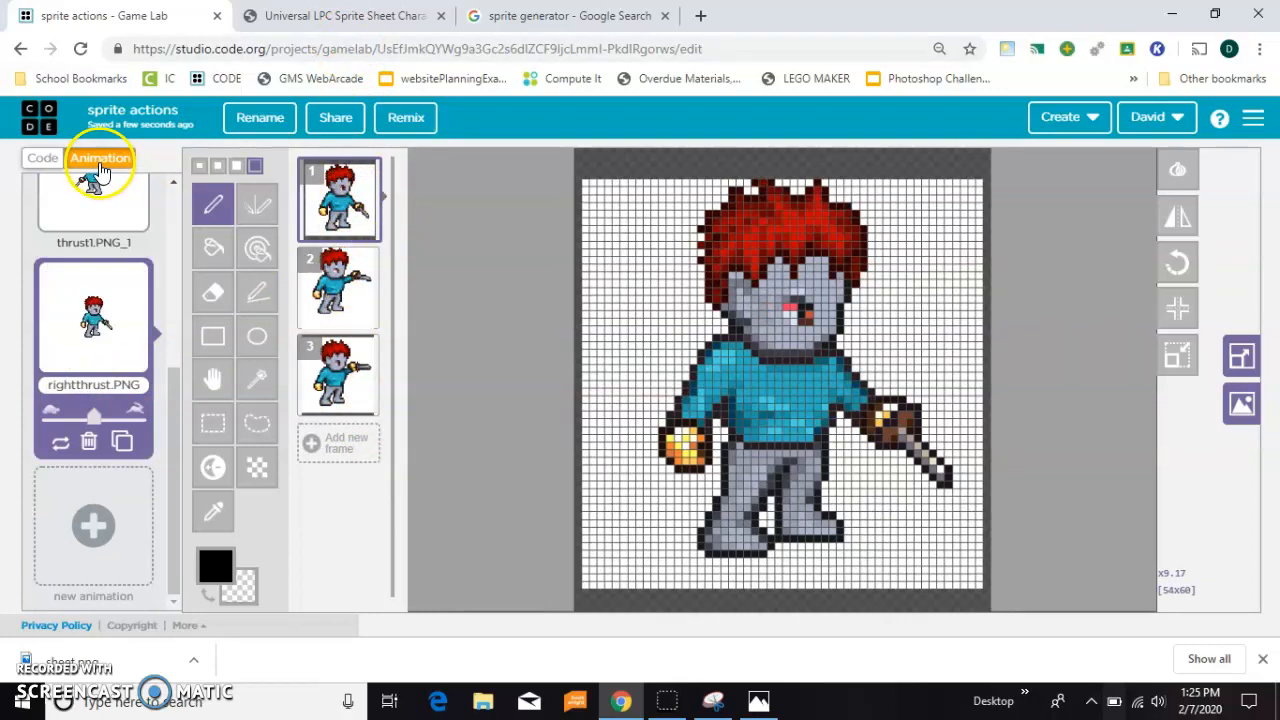
click(42, 158)
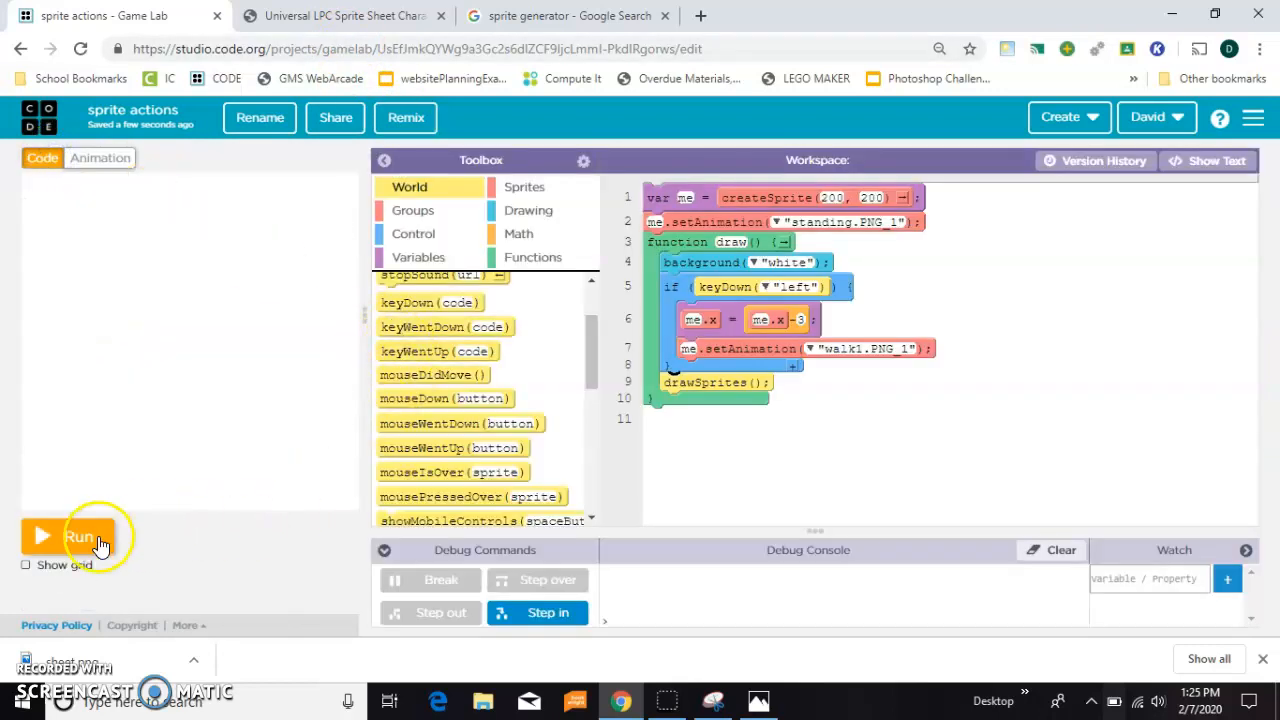
Run the game to check the sprite walks left
click(80, 536)
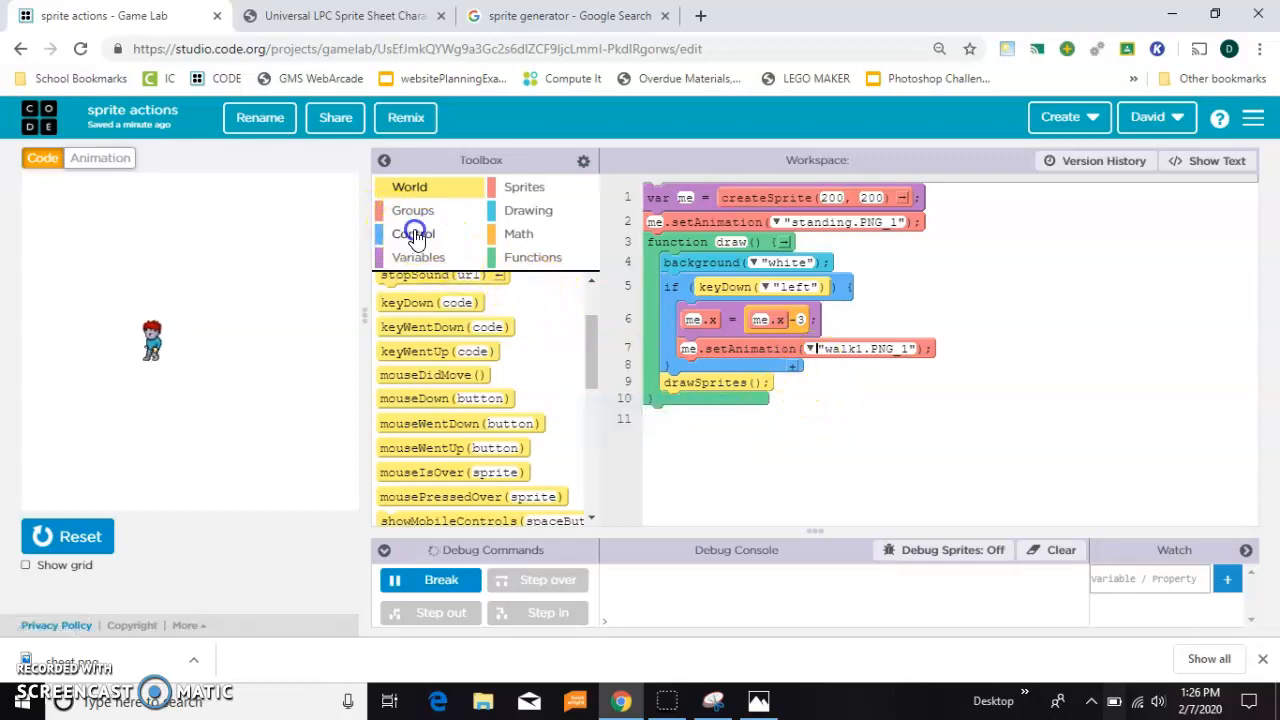
Add an if keyWentUp("left") block that sets the standing.PNG_1 animation
click(412, 232)
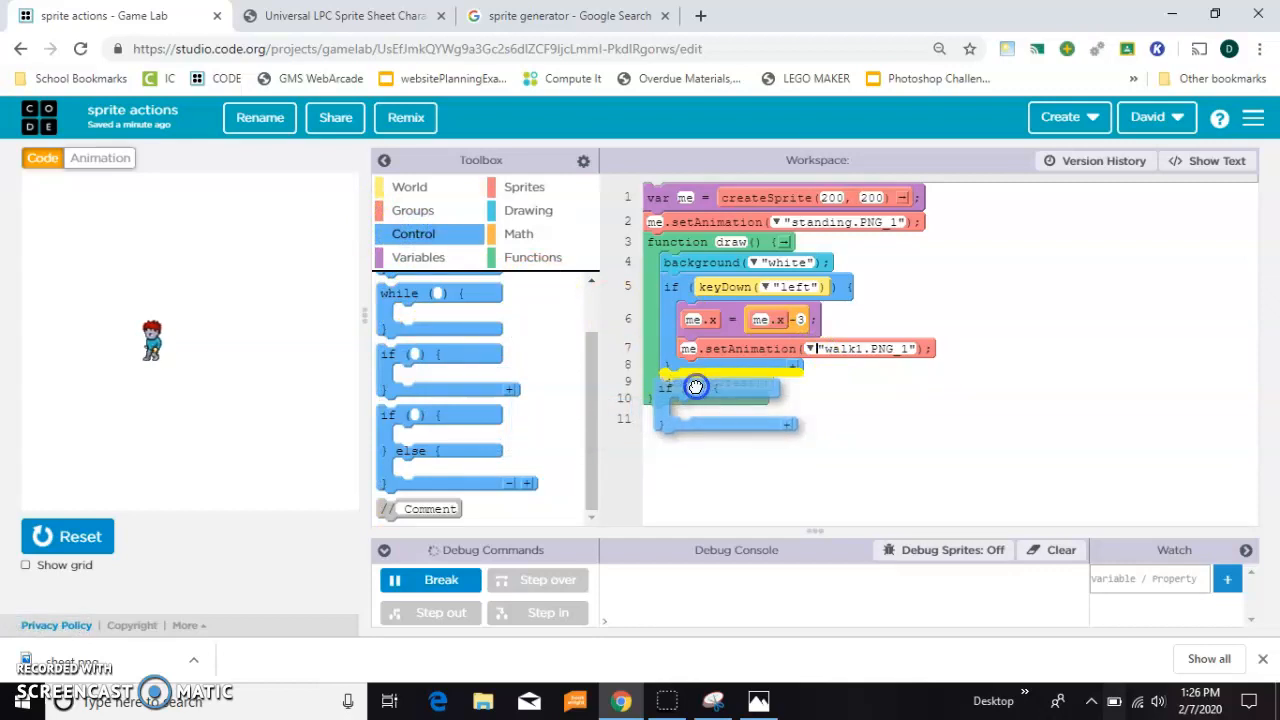
click(408, 188)
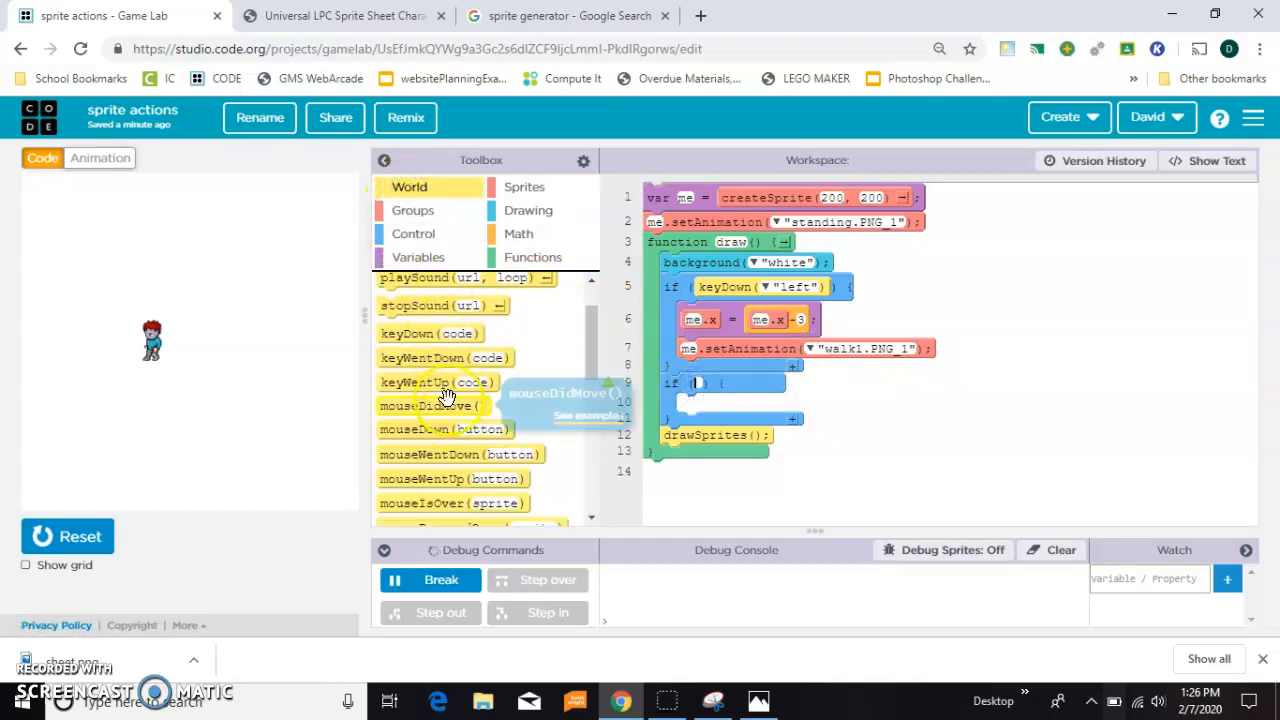
drag(436, 380, 730, 434)
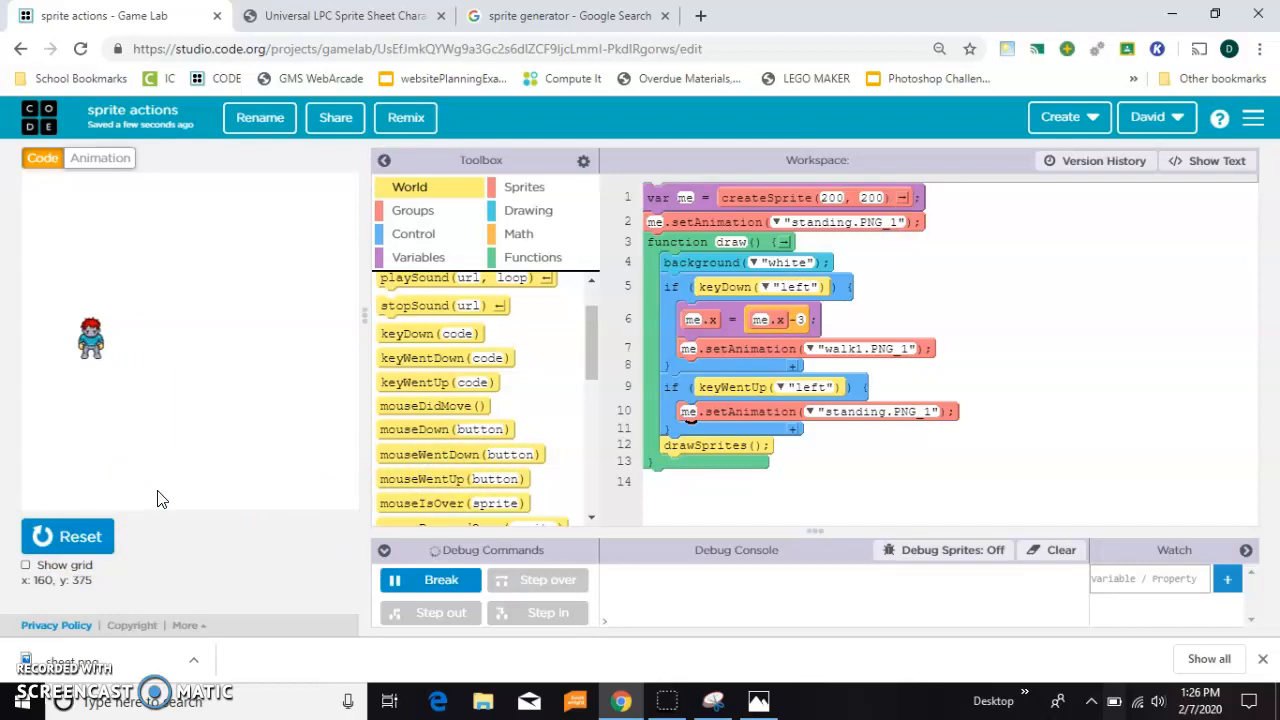
mouse_move(220, 388)
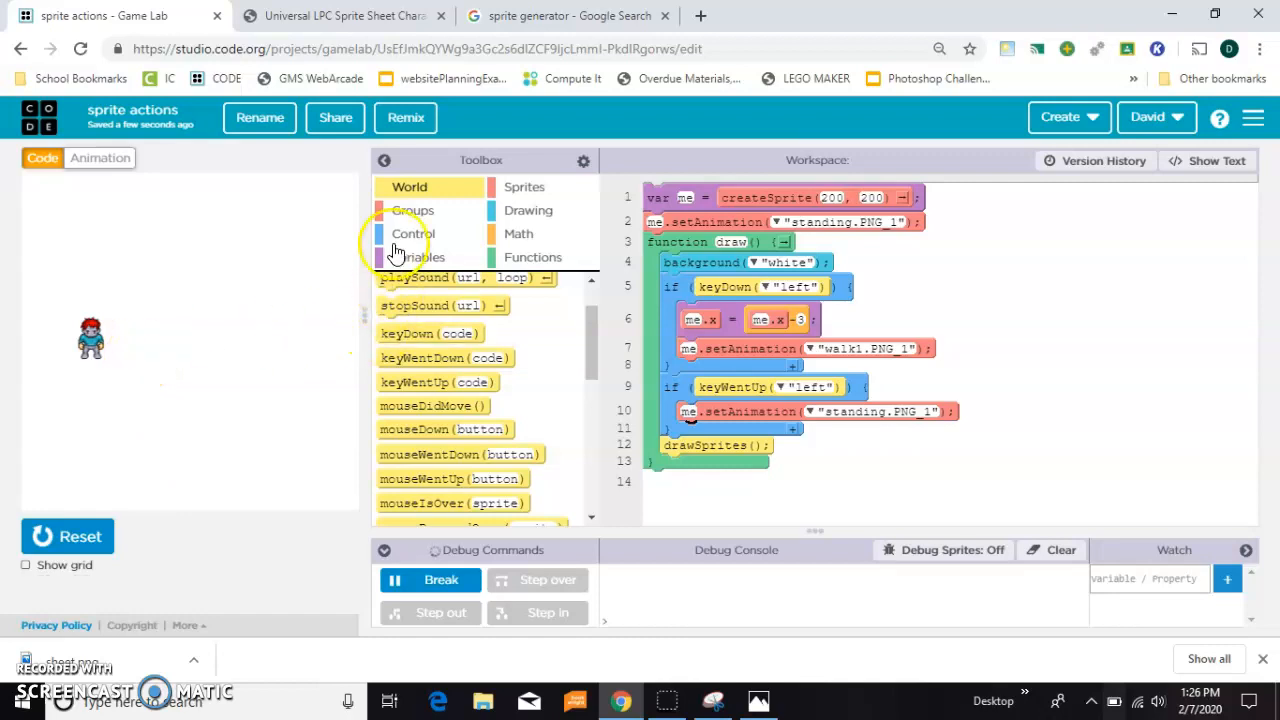
click(412, 232)
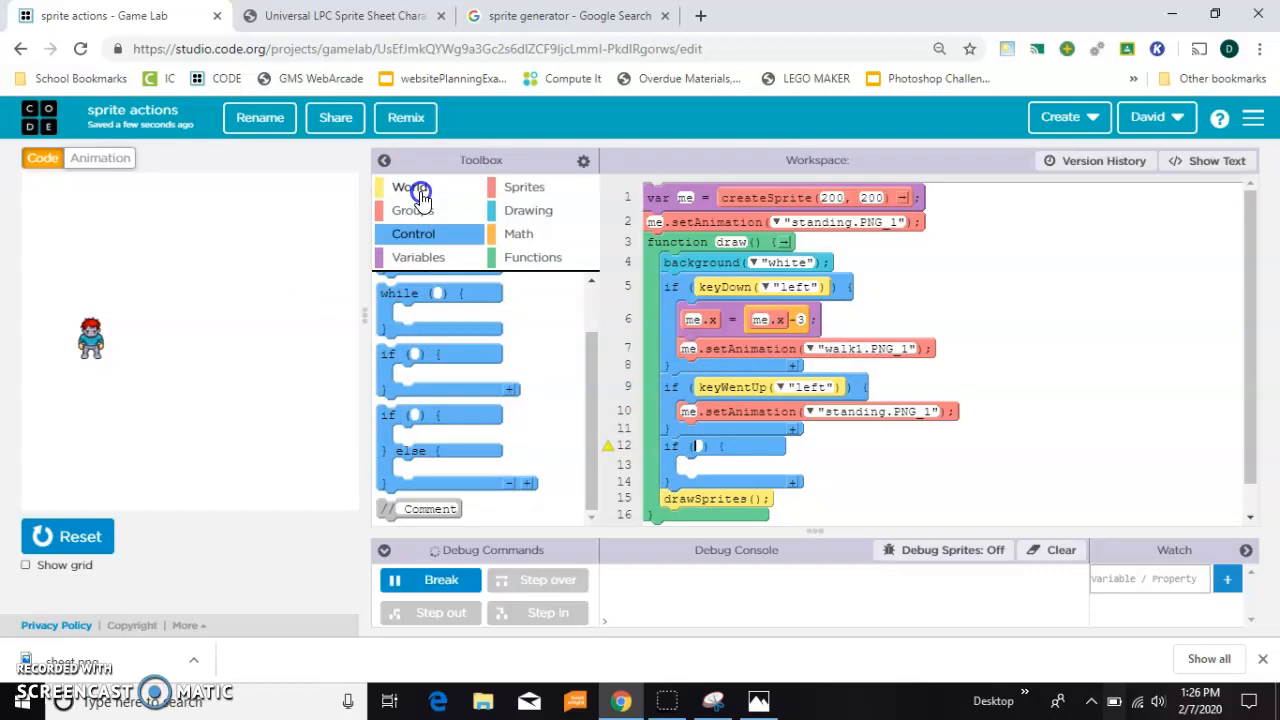
Add an if keyDown("space") block with a setAnimation call
click(408, 188)
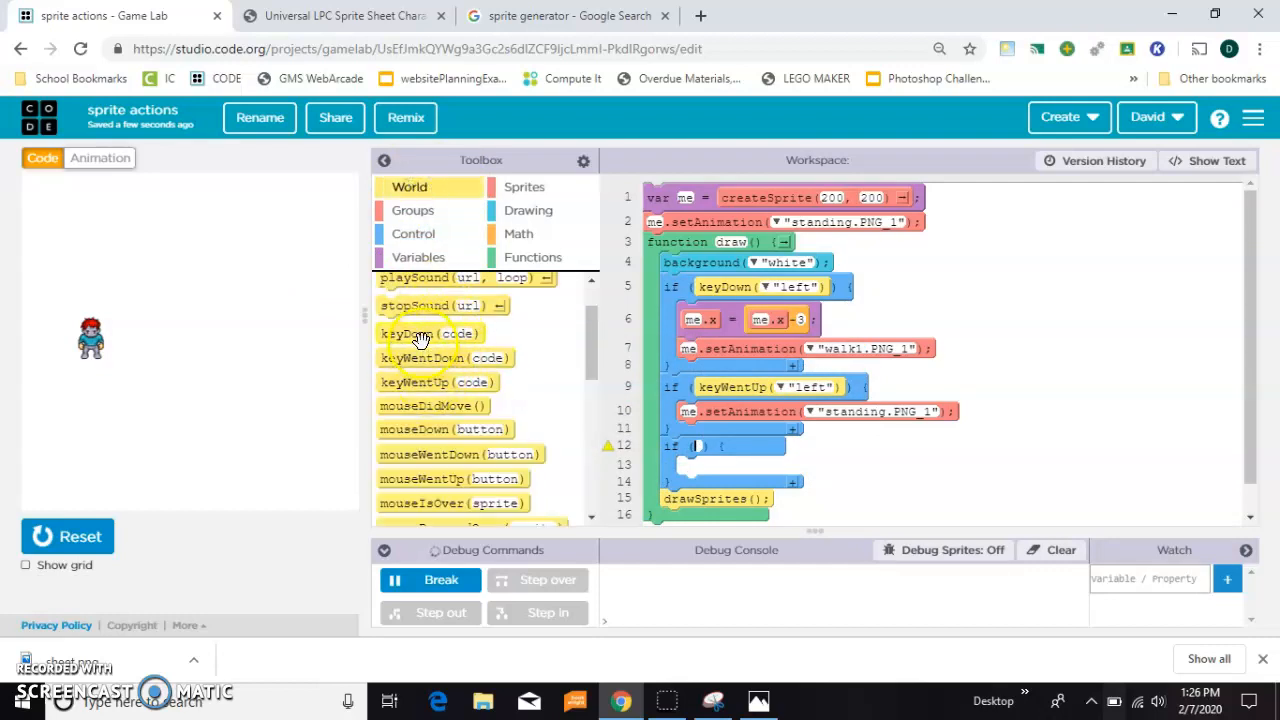
drag(422, 332, 730, 448)
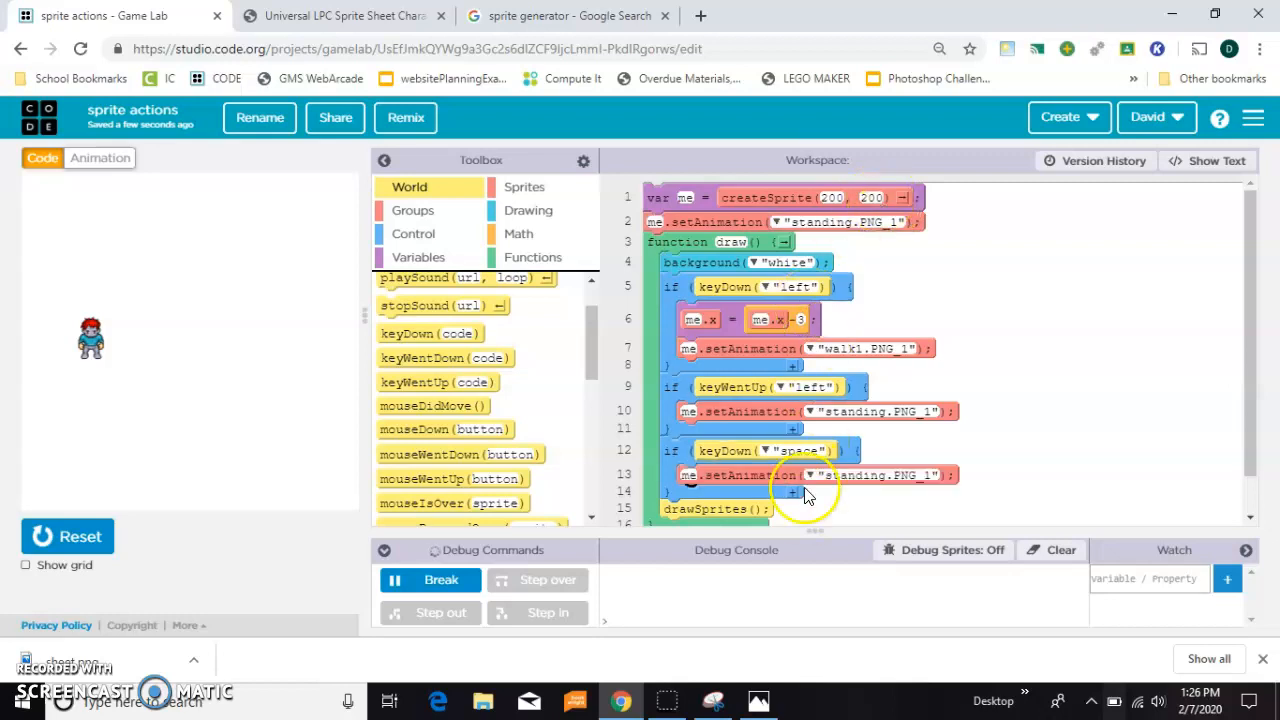
click(784, 476)
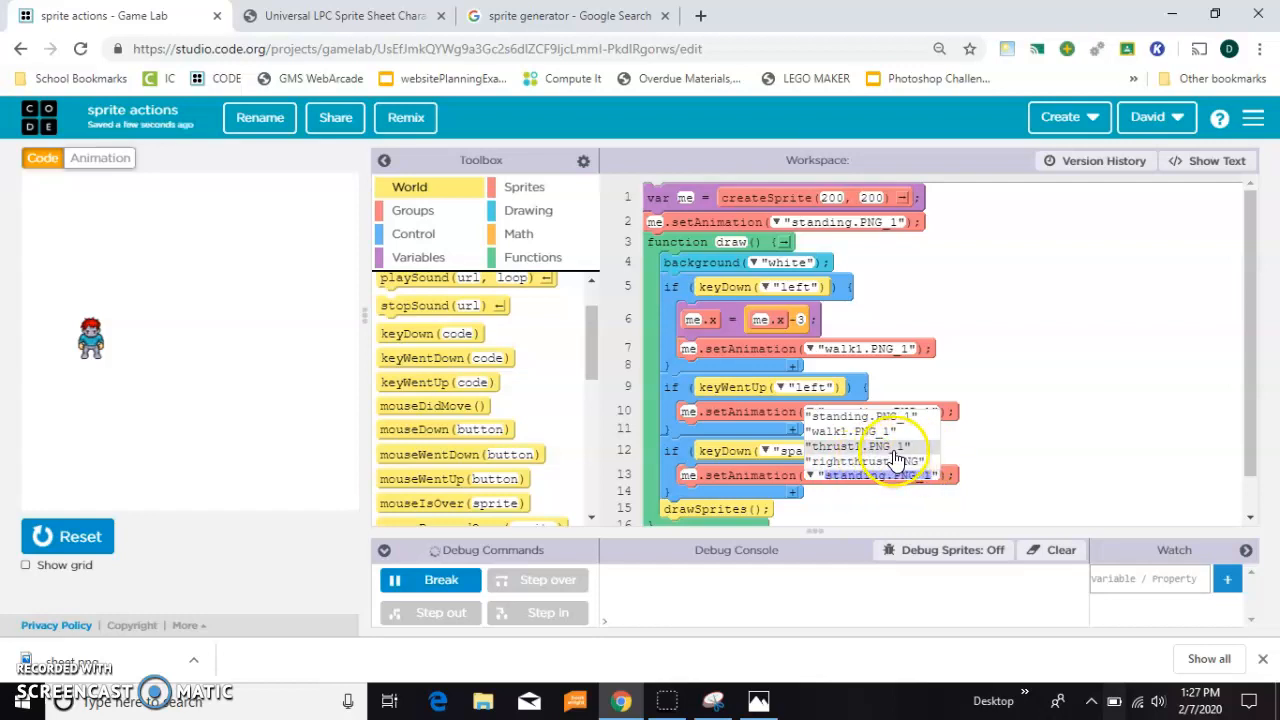
Rename the thrust1.PNG_1 animation to leftthrust and return to the code
click(100, 158)
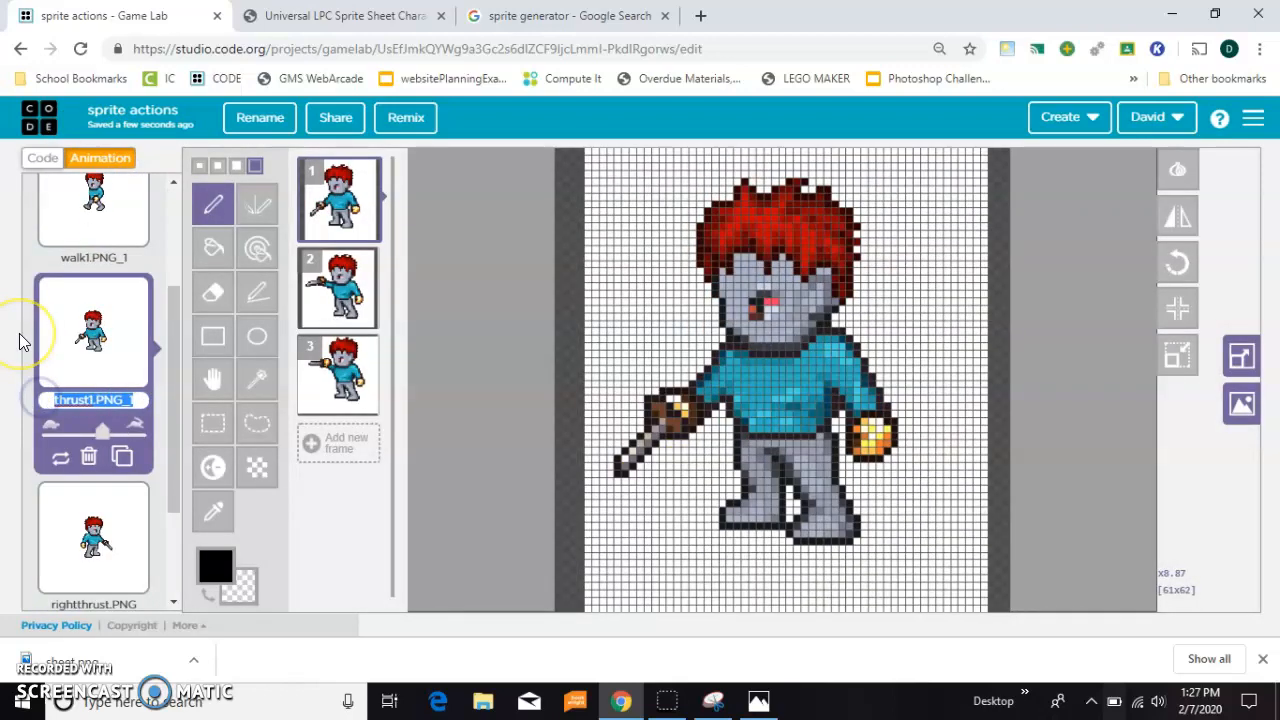
text(leftthrust)
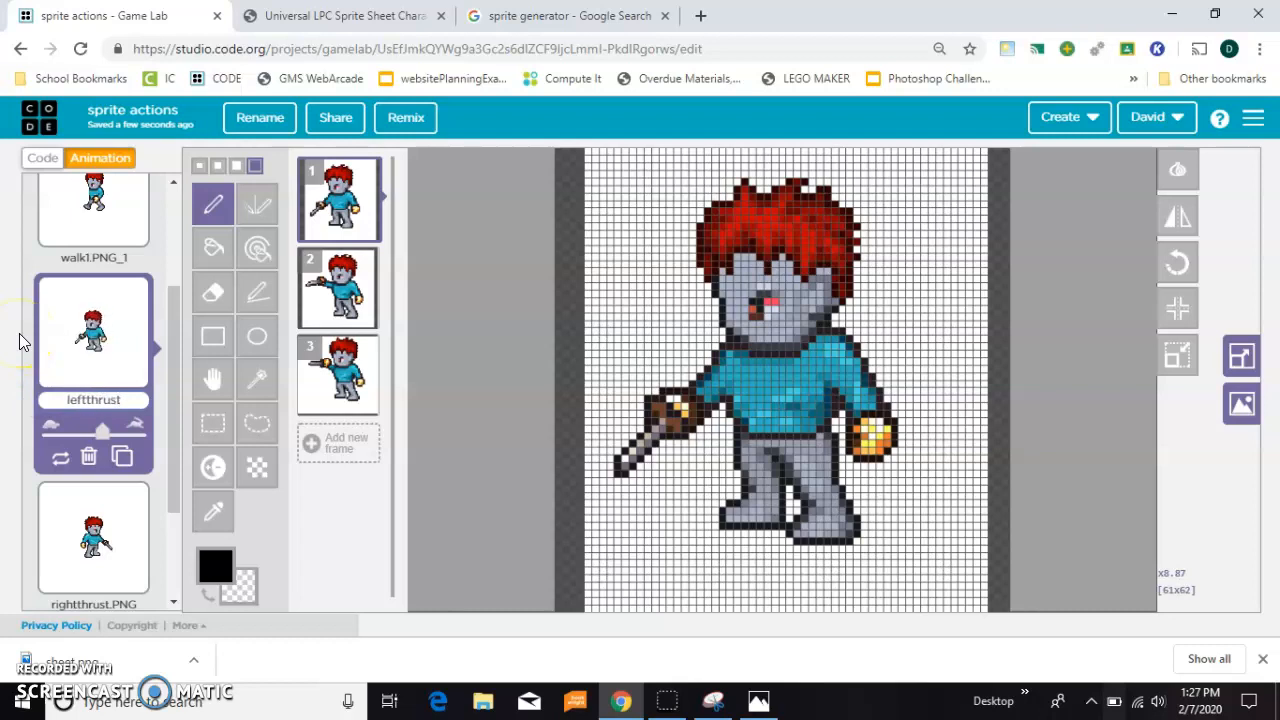
click(42, 158)
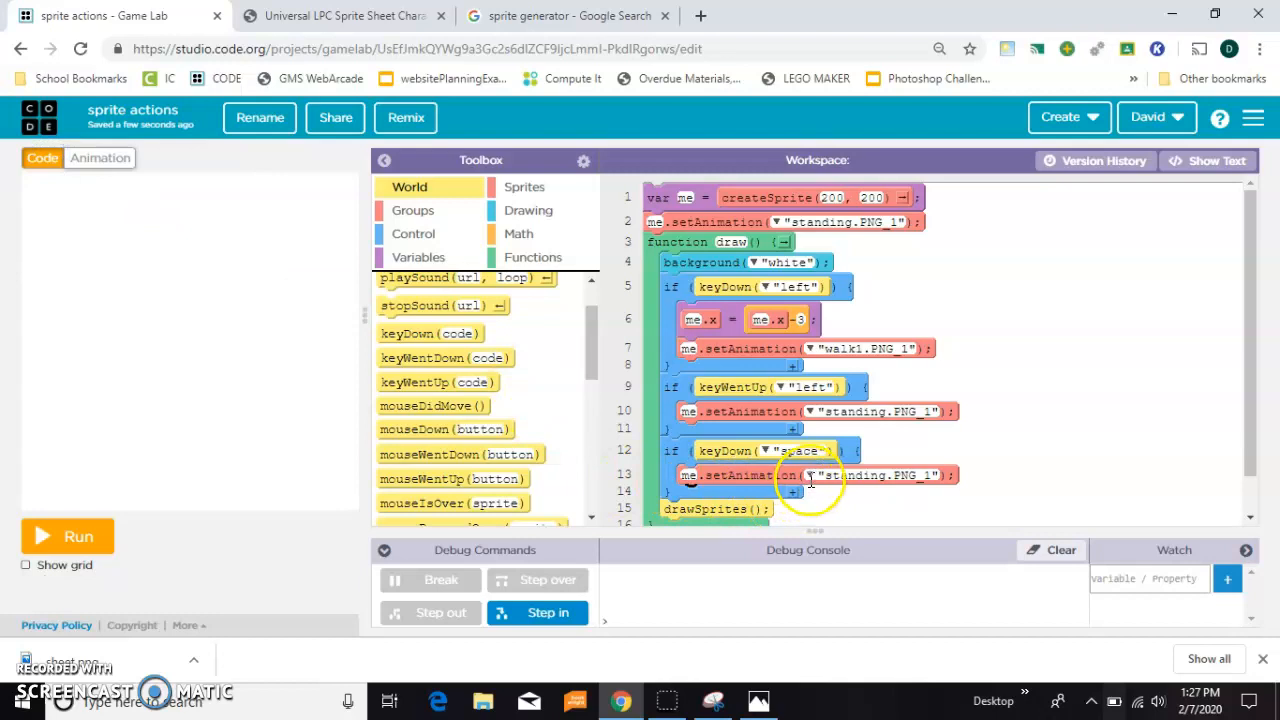
Set the space-key block to the leftthrust animation and run the game
click(804, 476)
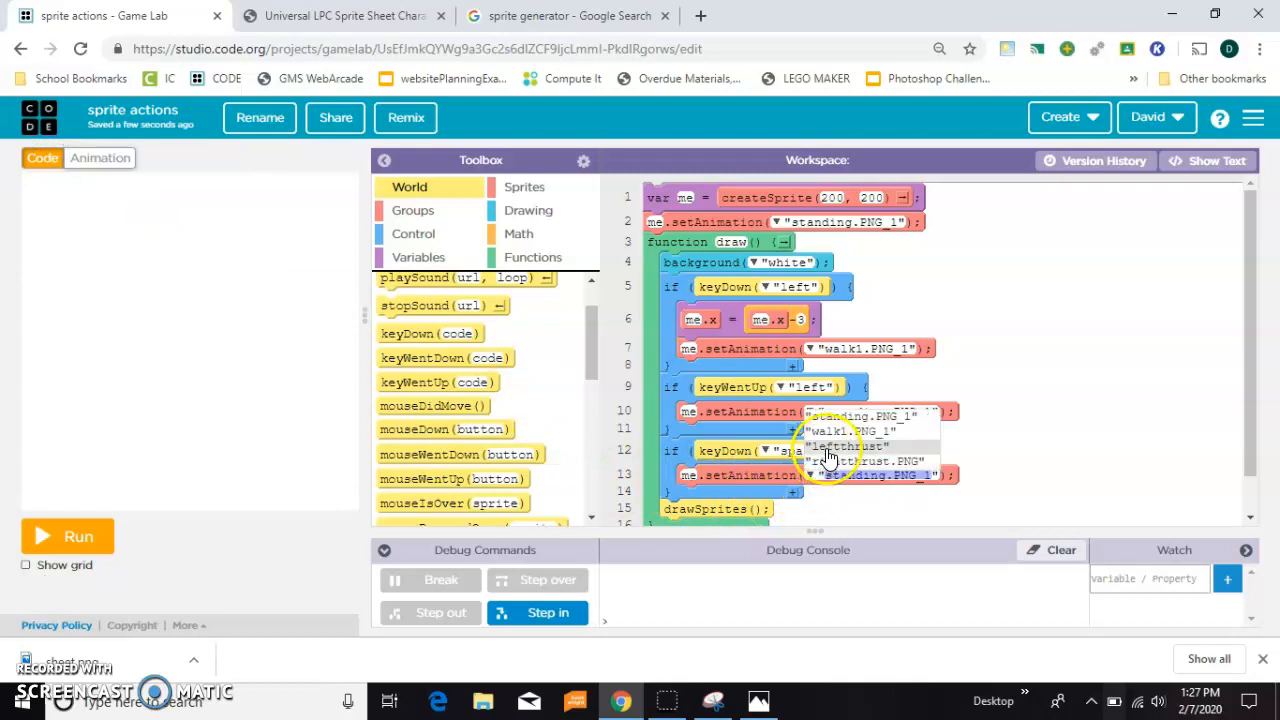
click(68, 536)
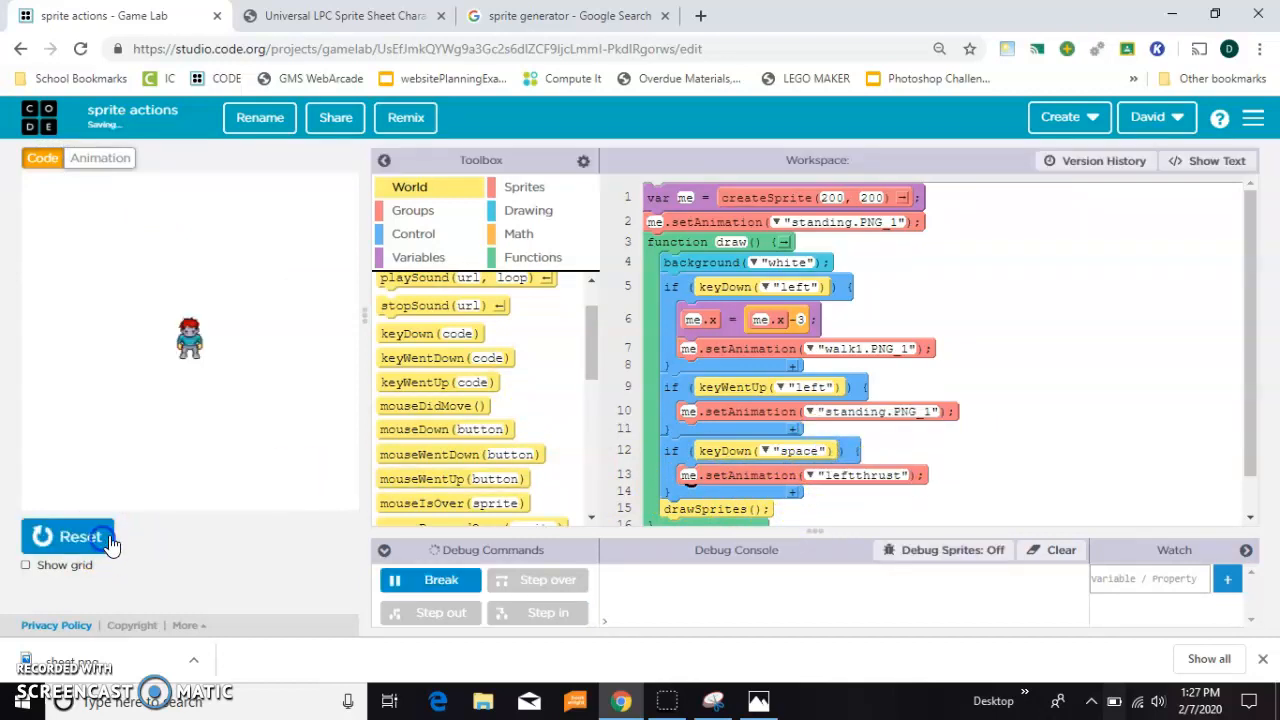
click(68, 536)
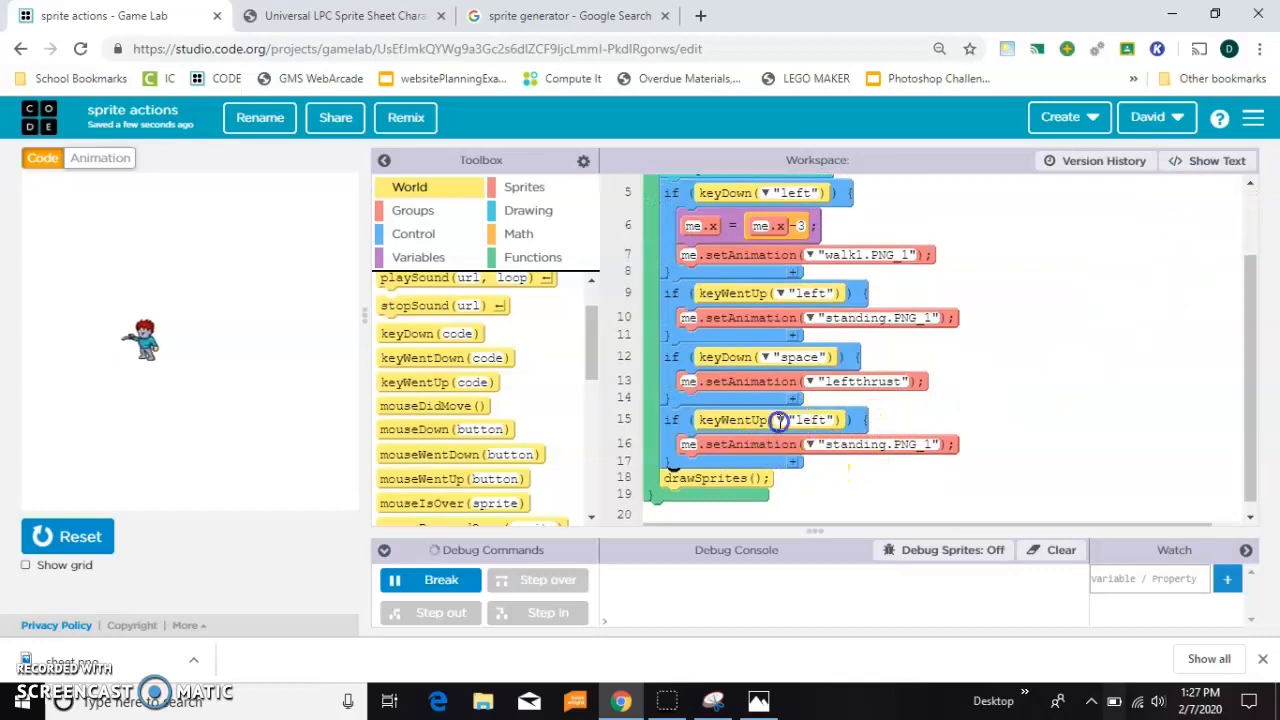
Make releasing space restore the standing animation and run the game
click(810, 420)
text(spac)
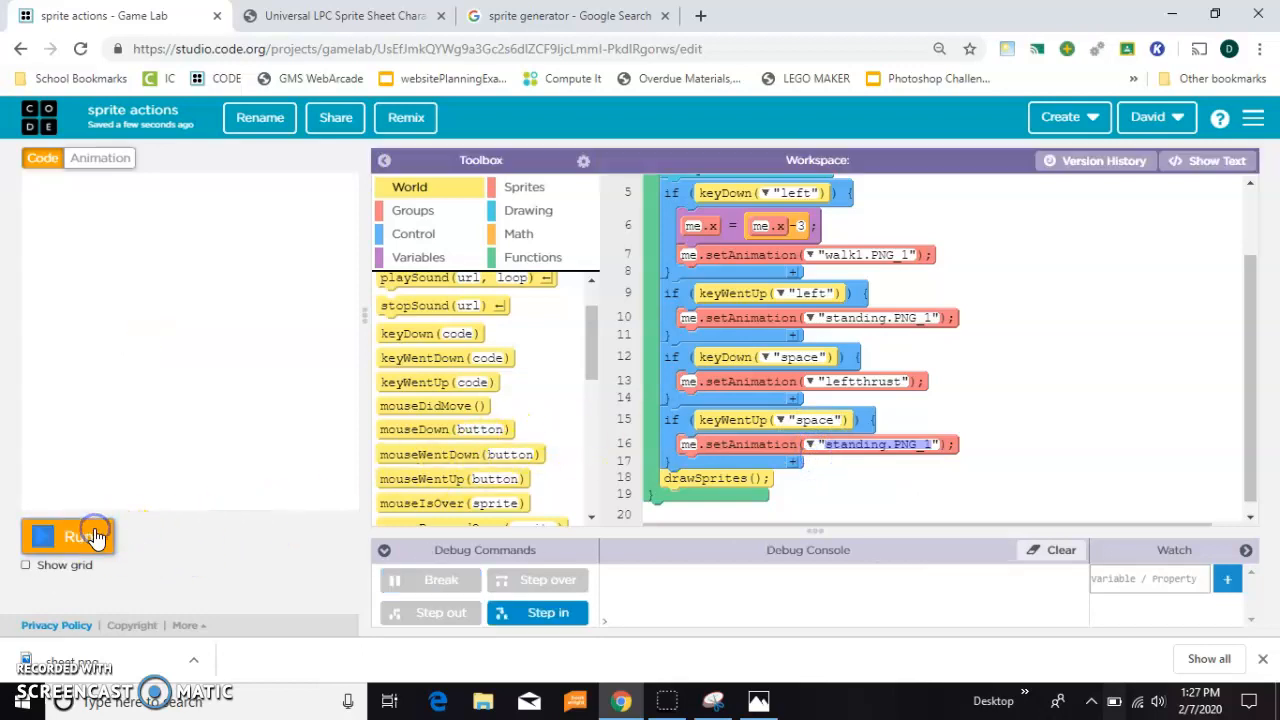
click(68, 536)
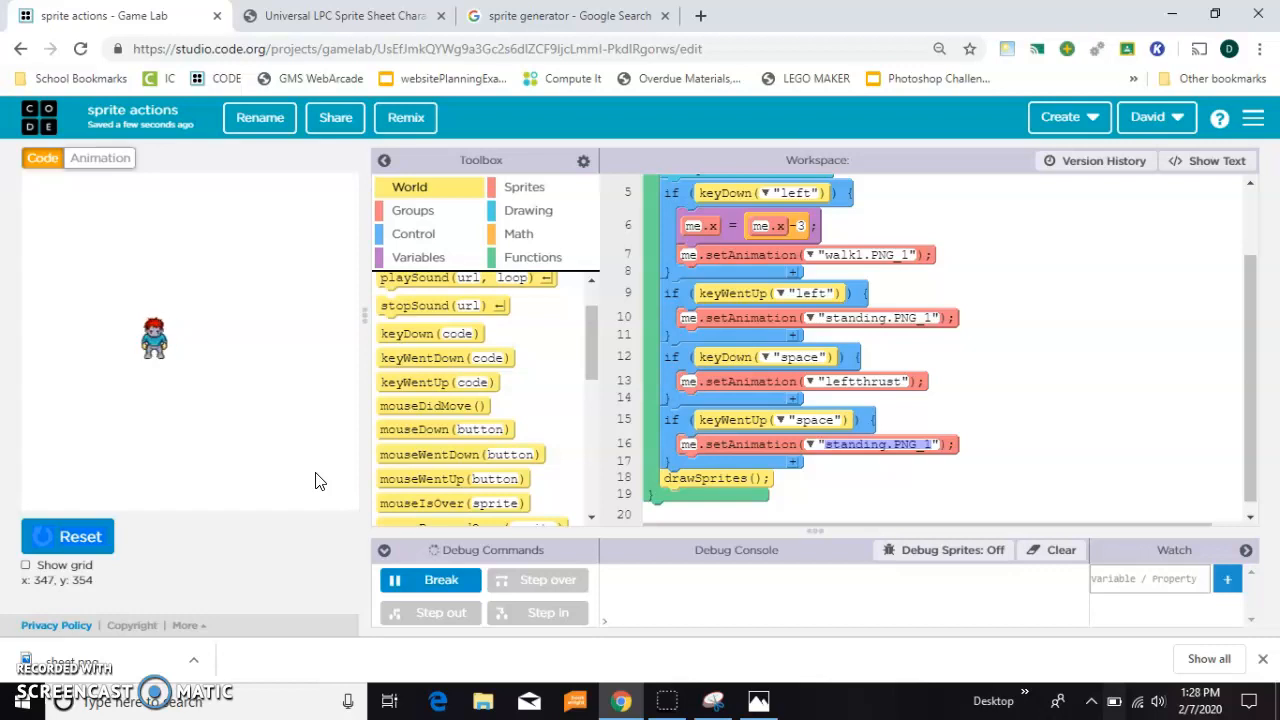
mouse_move(88, 210)
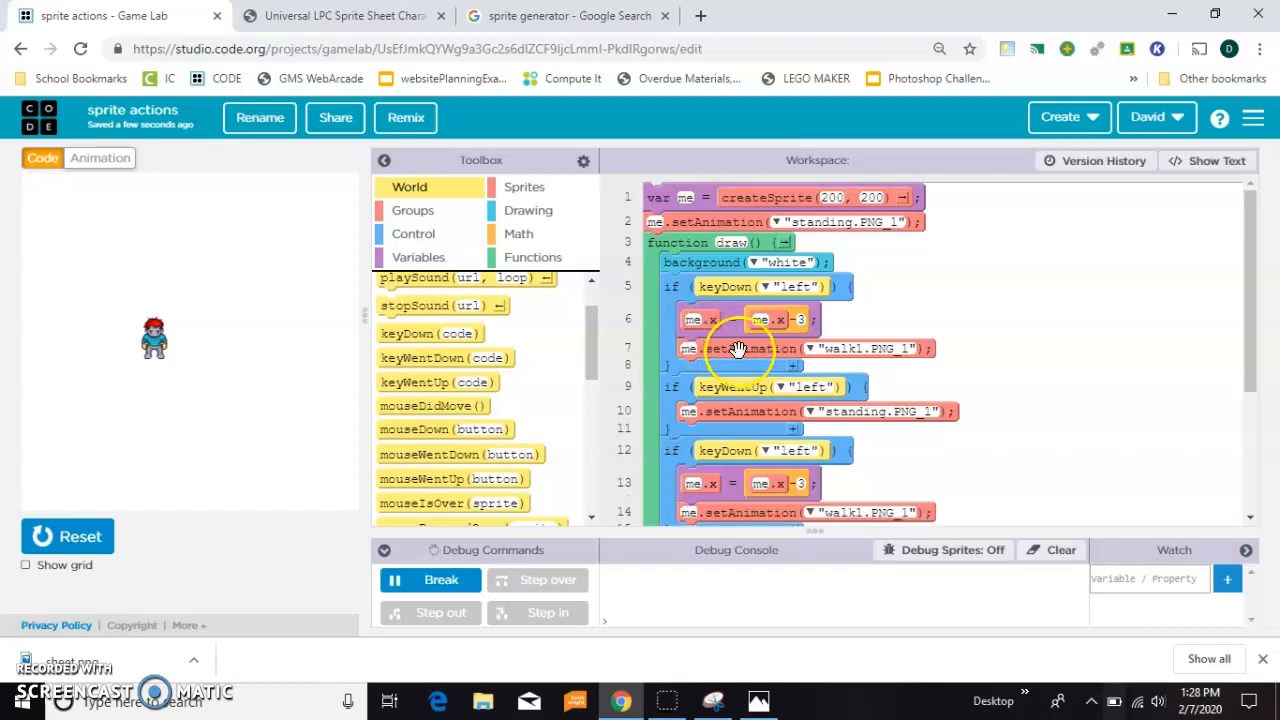
Add a right-key rule moving the sprite right by 3 with walk1.PNG_1, editing me.x-3 to me.x+3 in text mode, and run it
scroll(down, 3)
text(right)
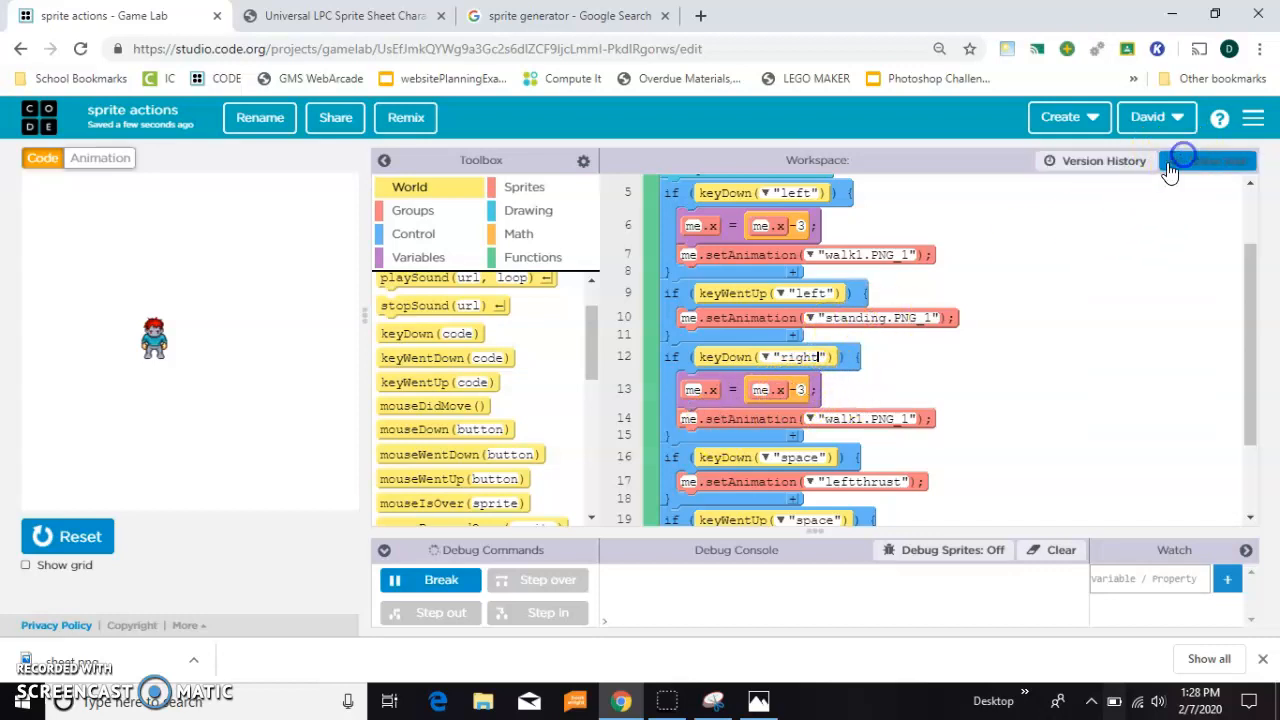
click(1208, 160)
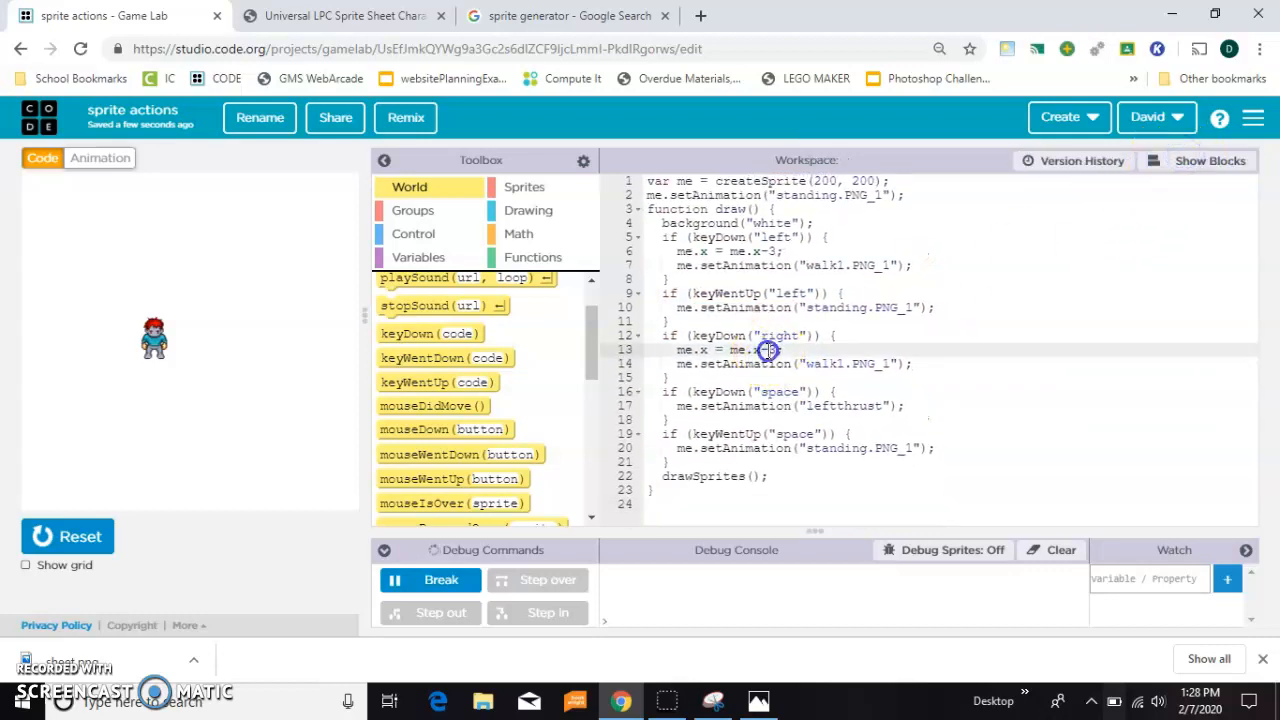
click(768, 348)
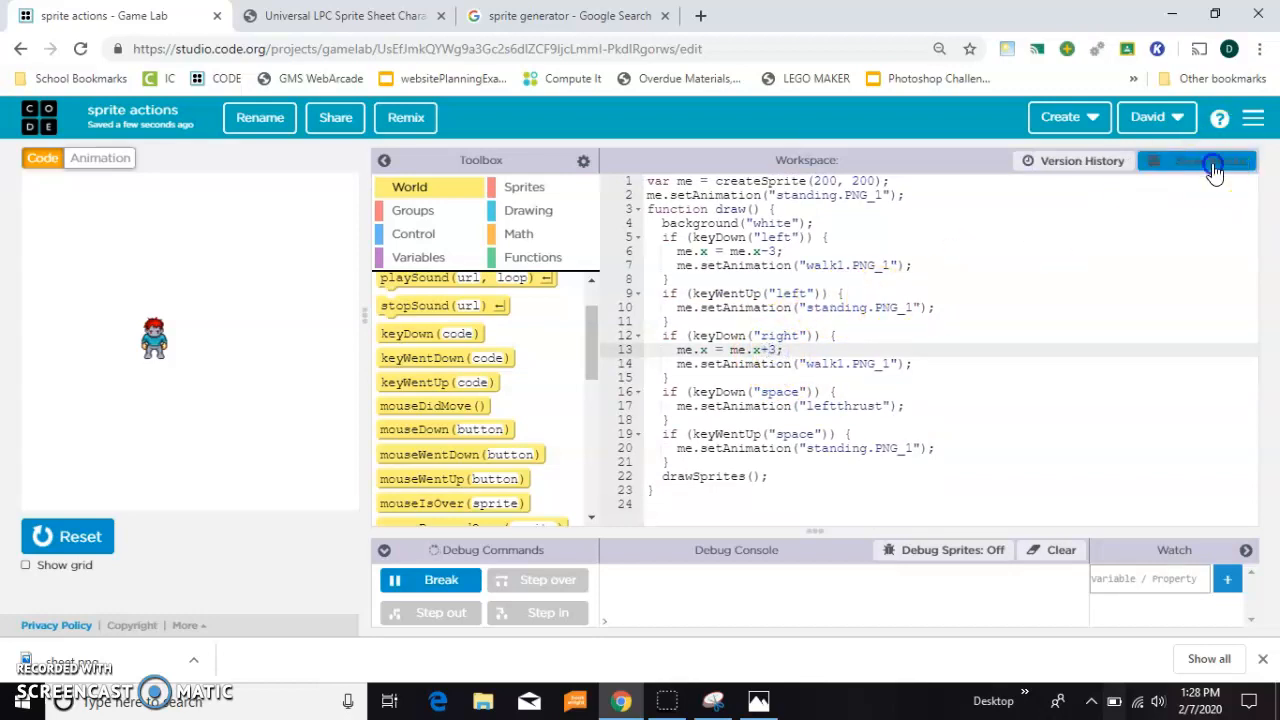
click(1196, 160)
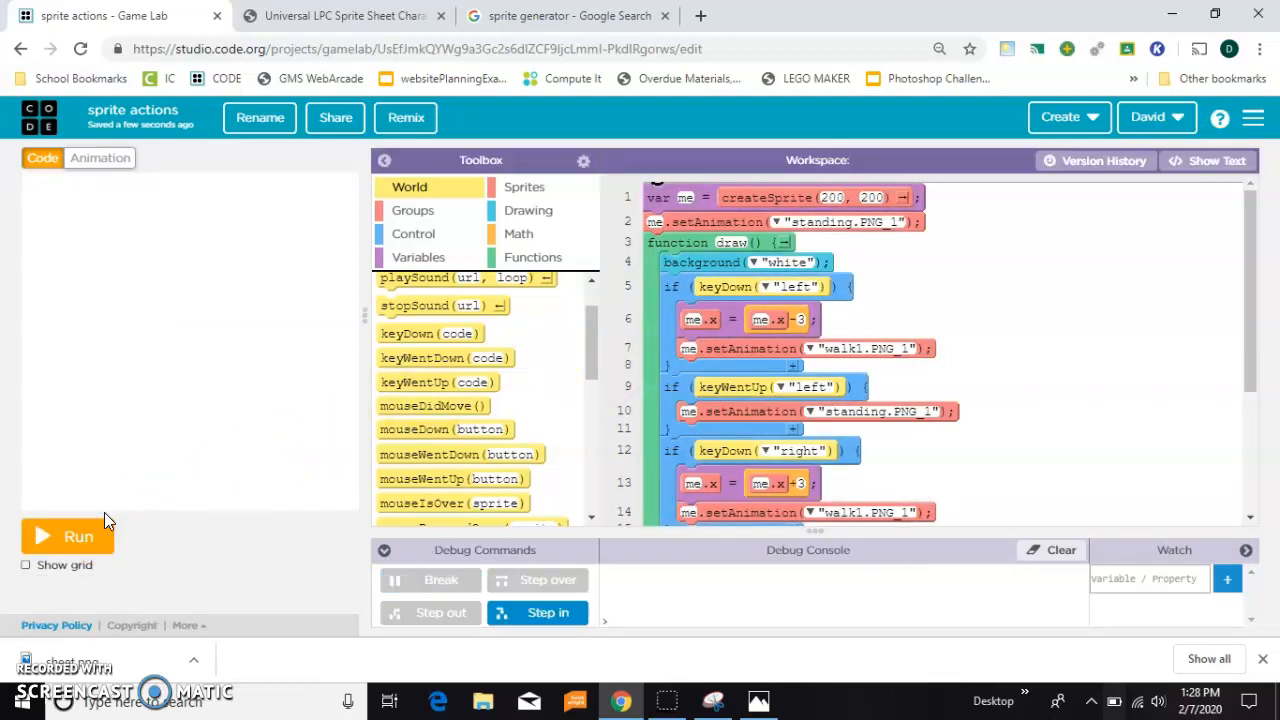
click(68, 536)
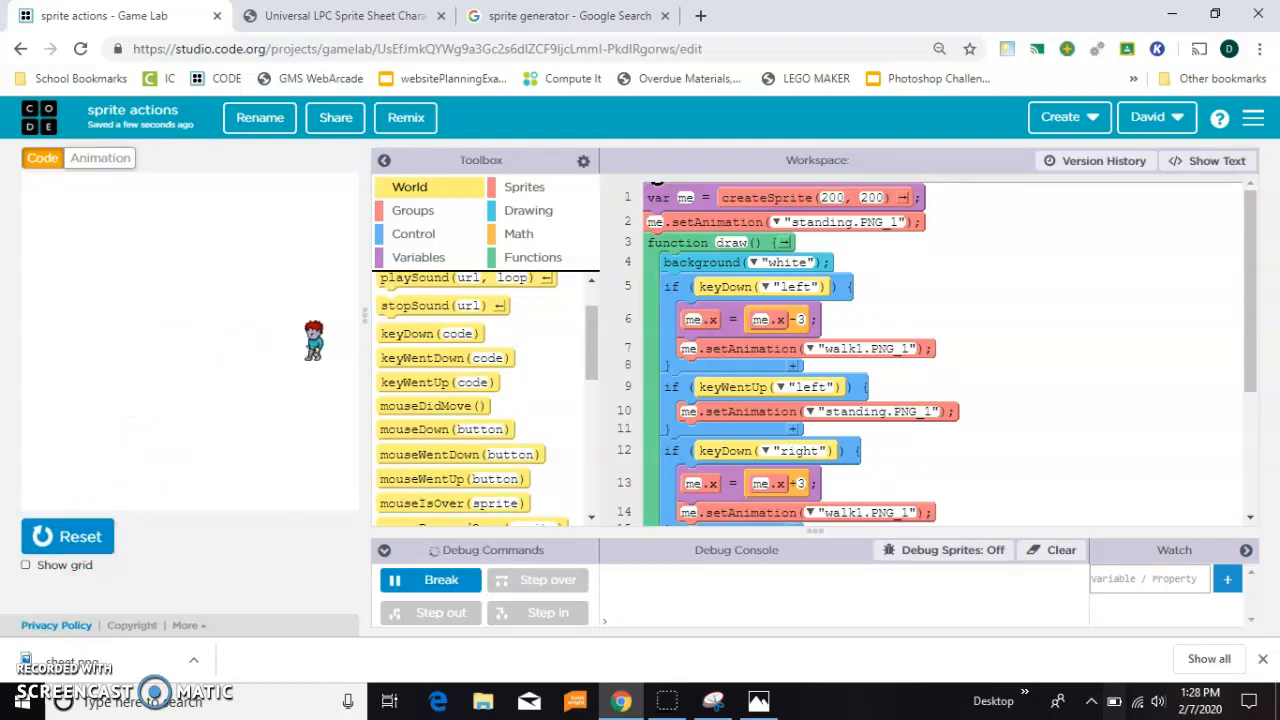
click(100, 158)
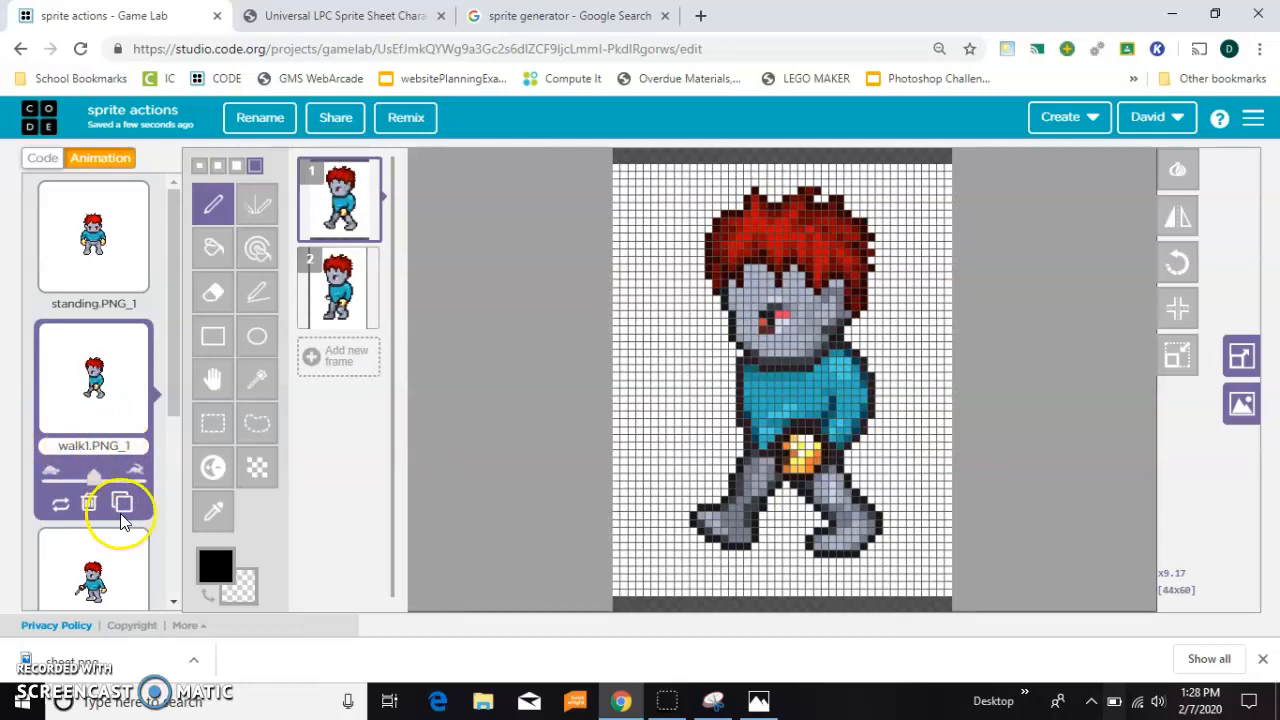
Duplicate walk1.PNG_1 as walkright and flip its first frame horizontally
click(120, 504)
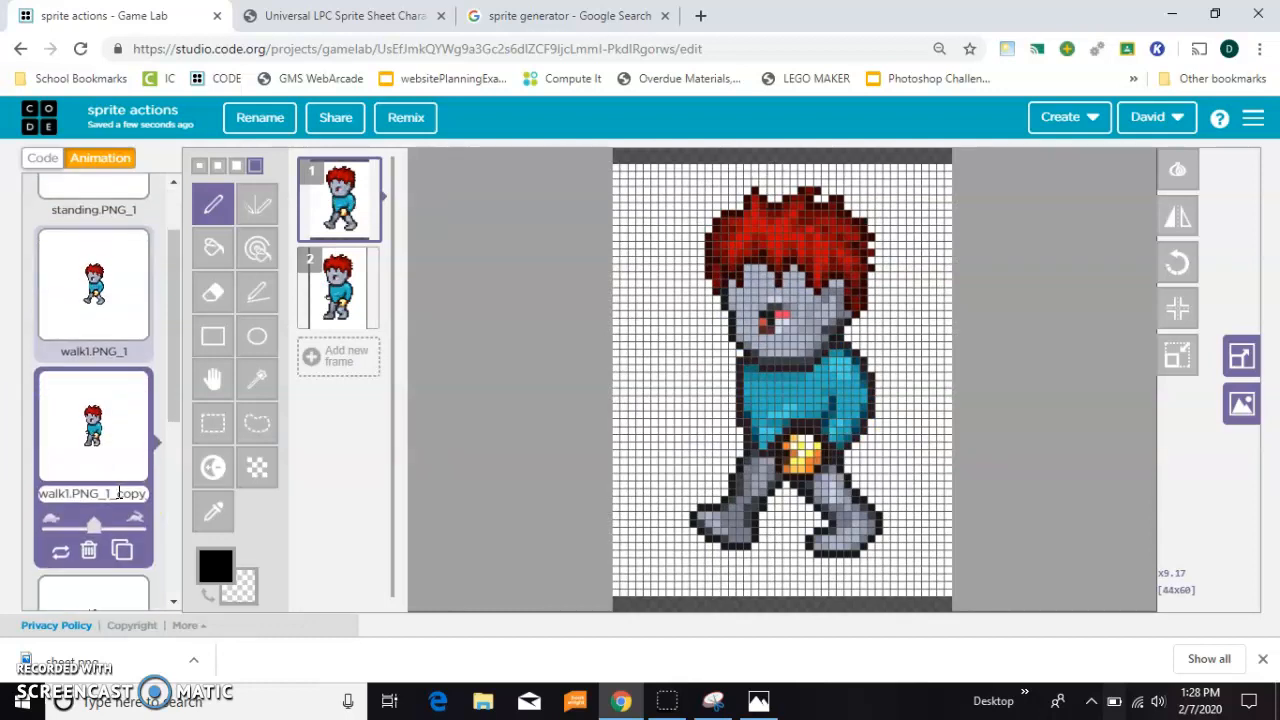
double_click(92, 492)
text(walkright)
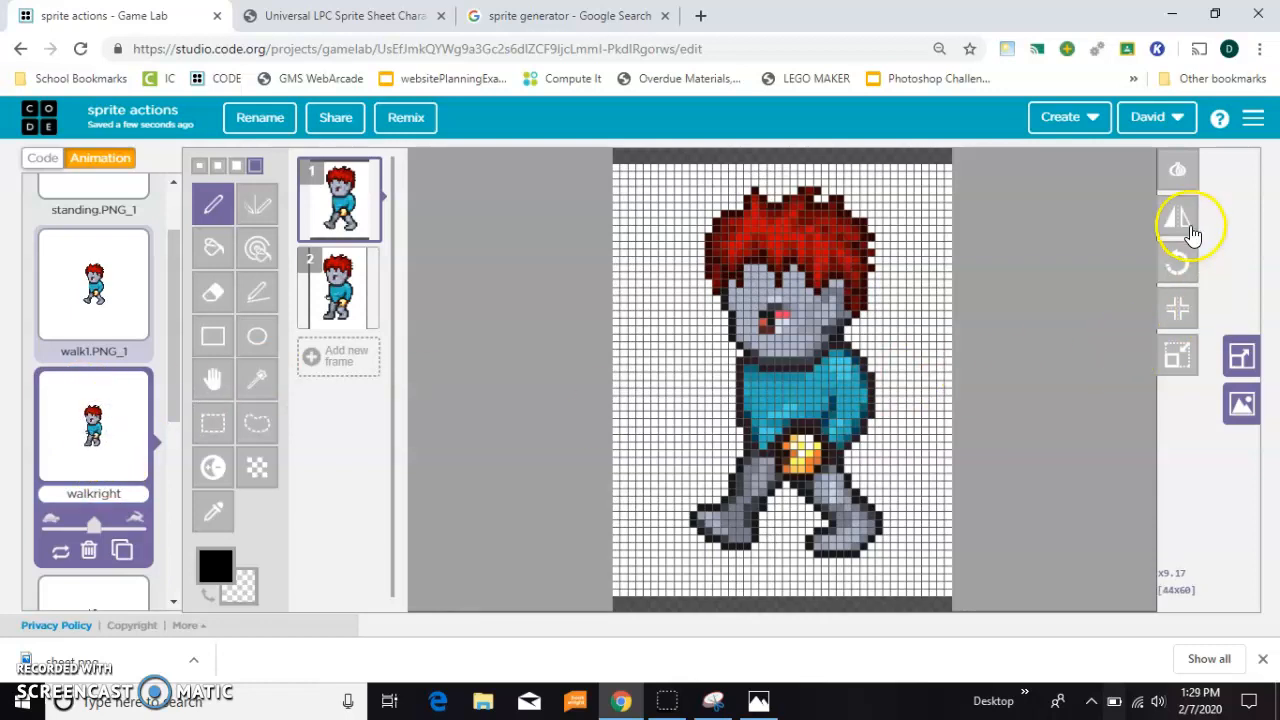
click(1176, 218)
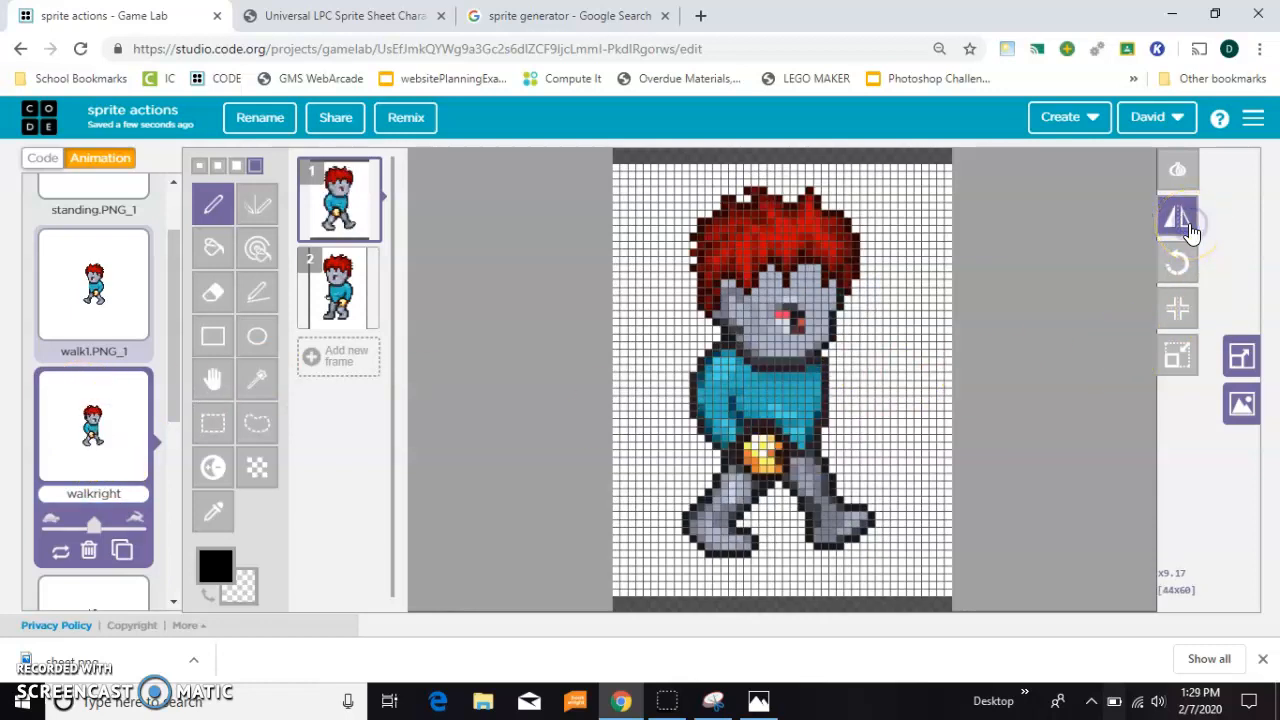
click(1176, 216)
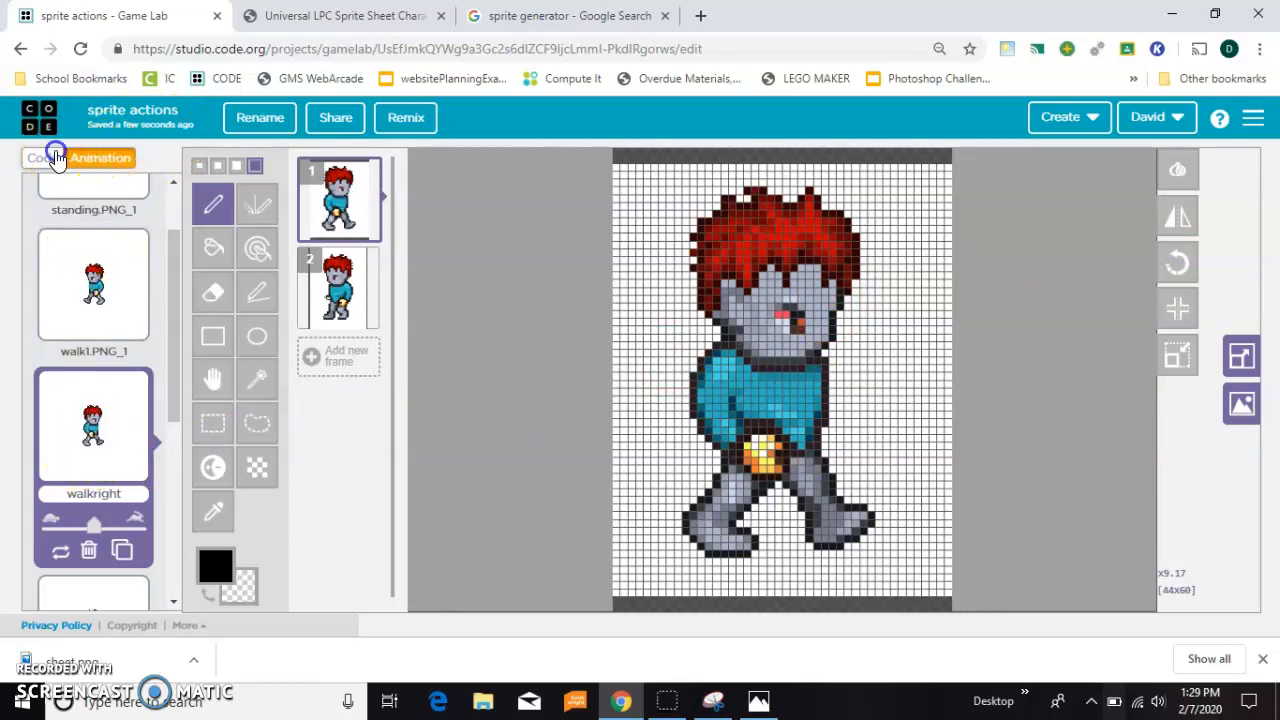
Point the right-arrow rule at the walkright animation, test it, and reopen the animations
click(42, 158)
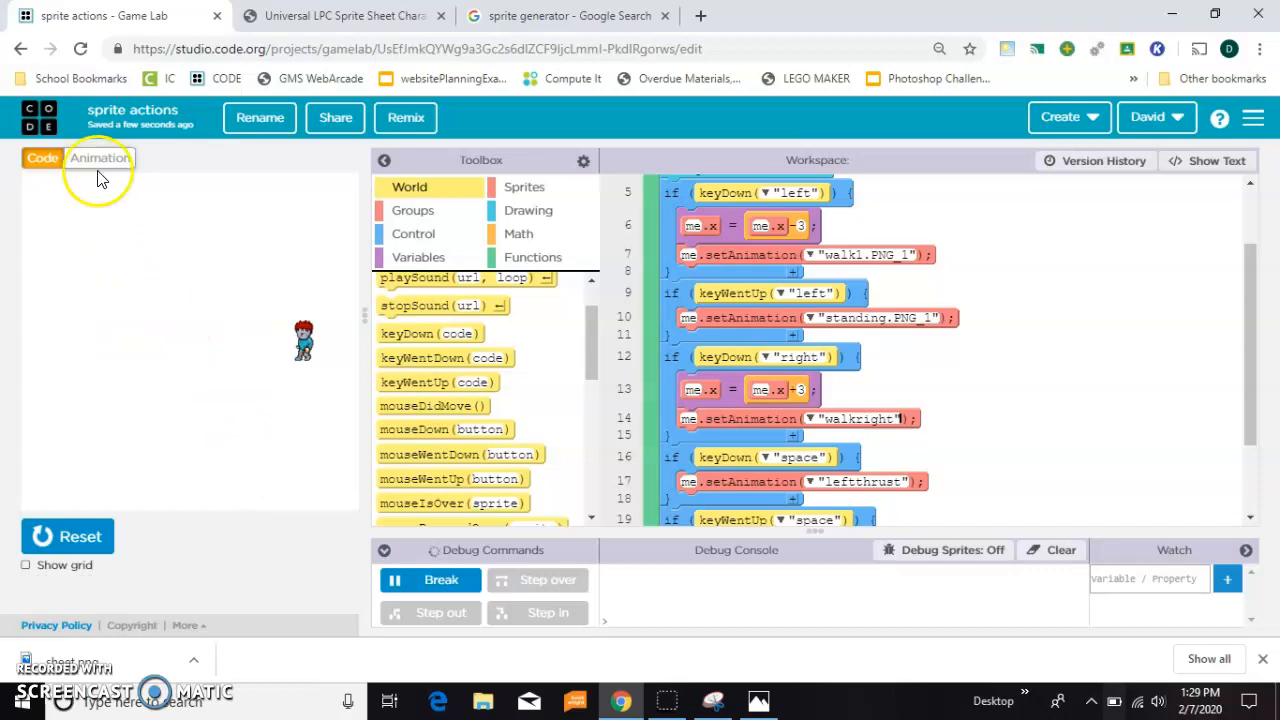
click(100, 158)
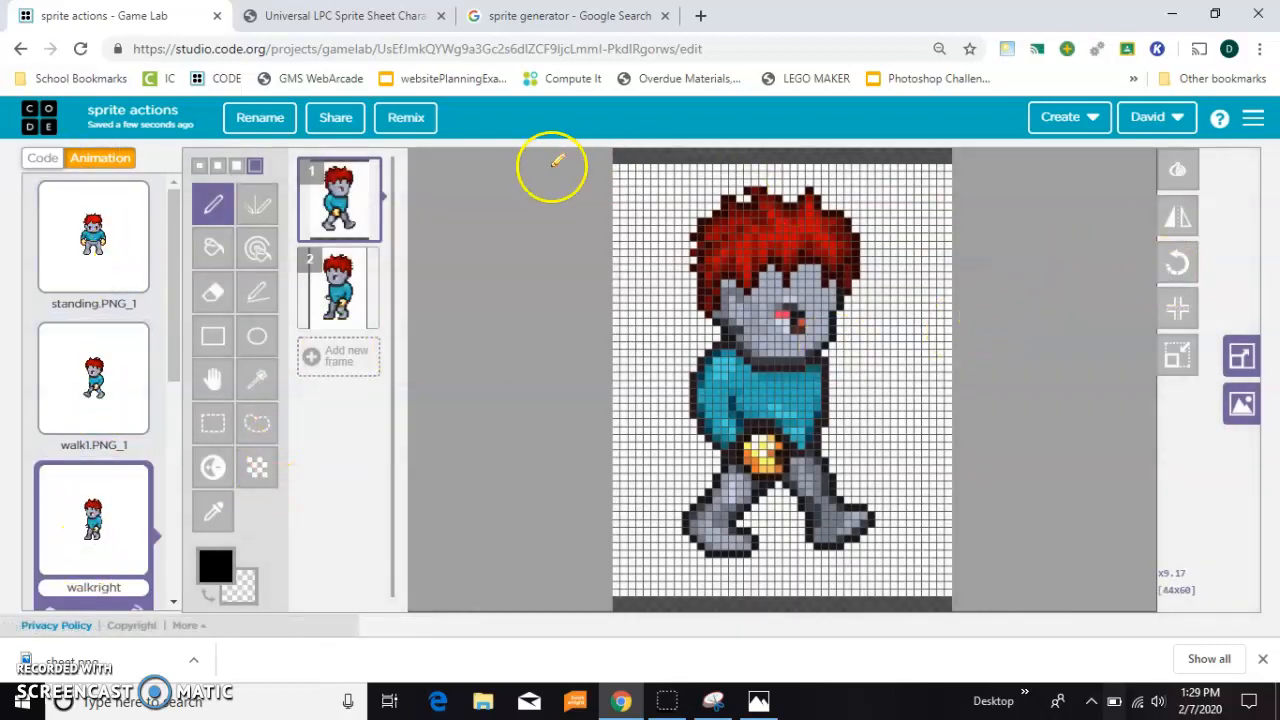
Flip frame 2 of walkright horizontally and return to the code workspace
click(338, 288)
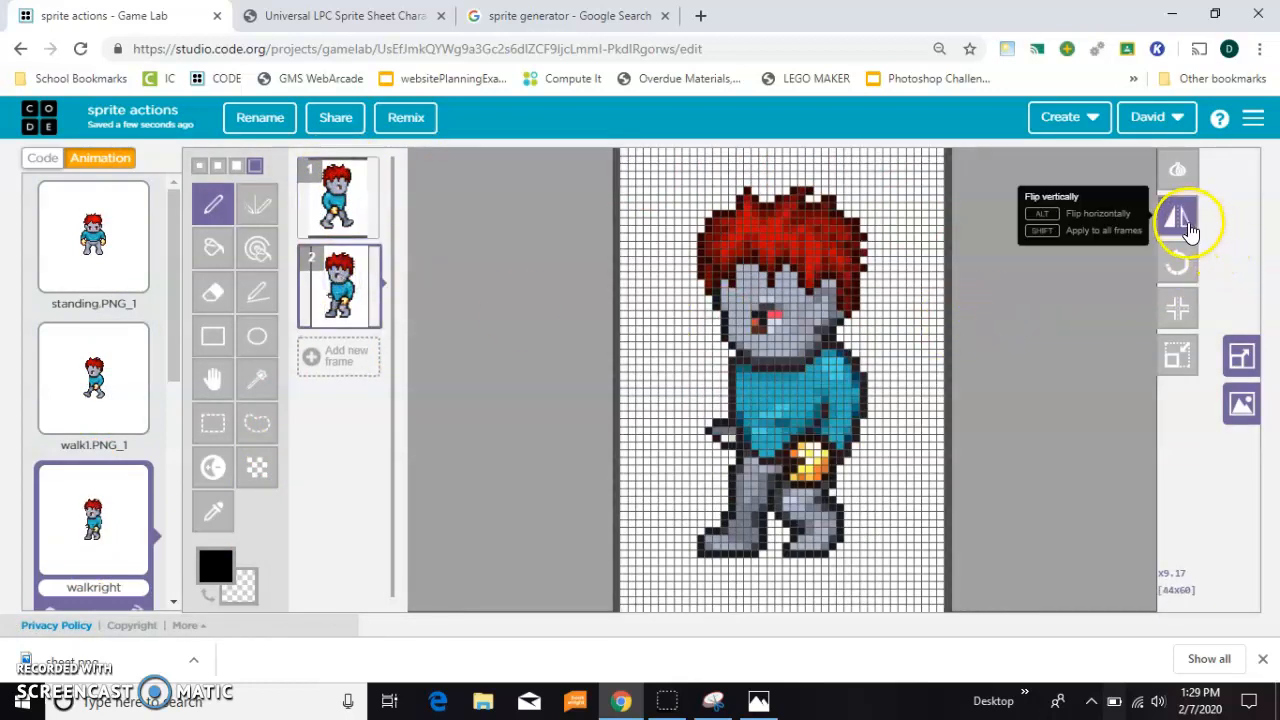
click(1176, 216)
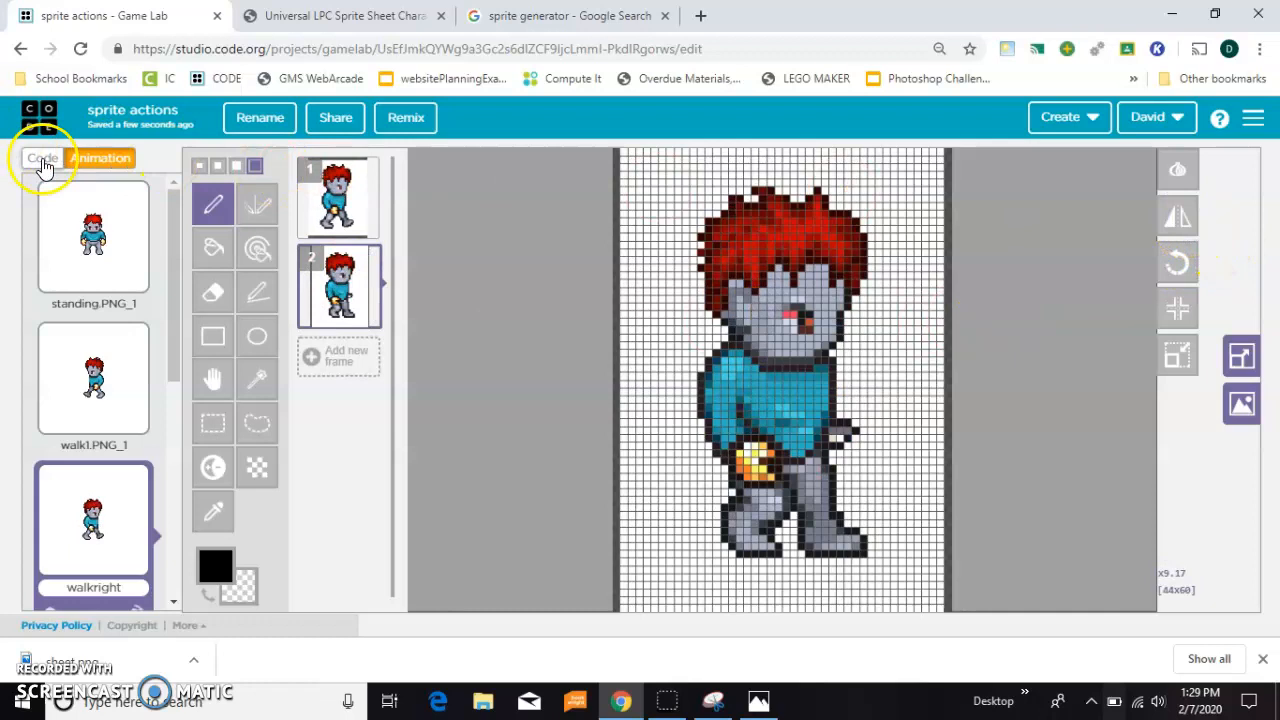
click(42, 158)
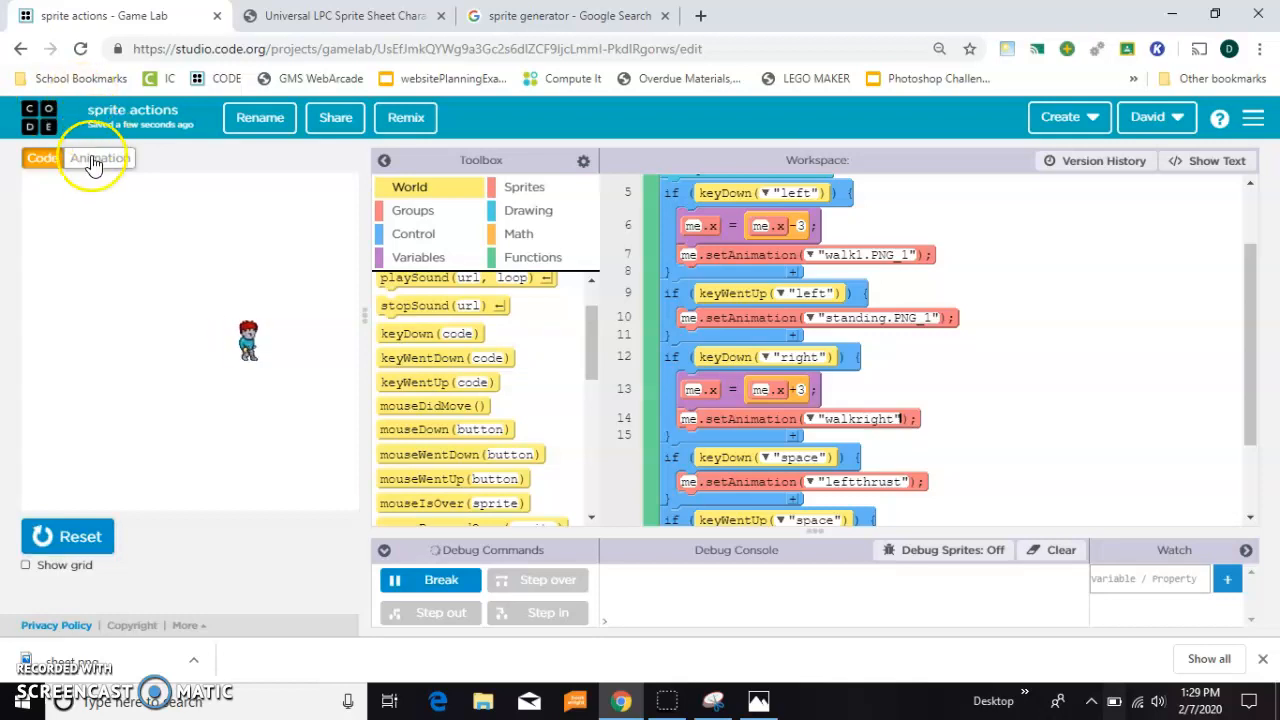
click(100, 158)
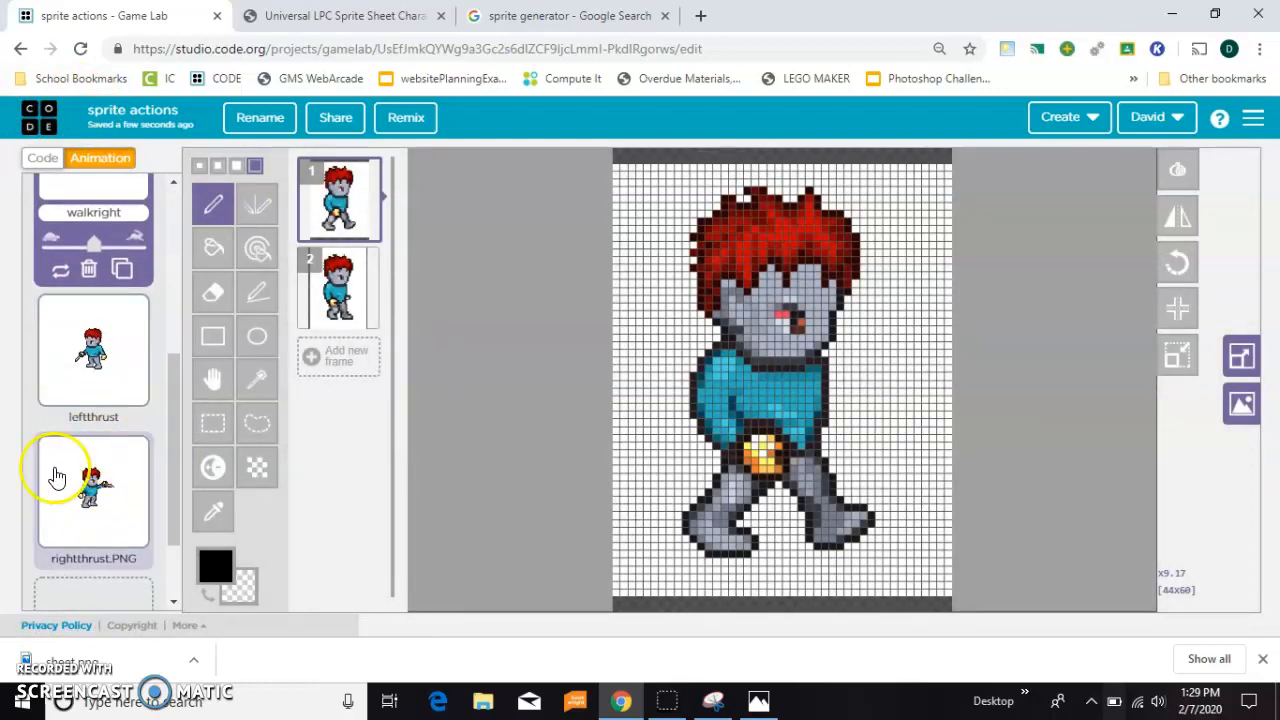
click(338, 288)
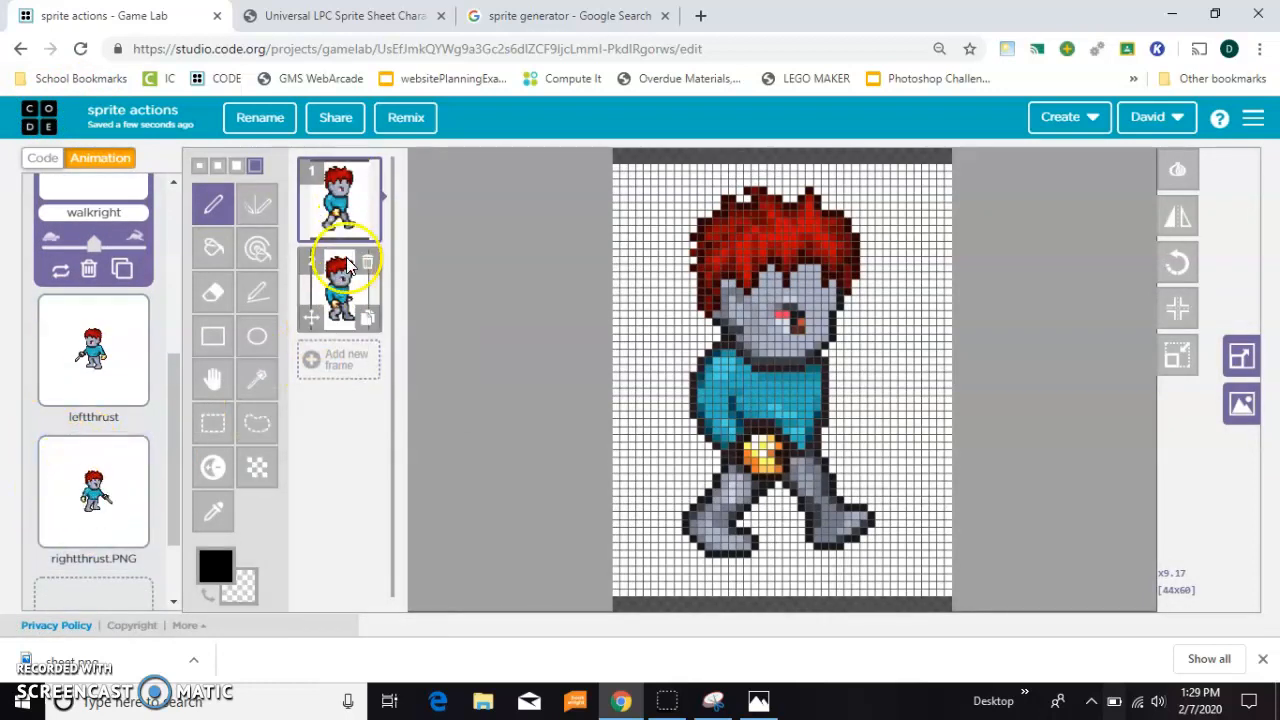
mouse_move(212, 422)
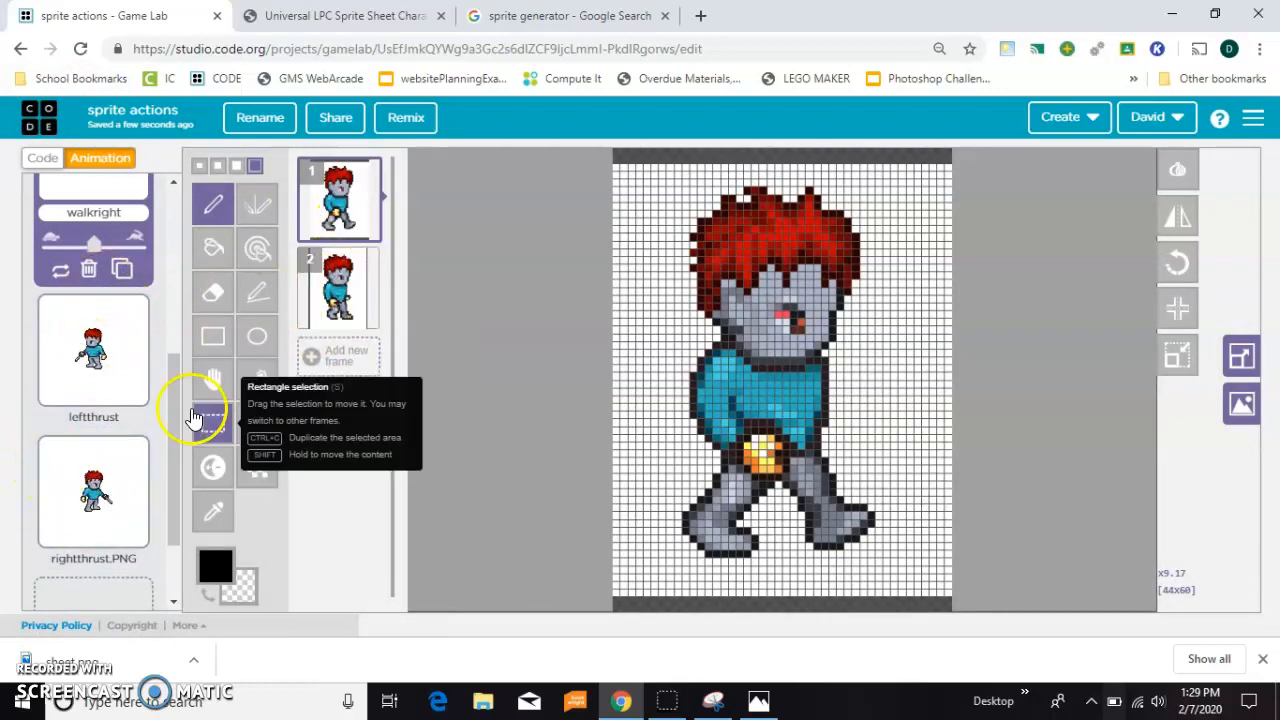
click(42, 158)
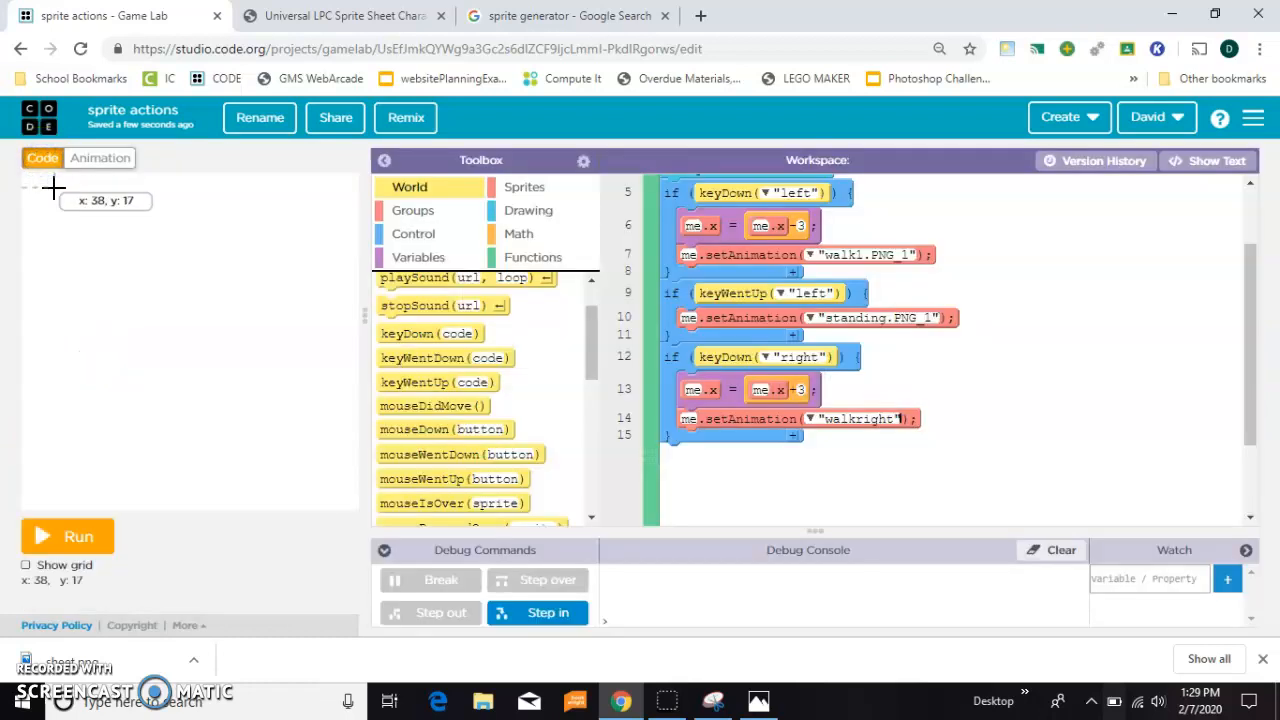
click(68, 536)
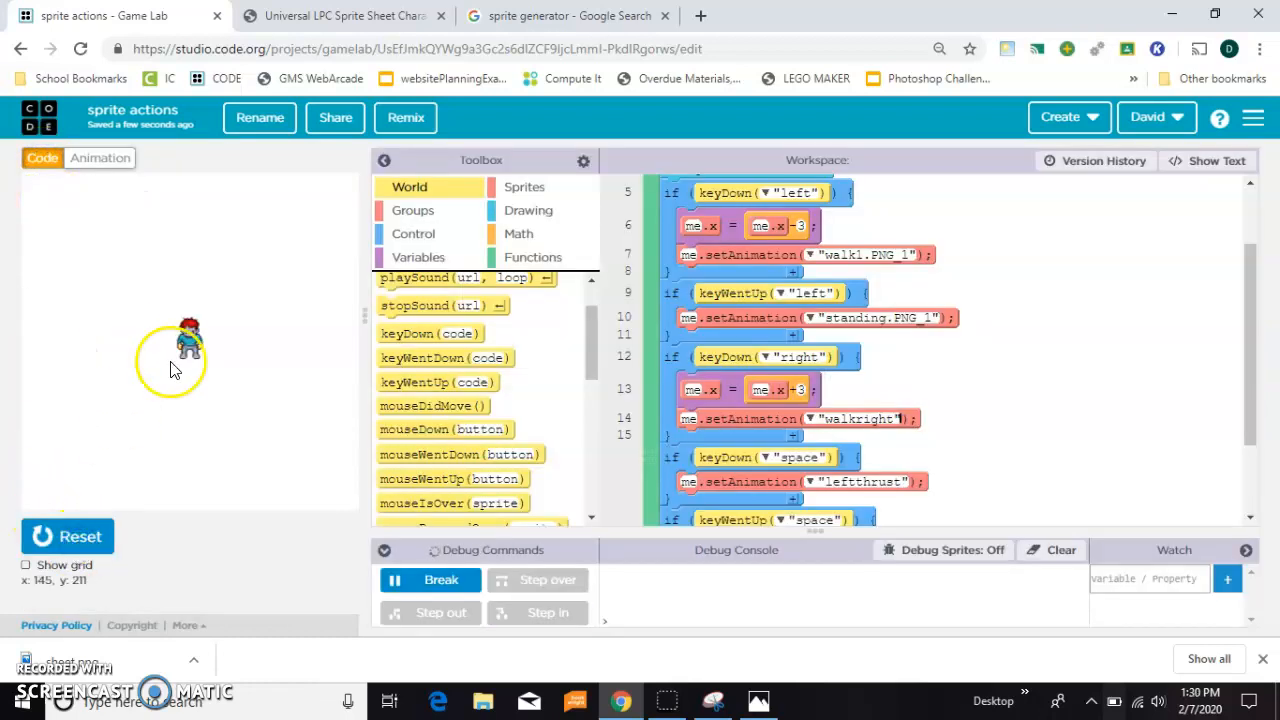